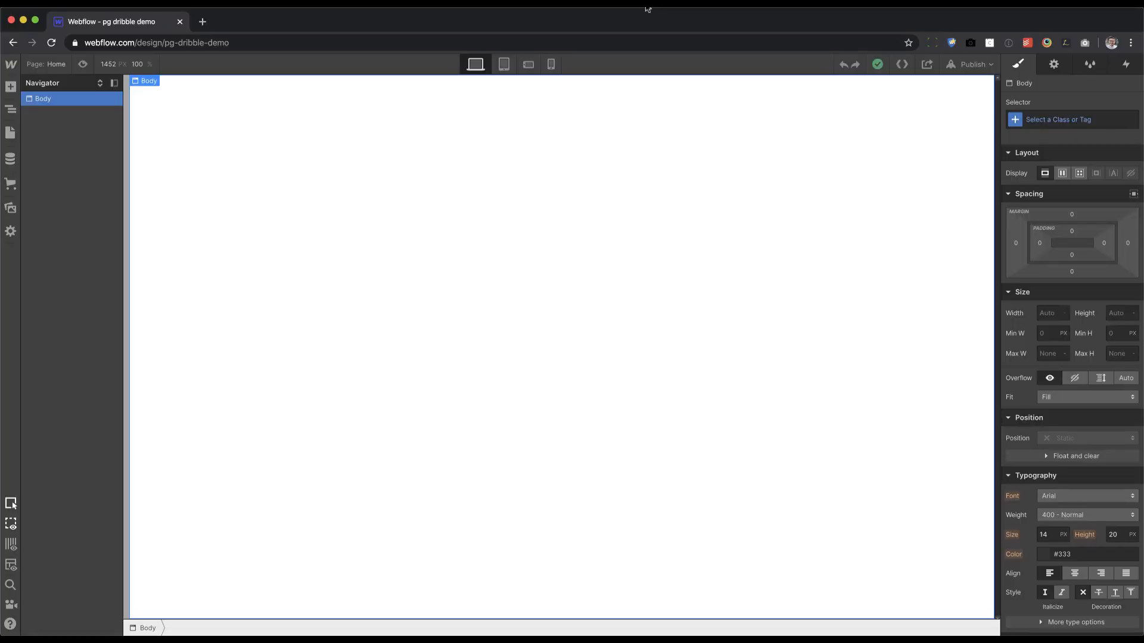
{"action": "mouse_move", "coordinate": [377, 202]}
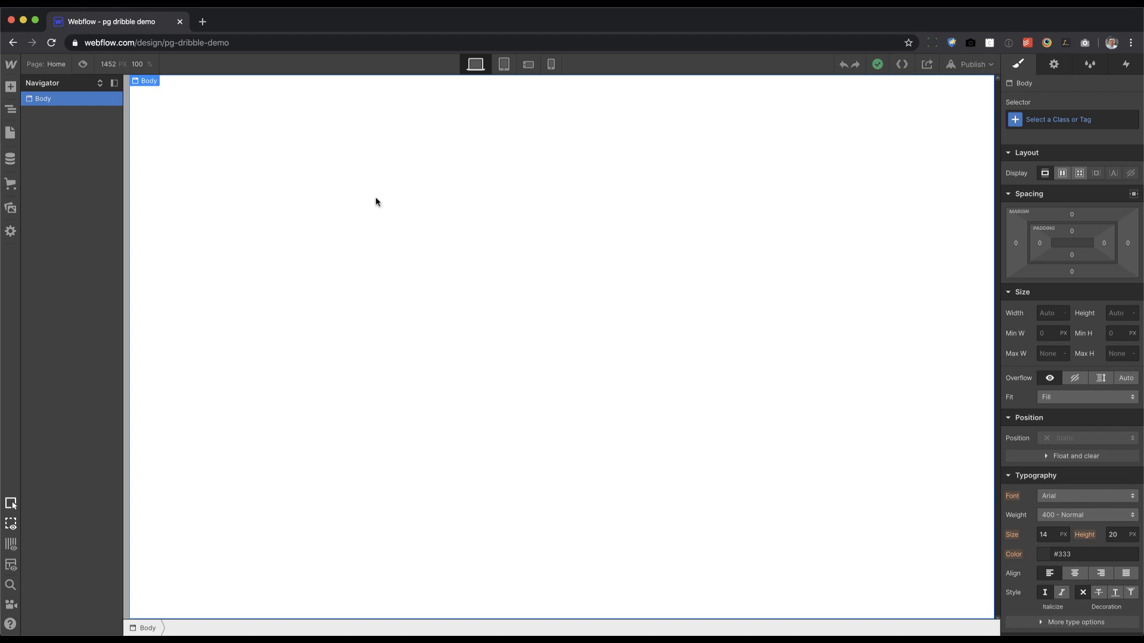
Step: Show the site's CMS Collections panel, currently empty
{"action": "left_click", "coordinate": [11, 159]}
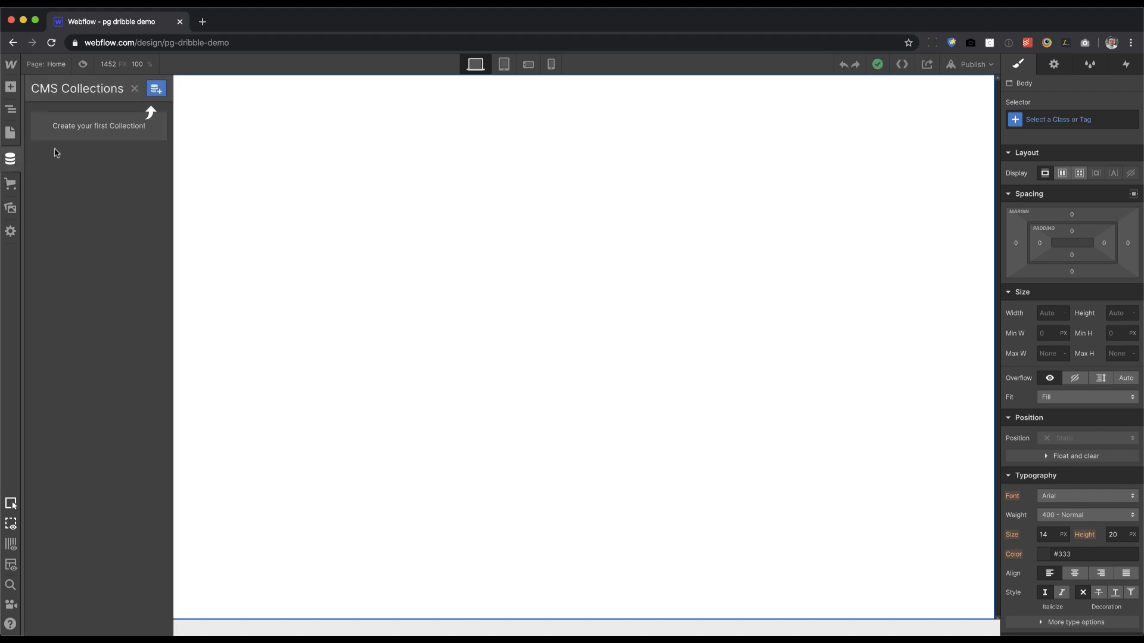
Step: Create a new collection and name it 'dribbble shots'
{"action": "left_click", "coordinate": [155, 88]}
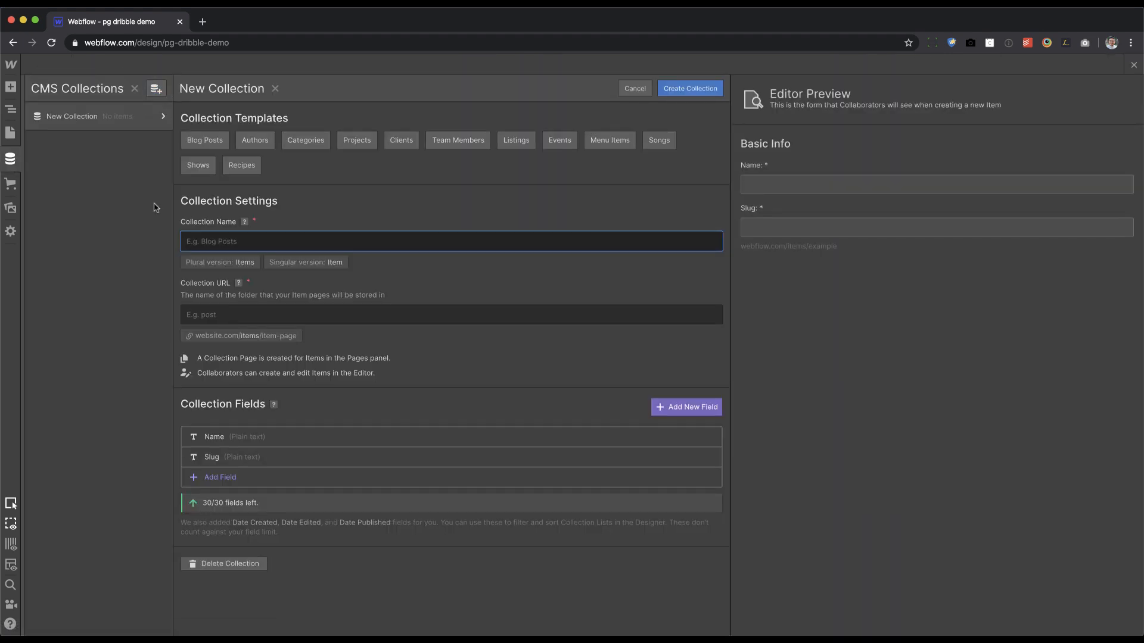
{"action": "type", "text": "dribbble"}
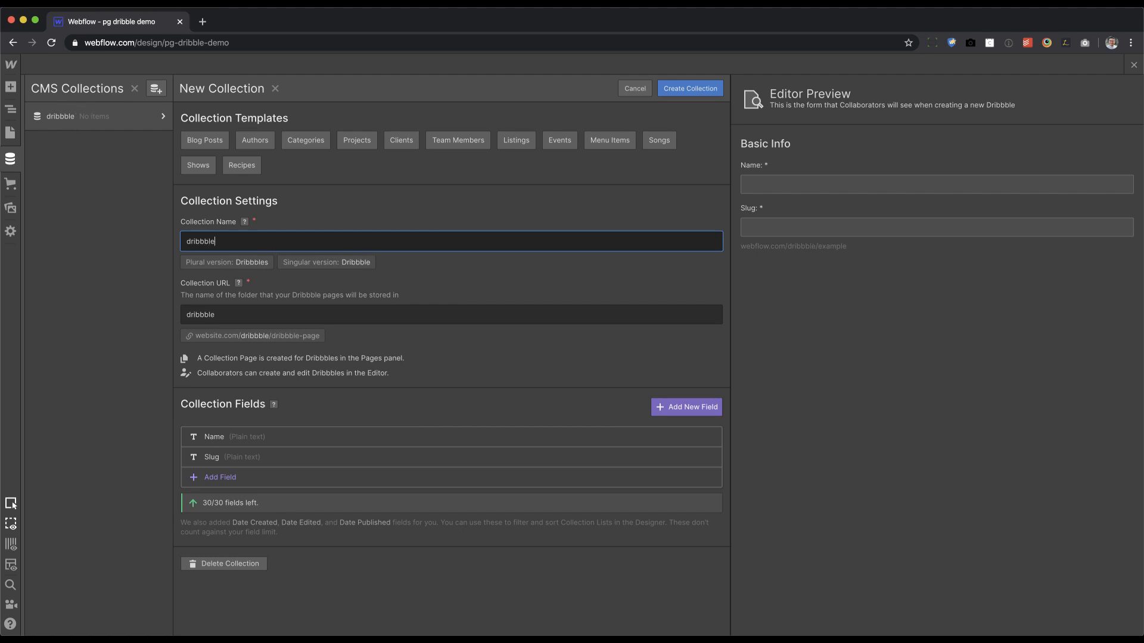
{"action": "type", "text": "shots"}
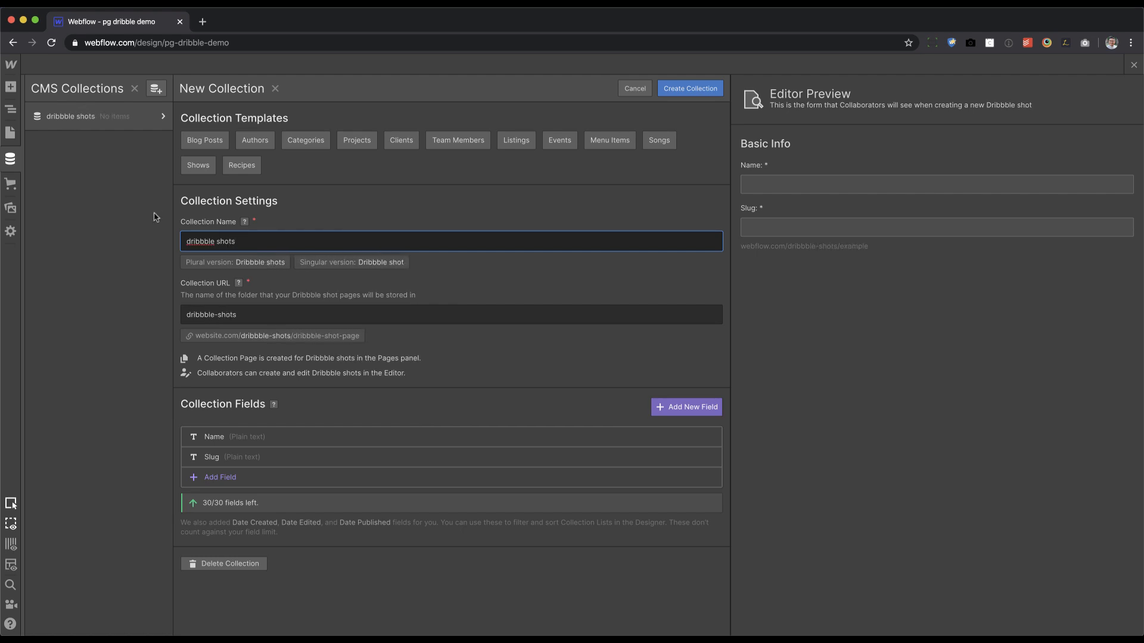
{"action": "mouse_move", "coordinate": [221, 476]}
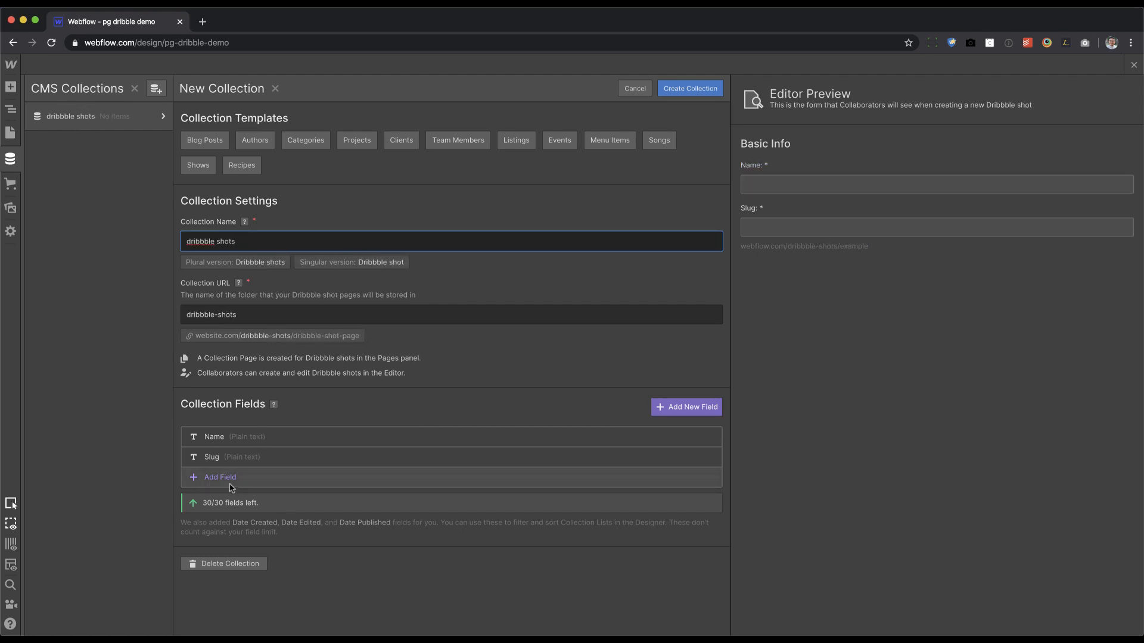
Step: Add an Image field labelled 'the shot' to the collection
{"action": "left_click", "coordinate": [219, 477]}
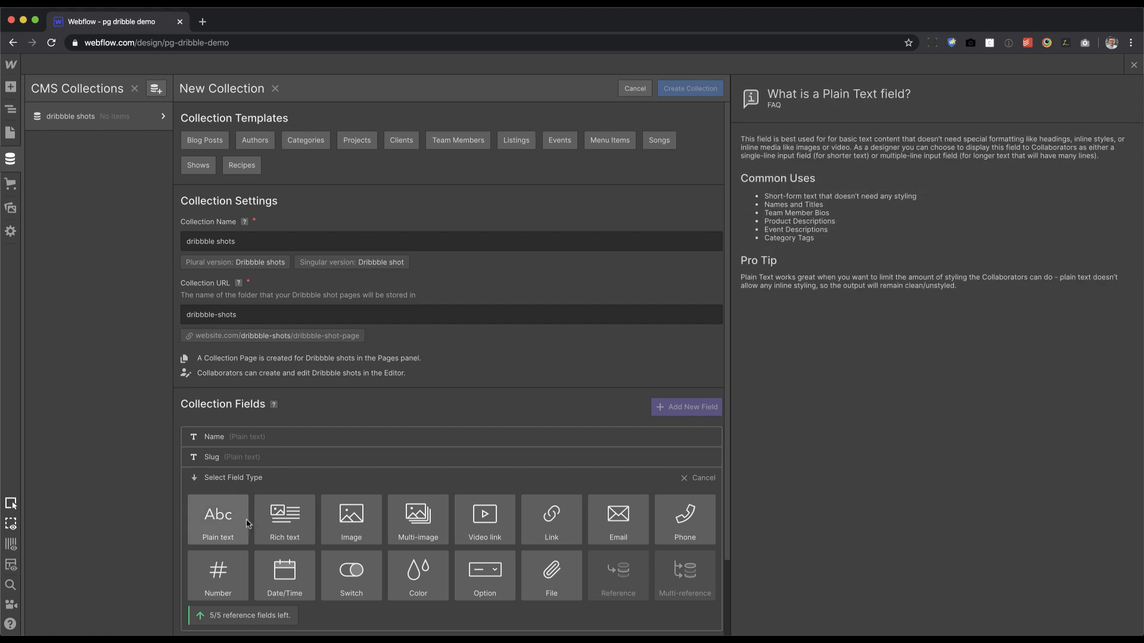
{"action": "left_click", "coordinate": [350, 519]}
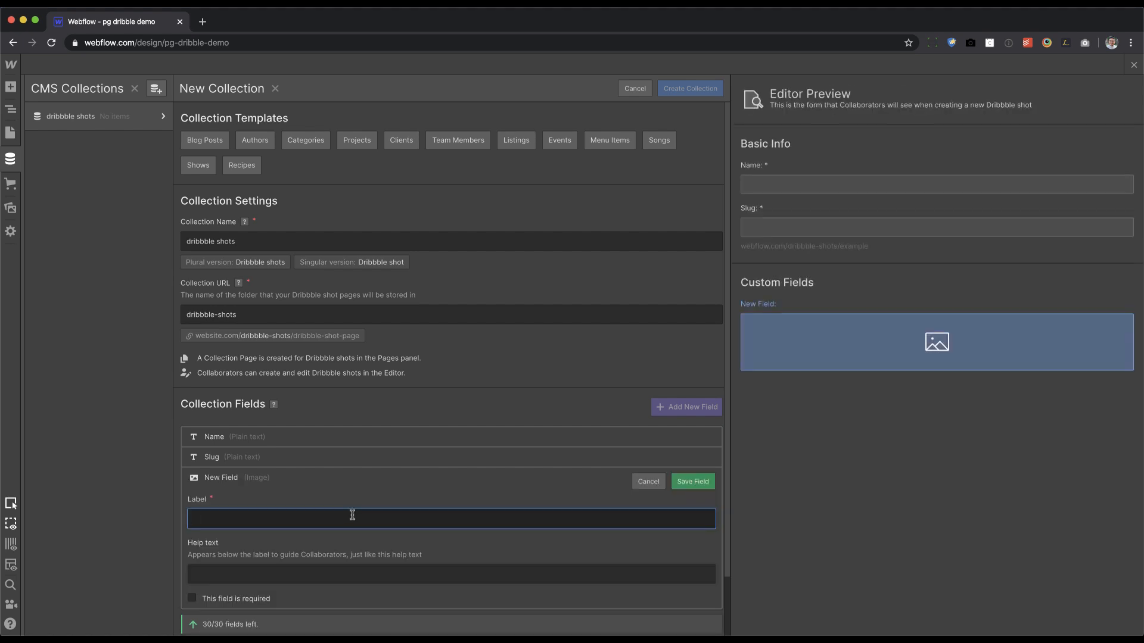
{"action": "scroll", "scroll_direction": "down", "scroll_amount": 3}
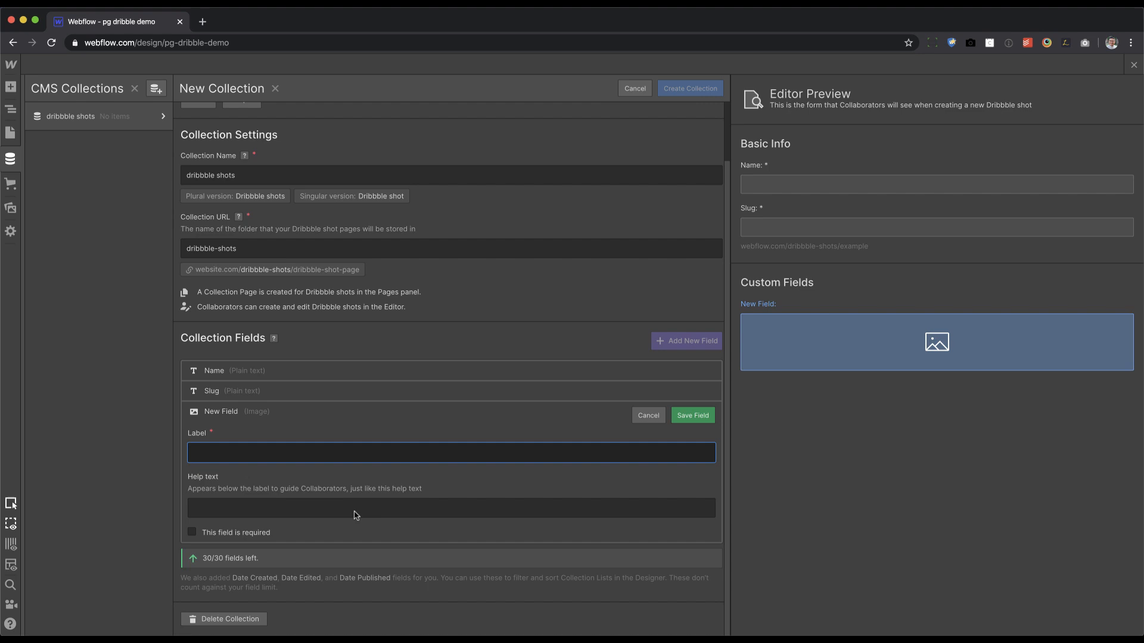
{"action": "mouse_move", "coordinate": [415, 498]}
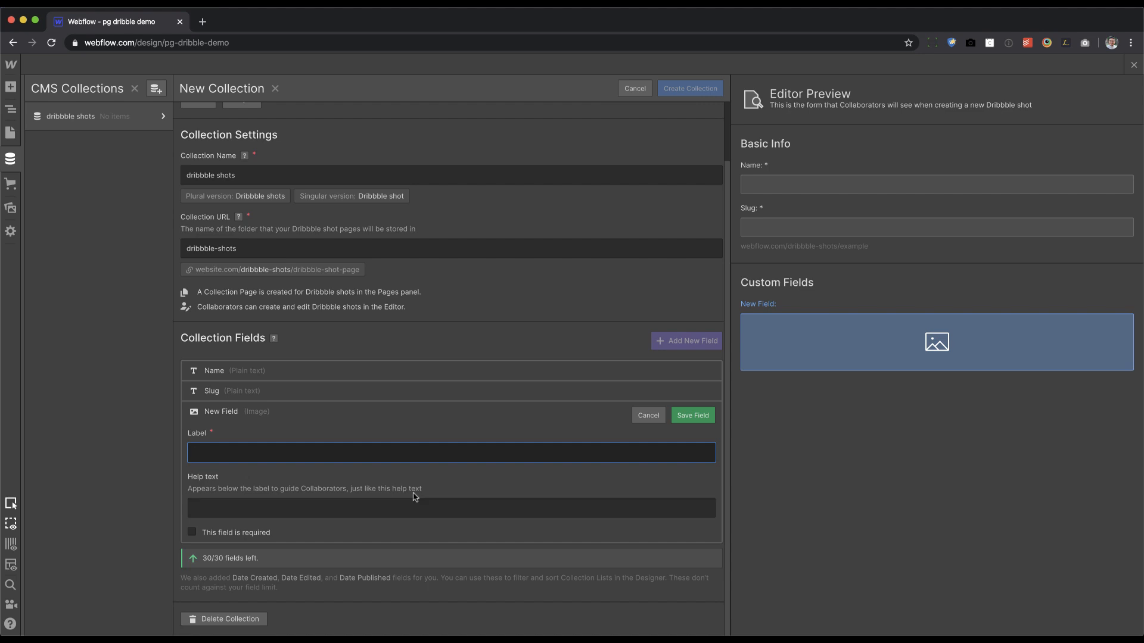
{"action": "type", "text": "the shot"}
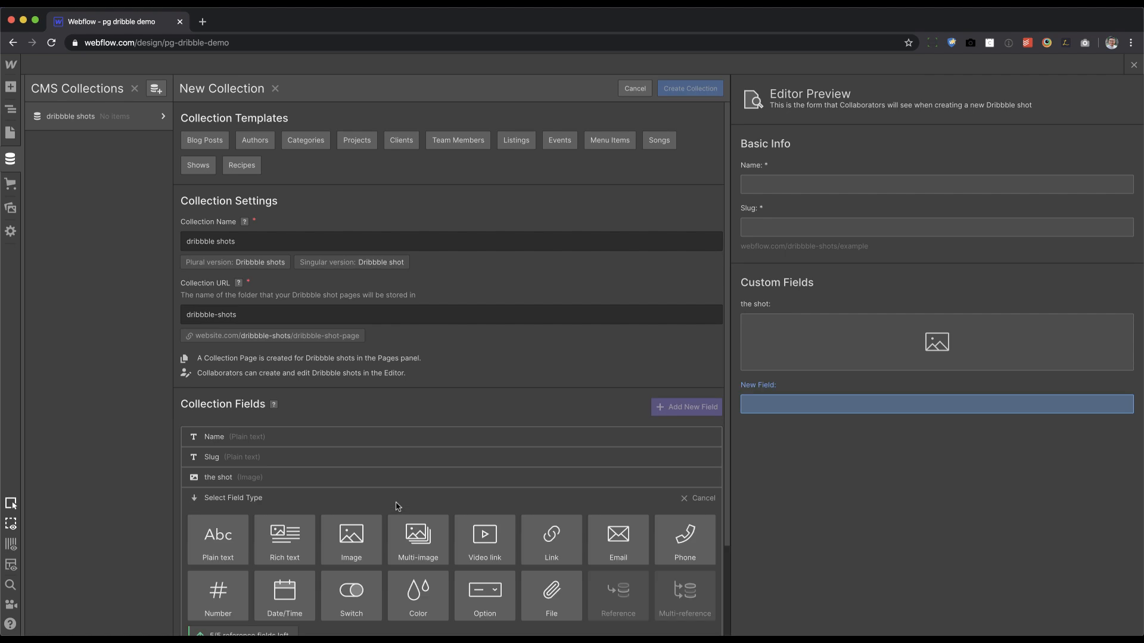
{"action": "mouse_move", "coordinate": [551, 540]}
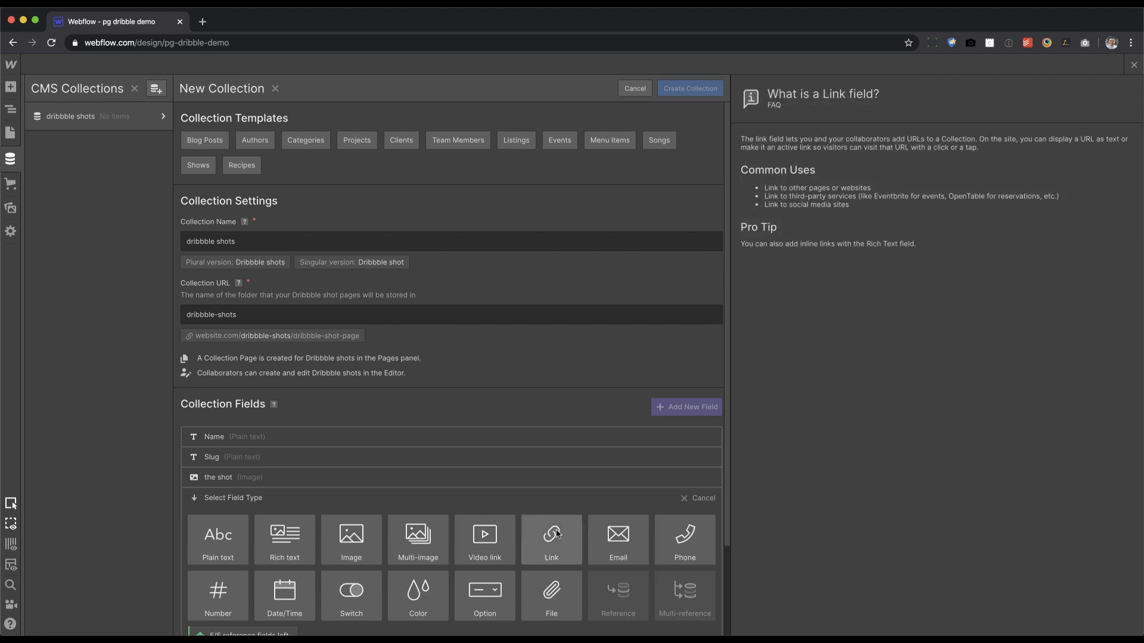
Step: Add a Link field labelled 'link to dribbble page' and save it
{"action": "left_click", "coordinate": [551, 540]}
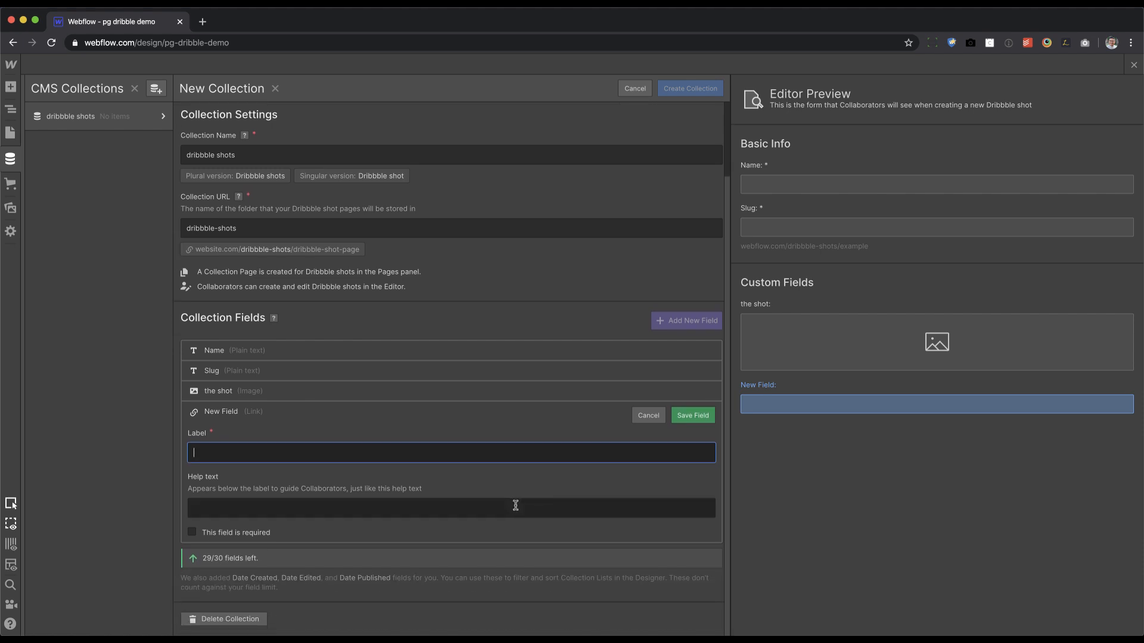
{"action": "type", "text": "link to"}
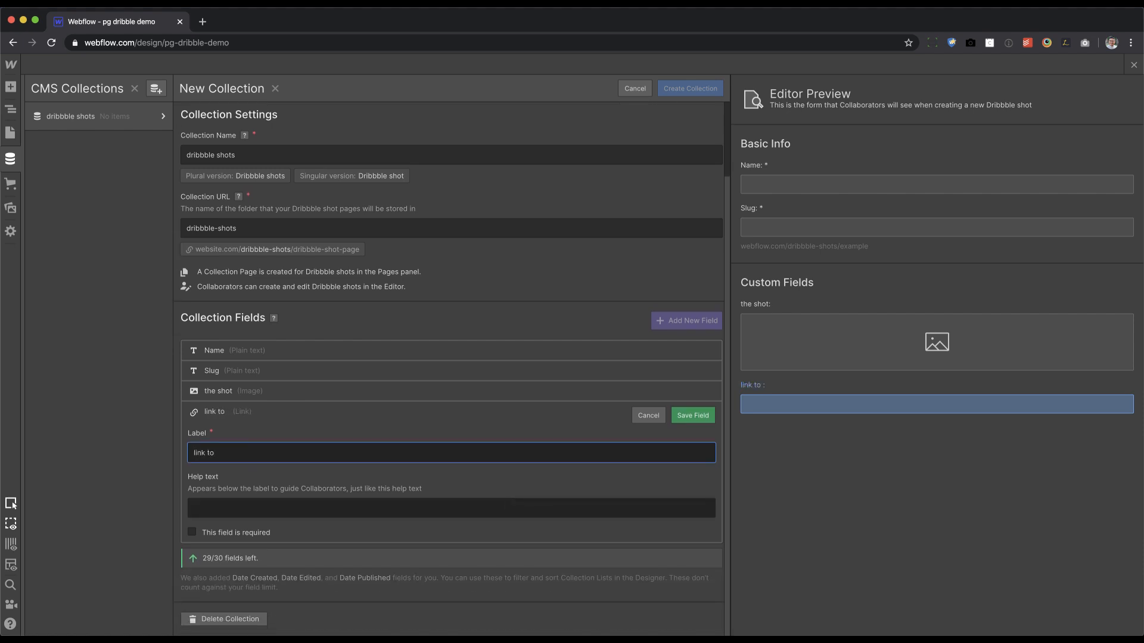
{"action": "type", "text": "dribbble page"}
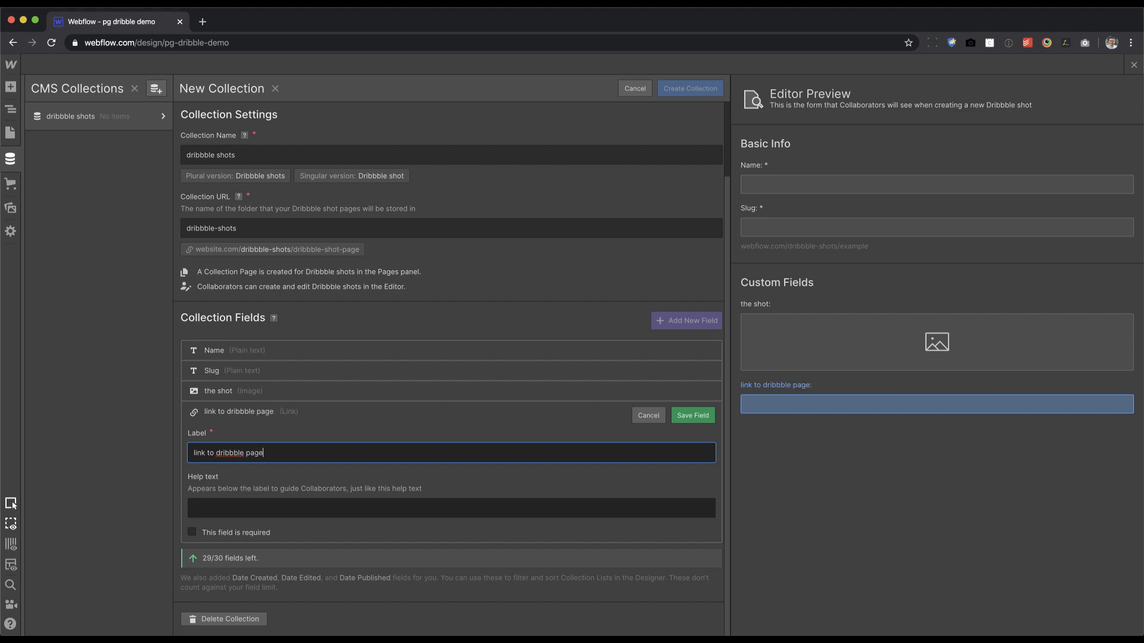
{"action": "left_click", "coordinate": [691, 415]}
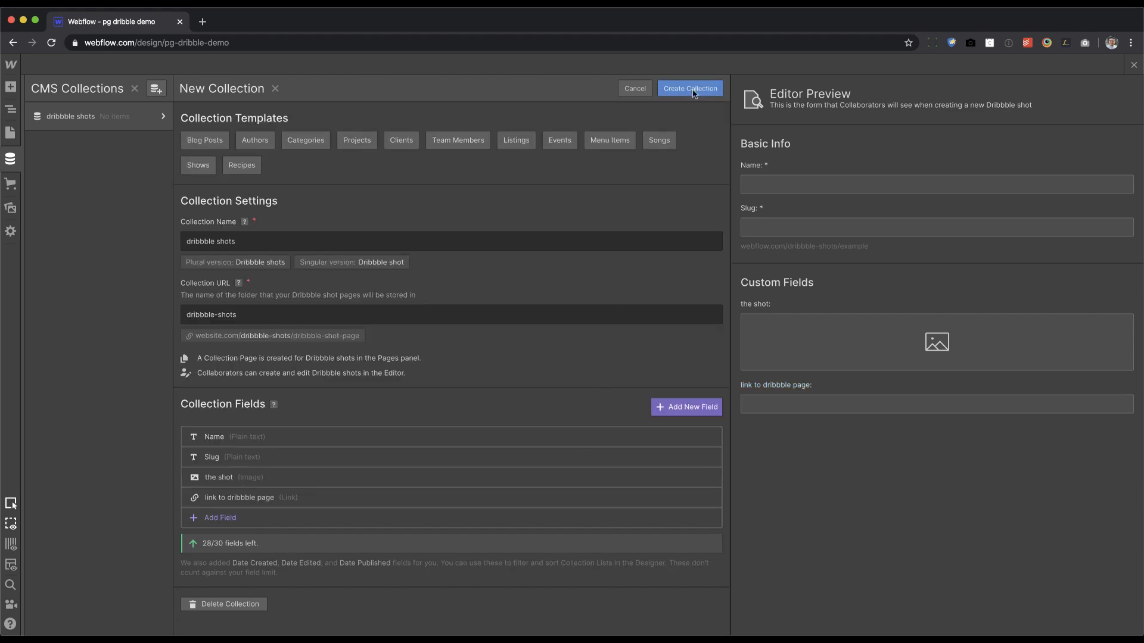
Step: Create the dribbble shots collection and publish the site to its webflow.io domain
{"action": "left_click", "coordinate": [688, 88]}
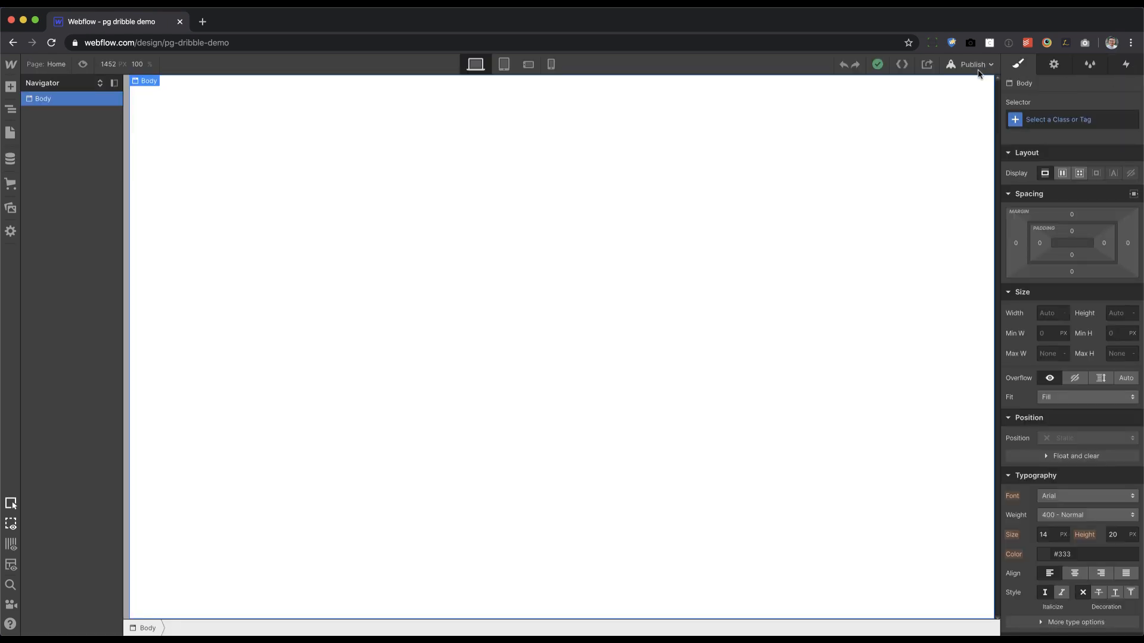
{"action": "left_click", "coordinate": [973, 64]}
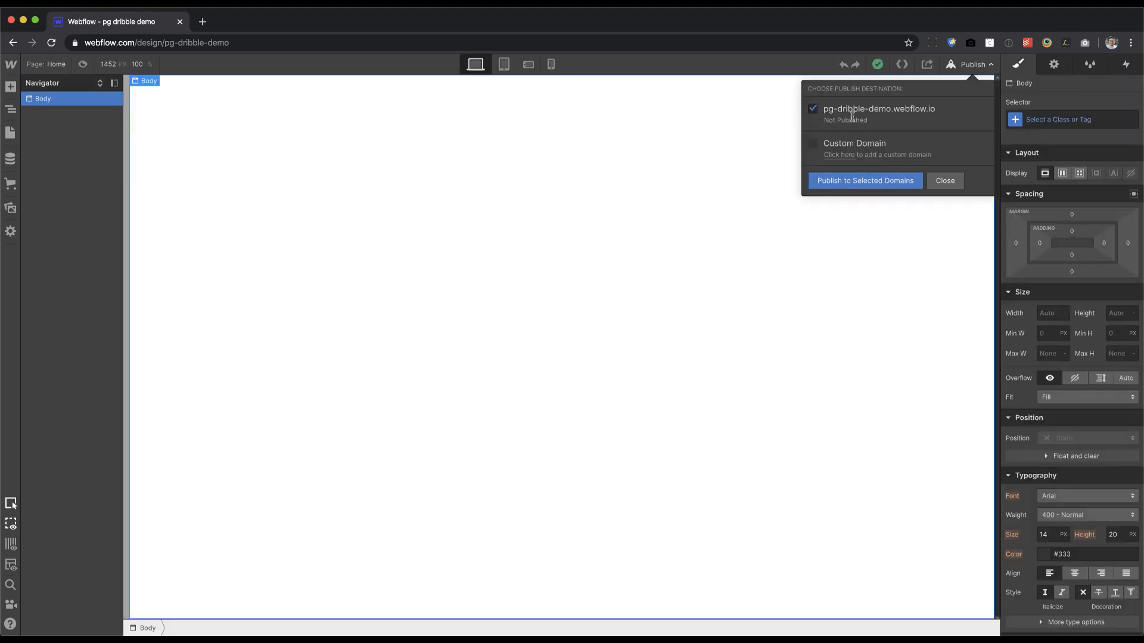
{"action": "left_click", "coordinate": [865, 180]}
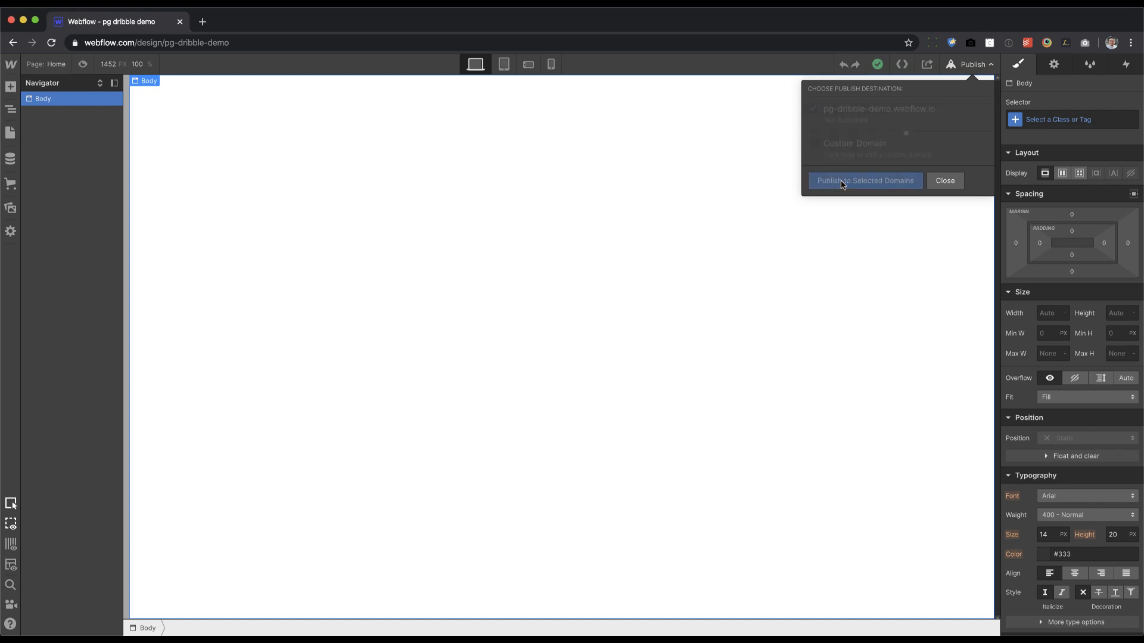
{"action": "left_click", "coordinate": [865, 180]}
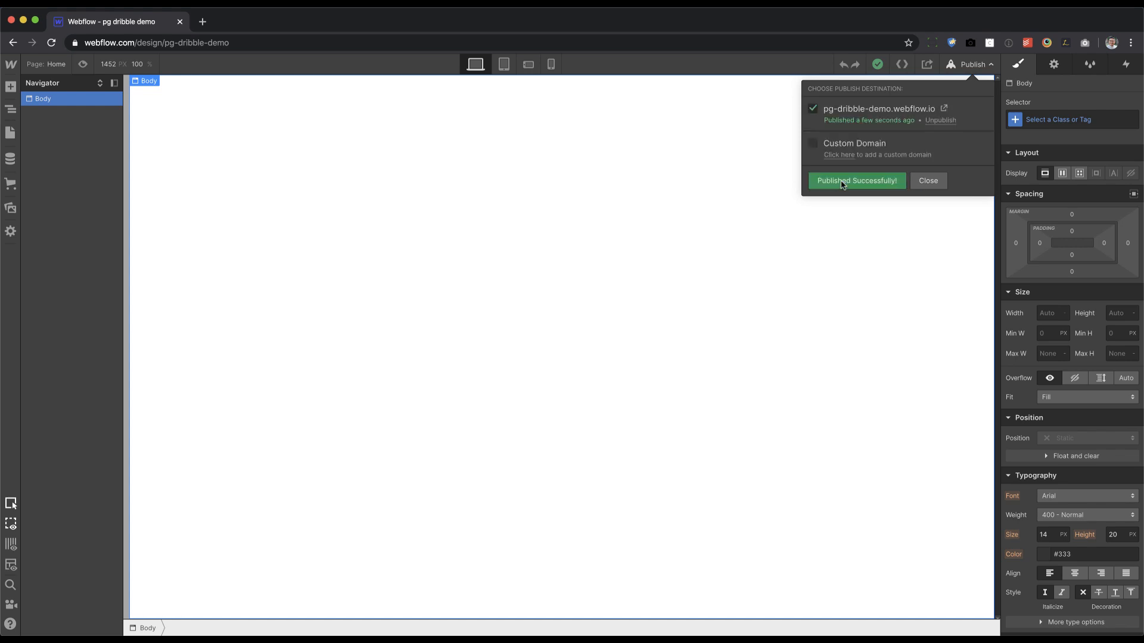
{"action": "mouse_move", "coordinate": [366, 181]}
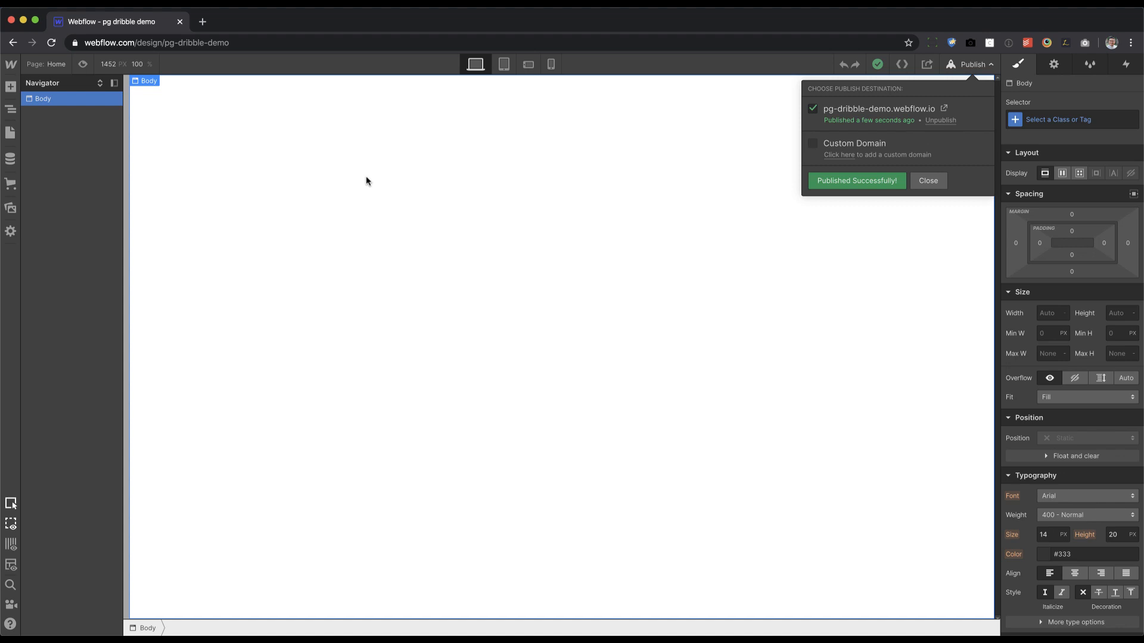
{"action": "left_click", "coordinate": [928, 180]}
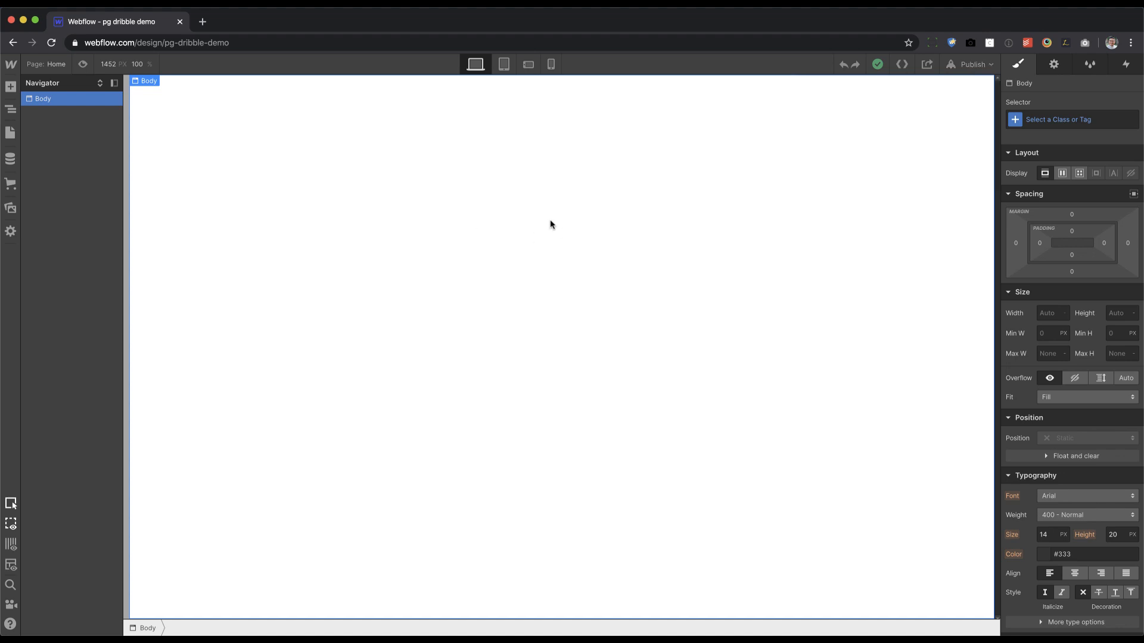
{"action": "mouse_move", "coordinate": [511, 188]}
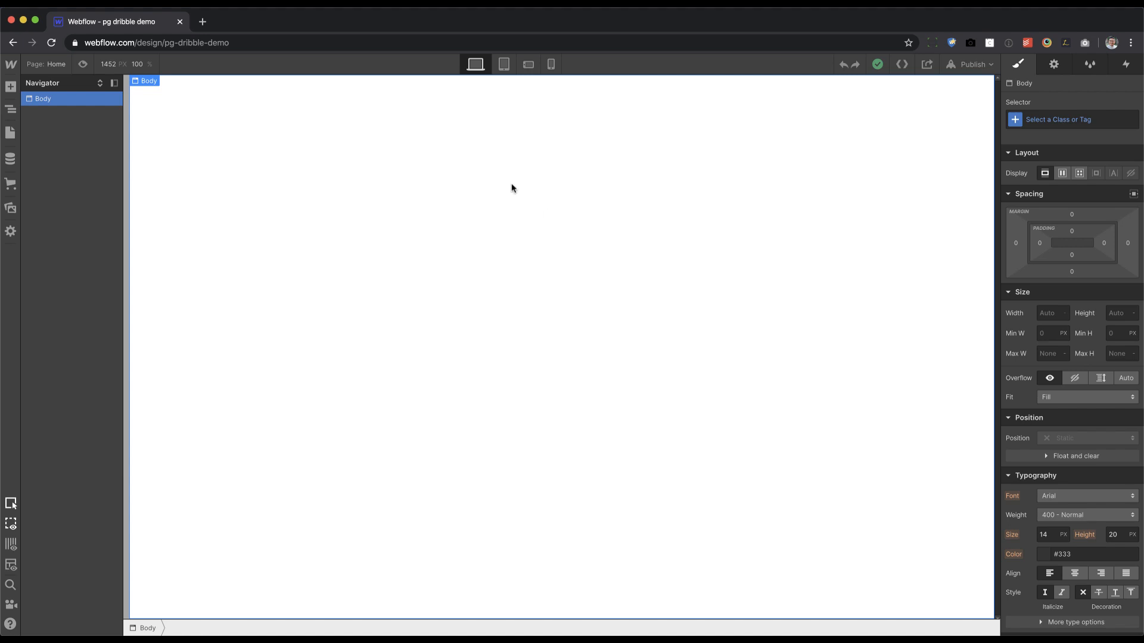
{"action": "left_click", "coordinate": [974, 64]}
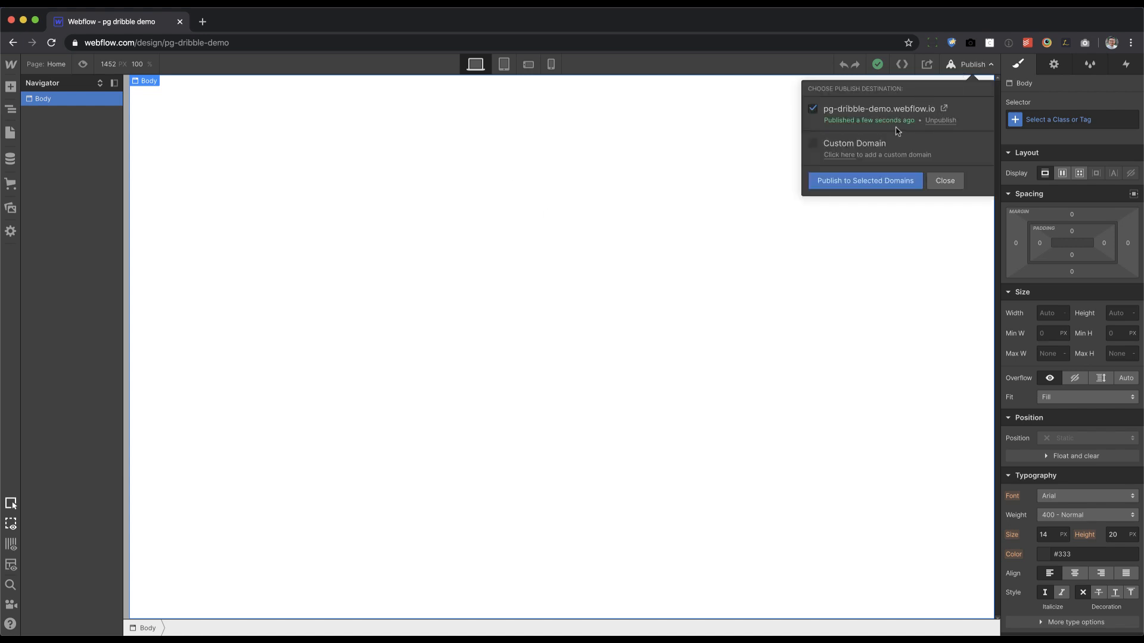
{"action": "left_click", "coordinate": [945, 179]}
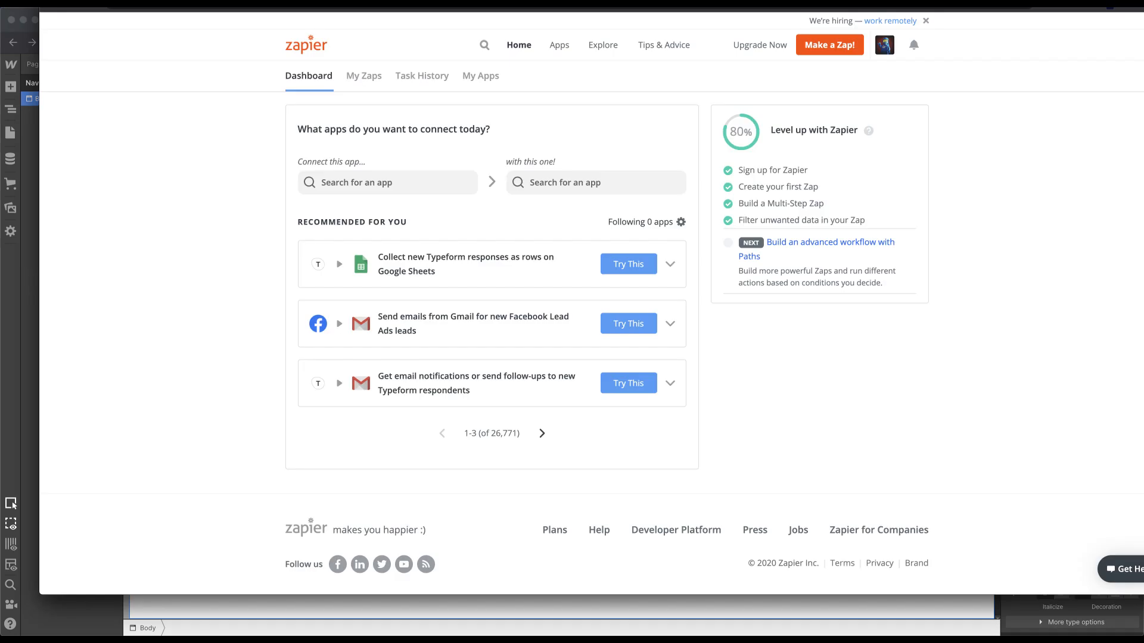
{"action": "mouse_move", "coordinate": [407, 97]}
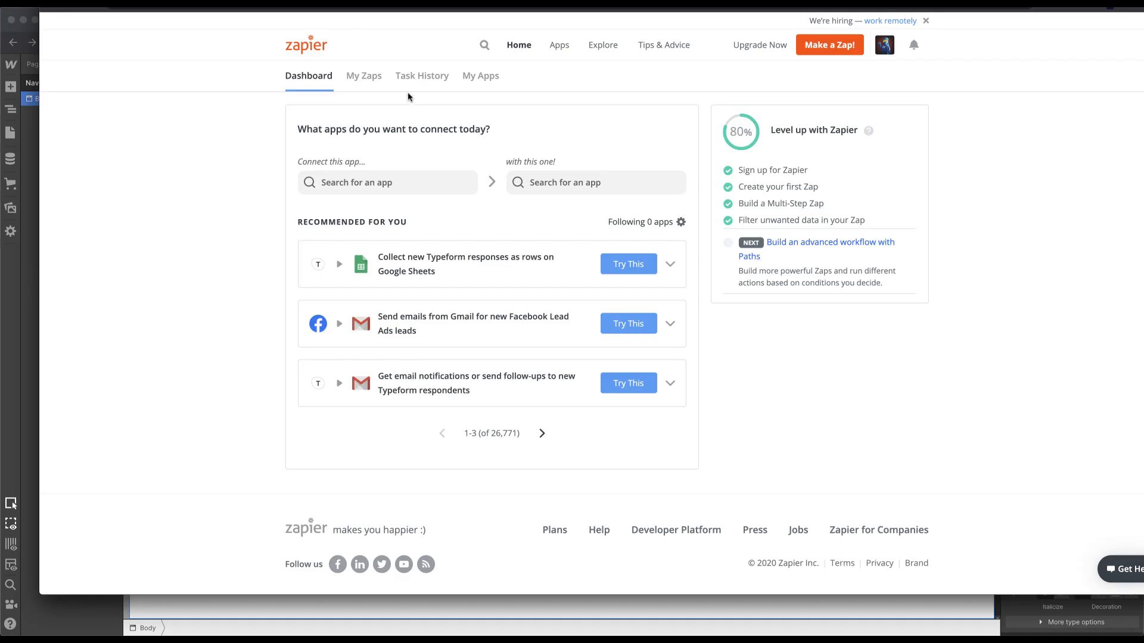
Step: Start a new zap from the Zapier dashboard via Make a Zap
{"action": "left_click", "coordinate": [829, 45]}
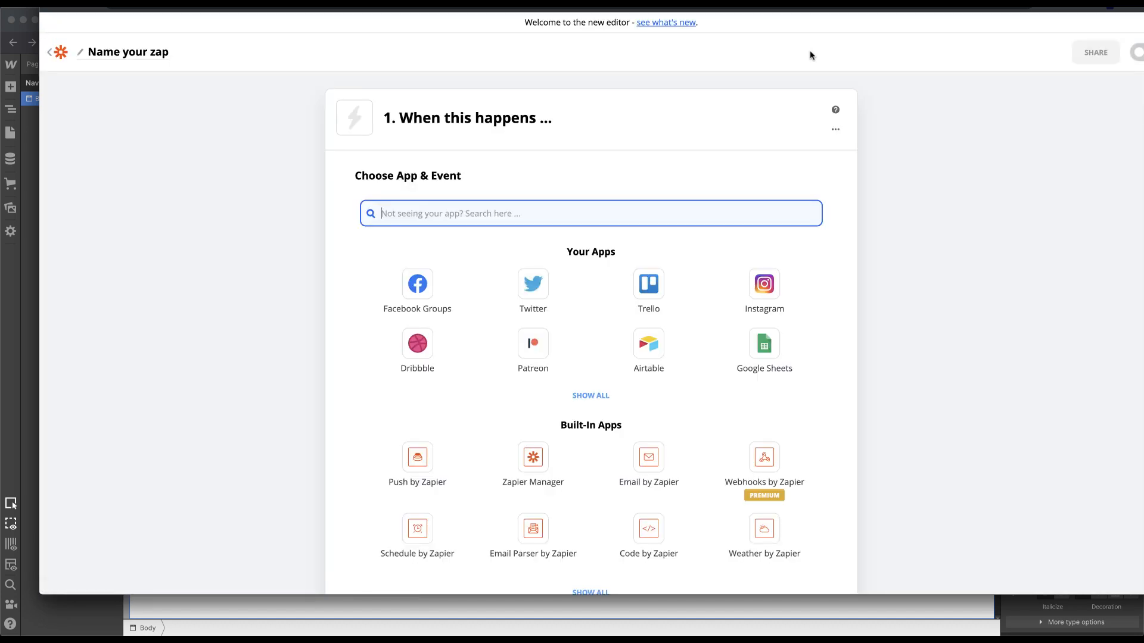
{"action": "mouse_move", "coordinate": [517, 190]}
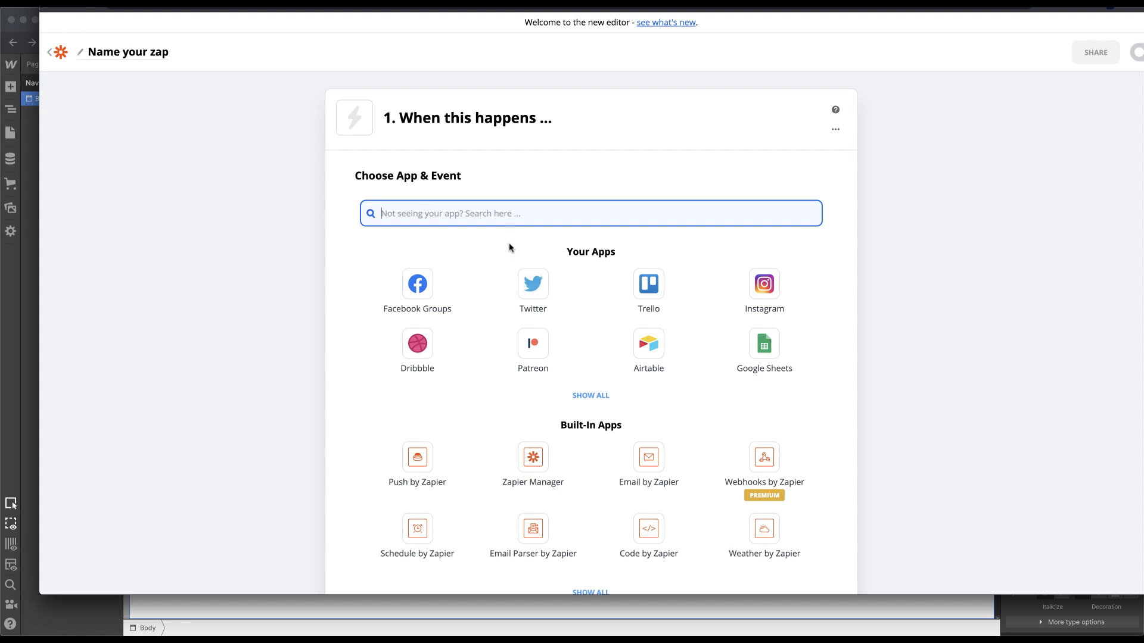
Step: Make Dribbble the trigger app with New Shot as the event and continue
{"action": "type", "text": "dribb"}
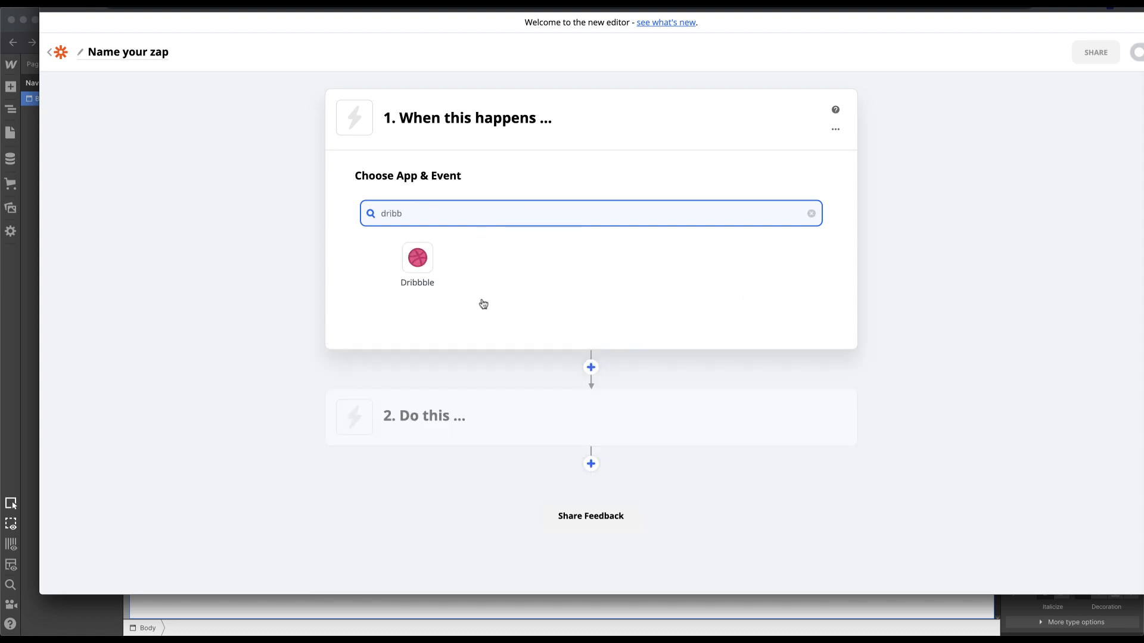
{"action": "left_click", "coordinate": [417, 258]}
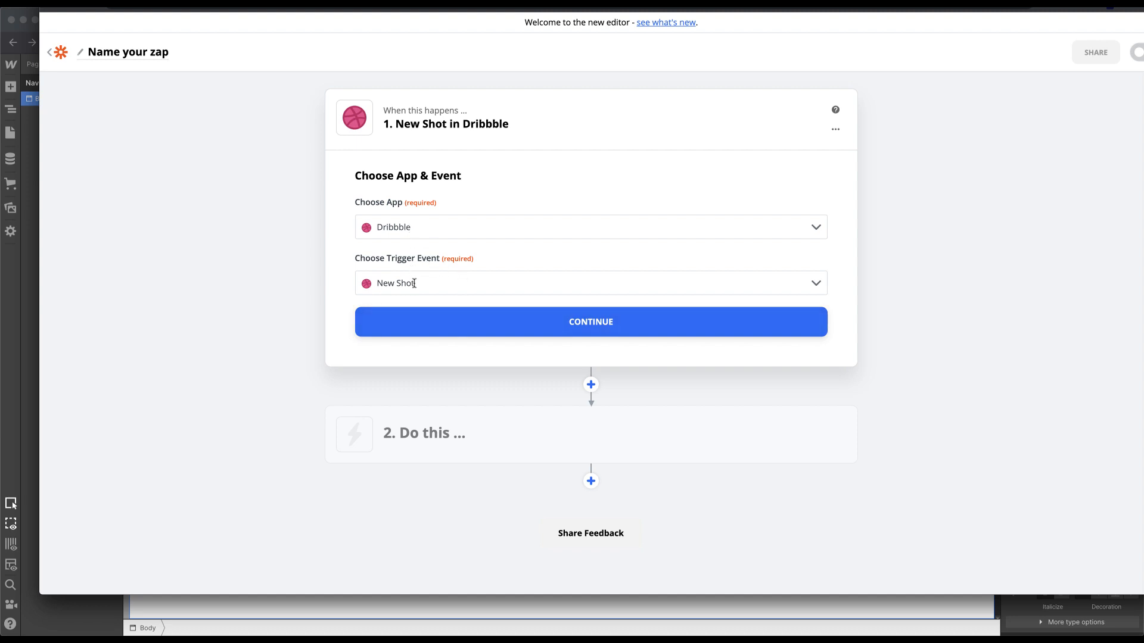
{"action": "mouse_move", "coordinate": [430, 285]}
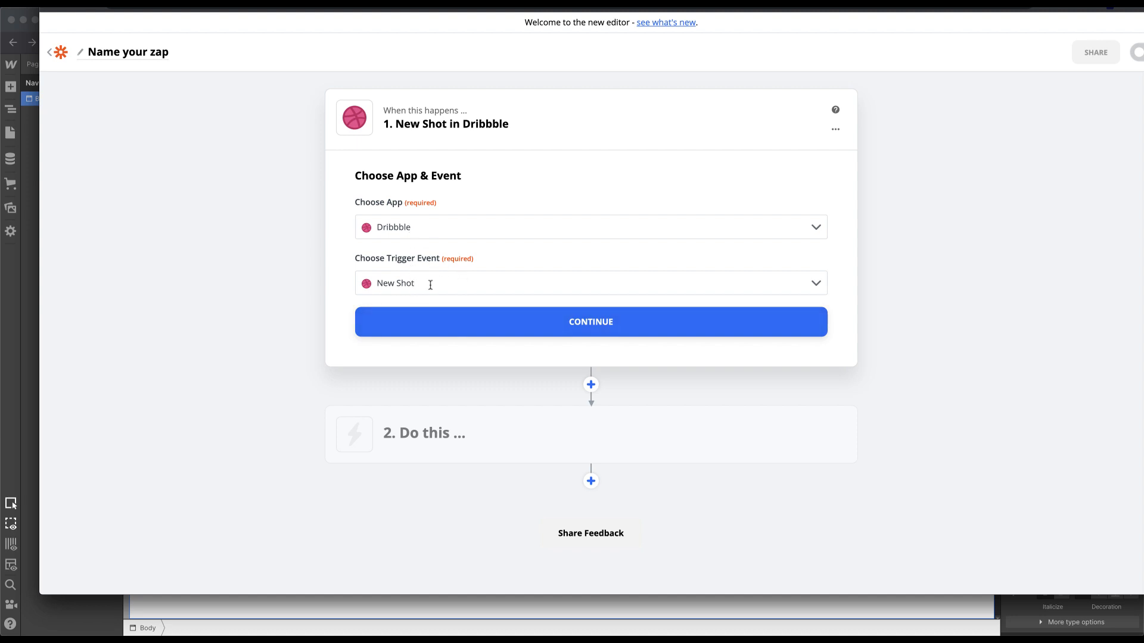
{"action": "left_click", "coordinate": [590, 284]}
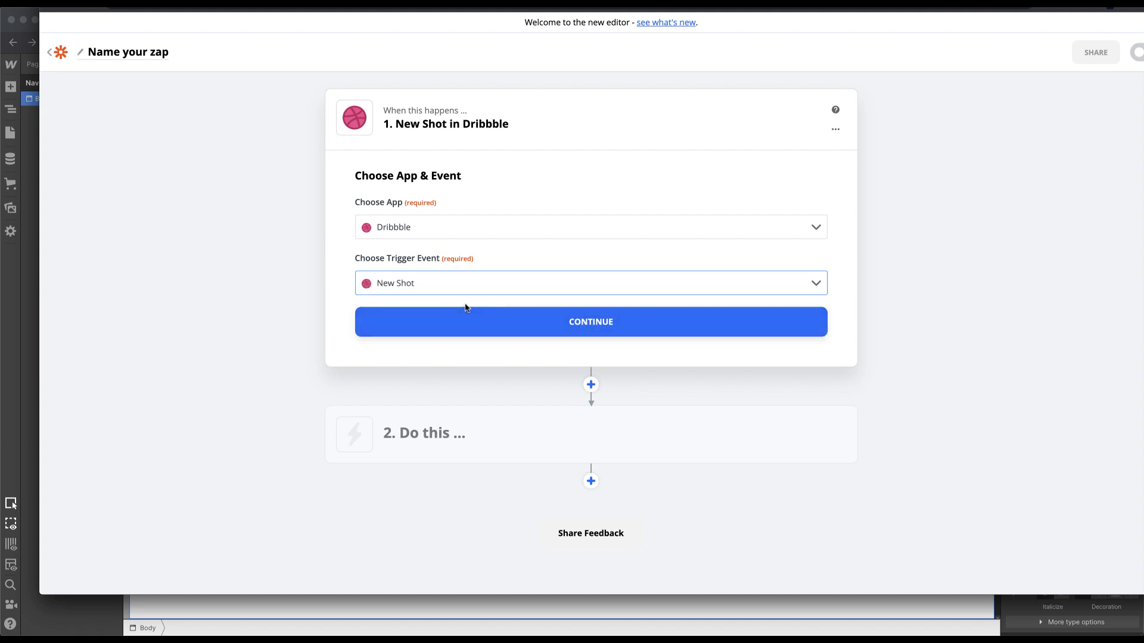
{"action": "left_click", "coordinate": [590, 322]}
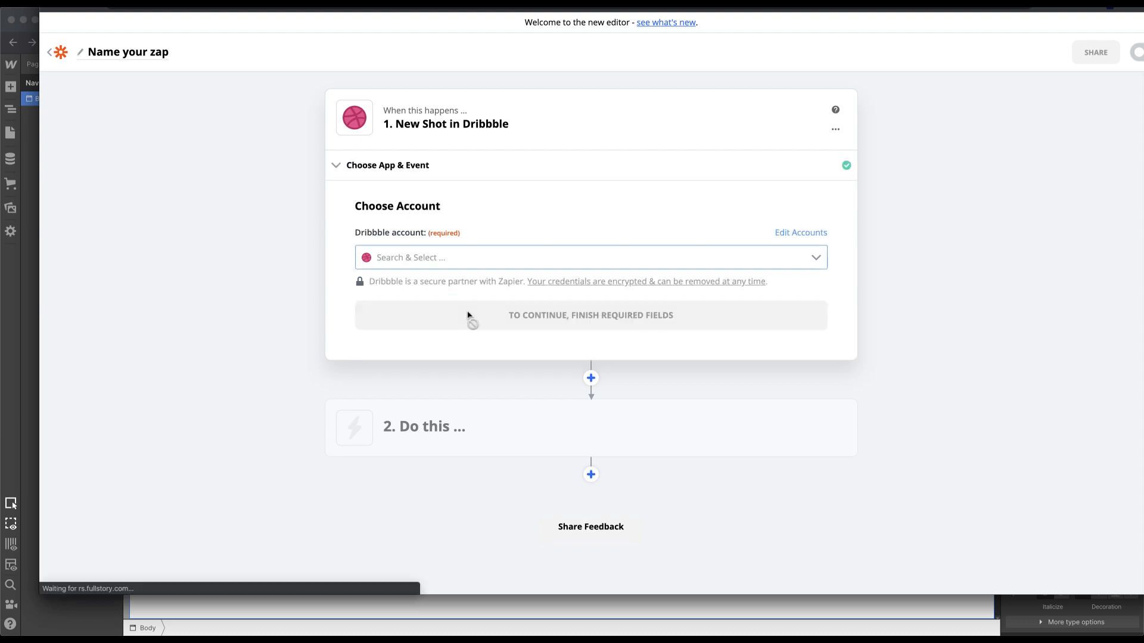
Step: Connect the existing Dribbble account to the trigger and continue to testing
{"action": "left_click", "coordinate": [591, 257]}
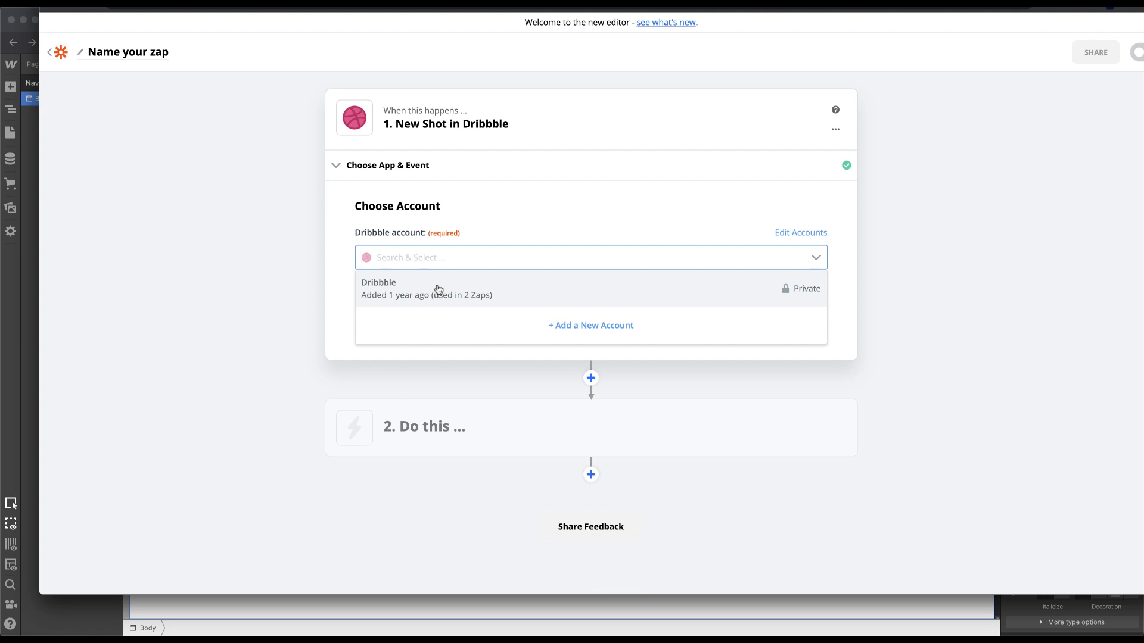
{"action": "left_click", "coordinate": [437, 289]}
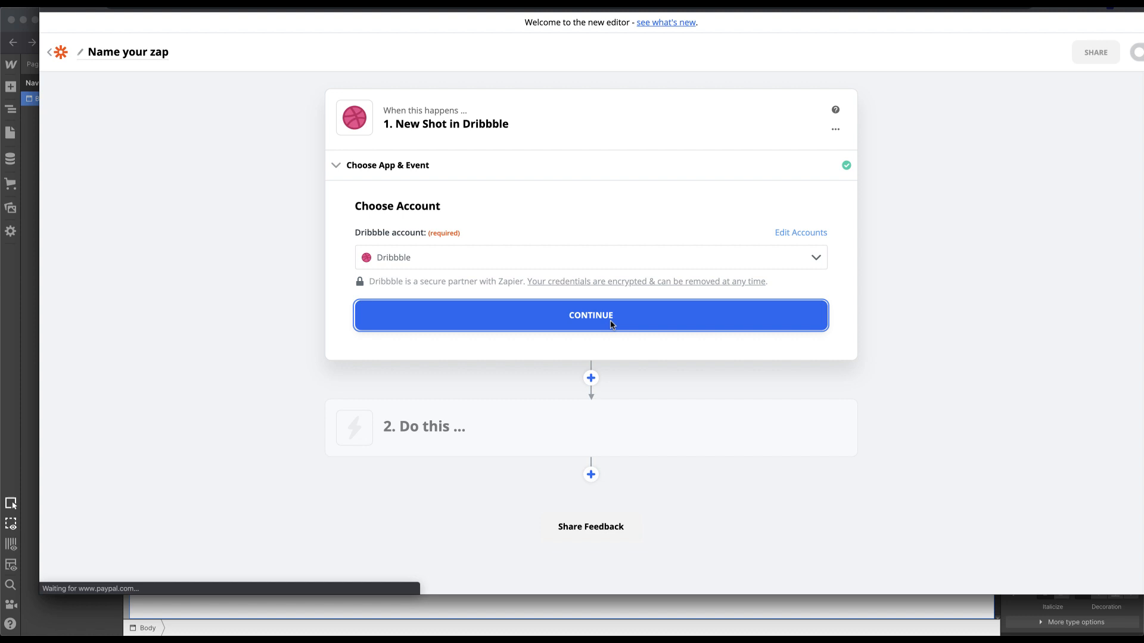
{"action": "left_click", "coordinate": [590, 315]}
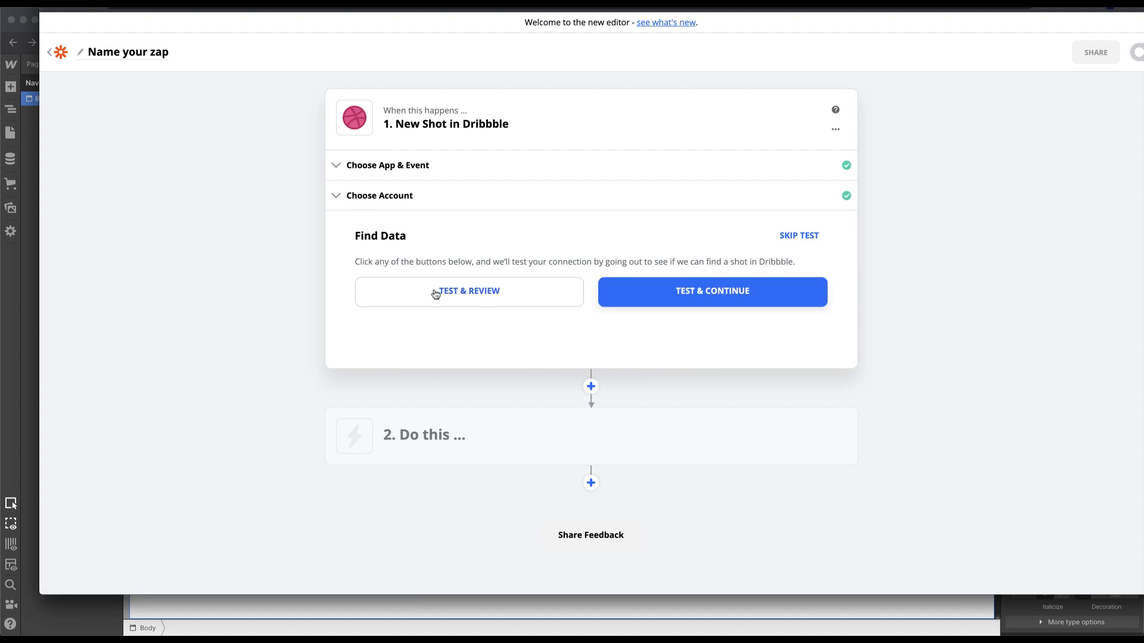
Step: Test the trigger to pull sample shots and review Shot A's full data fields
{"action": "left_click", "coordinate": [468, 291]}
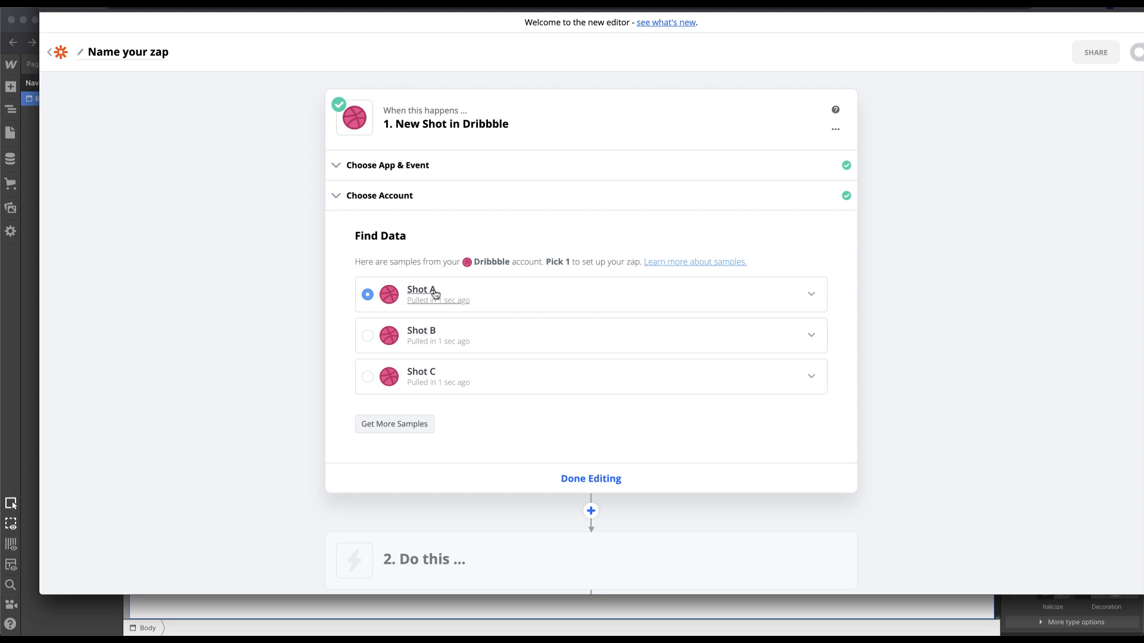
{"action": "mouse_move", "coordinate": [547, 313]}
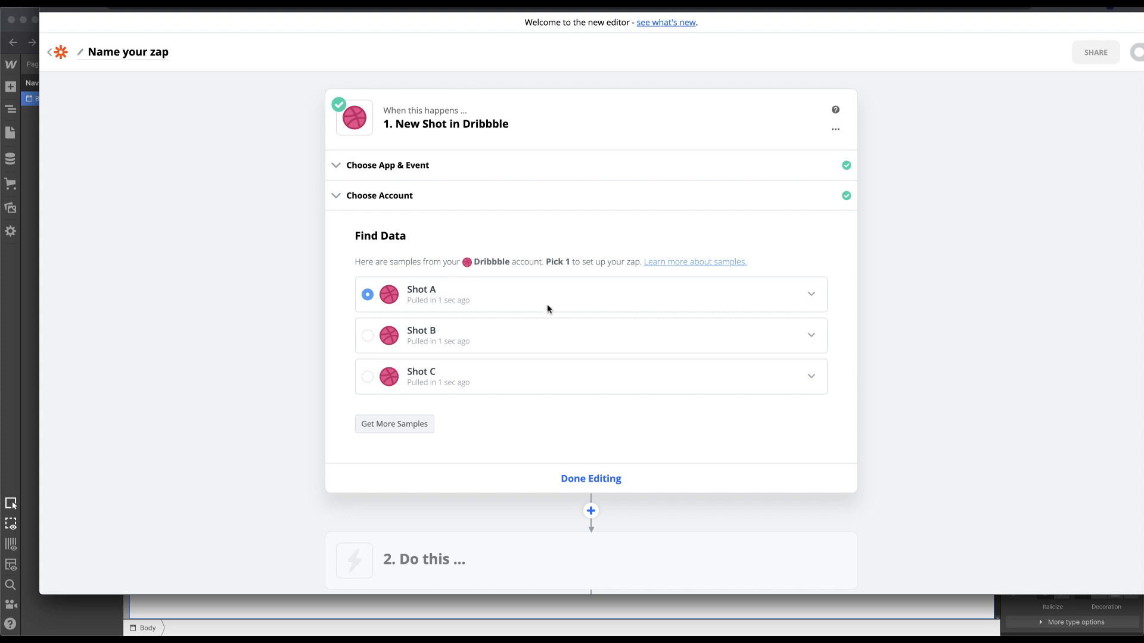
{"action": "mouse_move", "coordinate": [697, 299]}
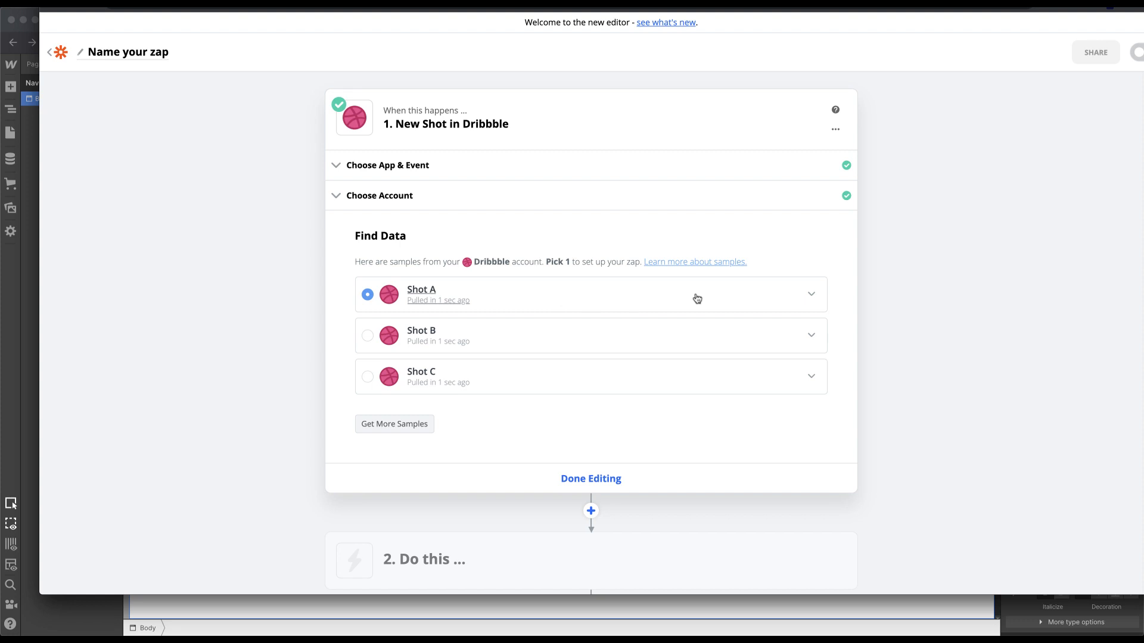
{"action": "left_click", "coordinate": [808, 295]}
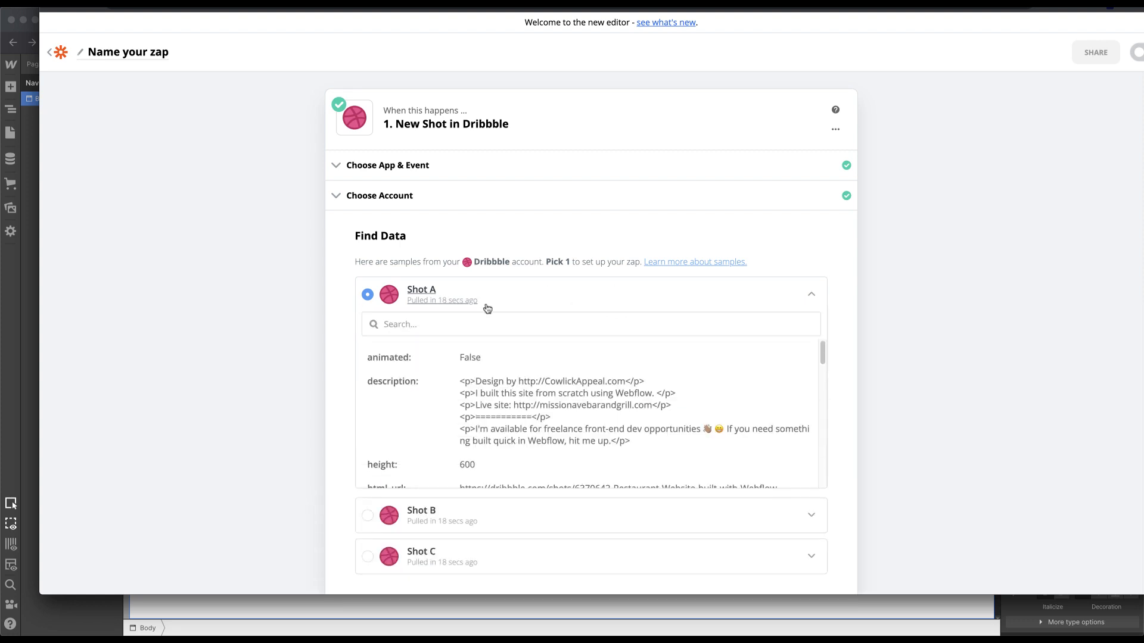
{"action": "mouse_move", "coordinate": [824, 392]}
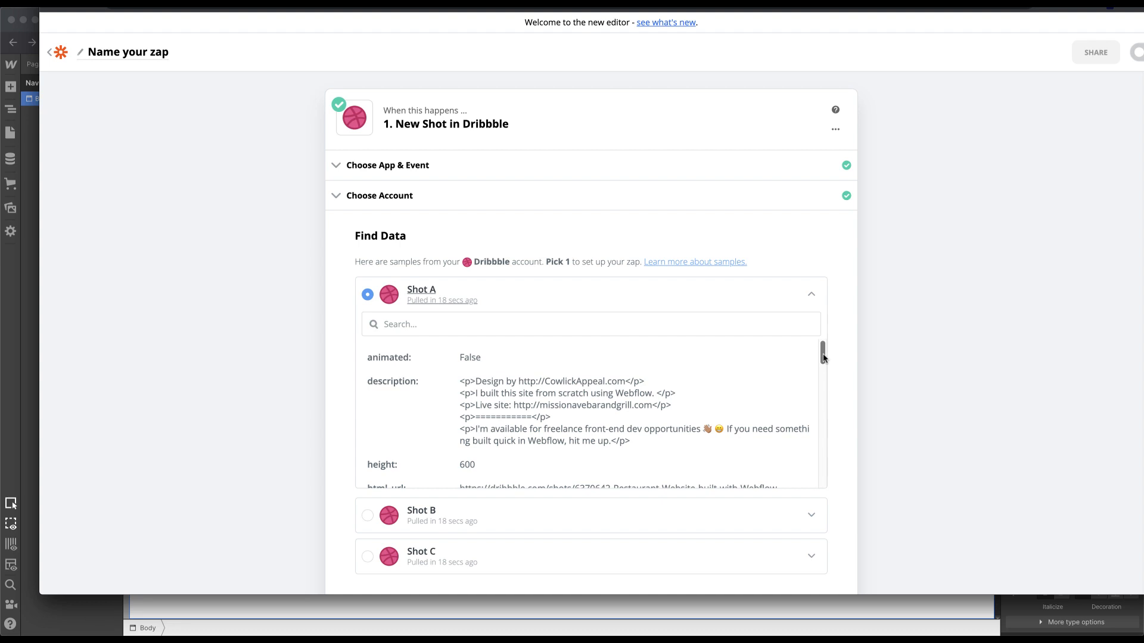
{"action": "scroll", "scroll_direction": "down", "scroll_amount": 3}
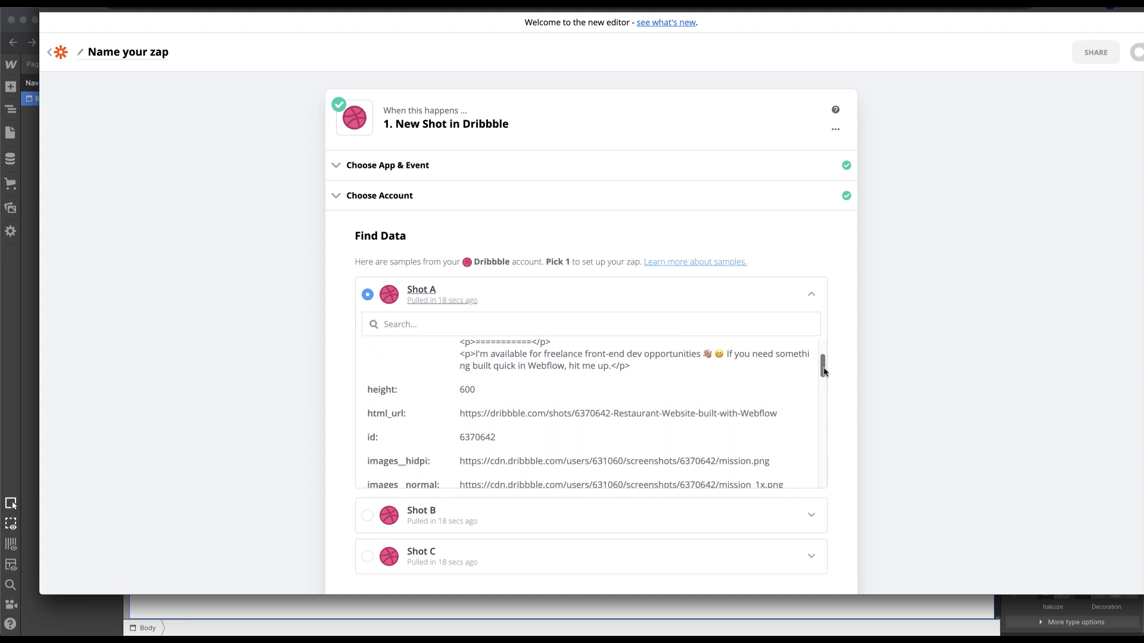
{"action": "scroll", "scroll_direction": "down", "scroll_amount": 3}
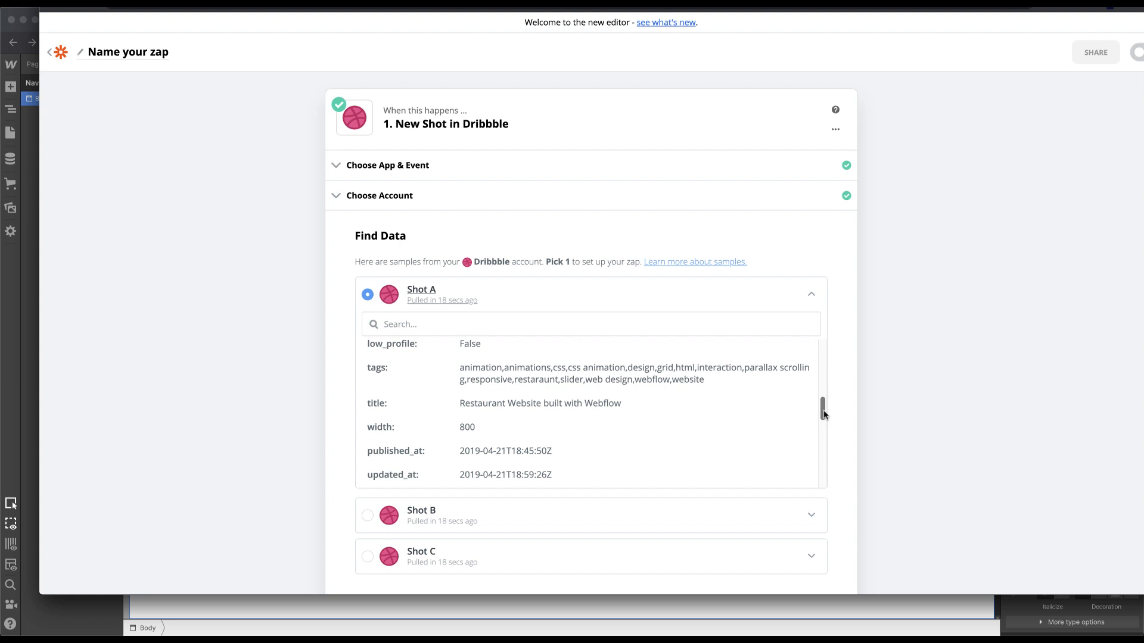
{"action": "scroll", "scroll_direction": "down", "scroll_amount": 3}
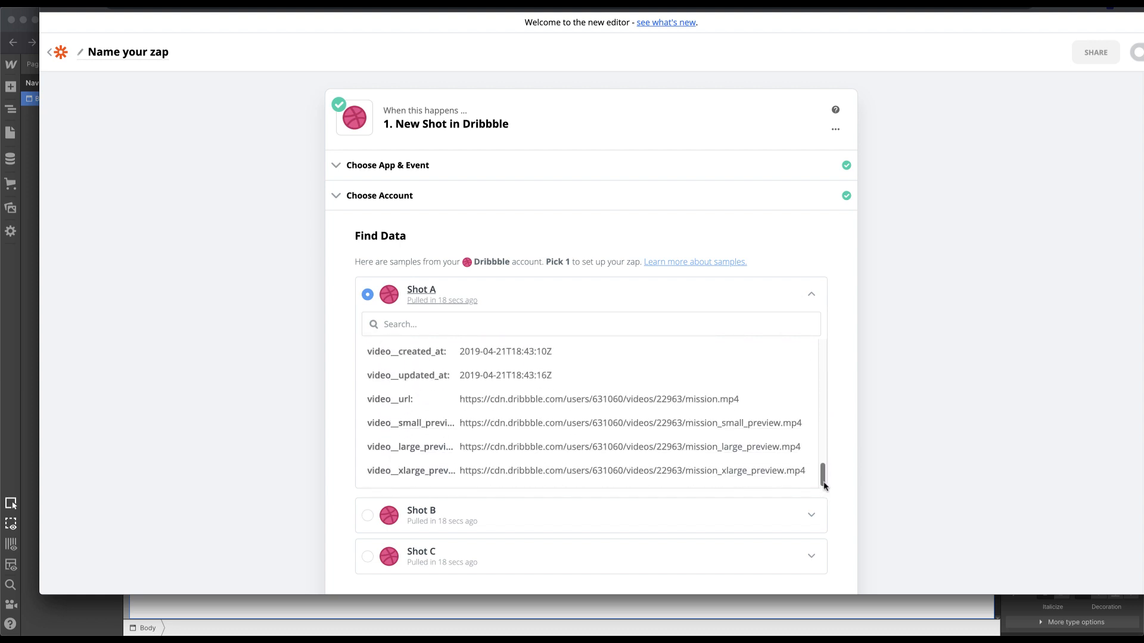
{"action": "scroll", "scroll_direction": "up", "scroll_amount": 3}
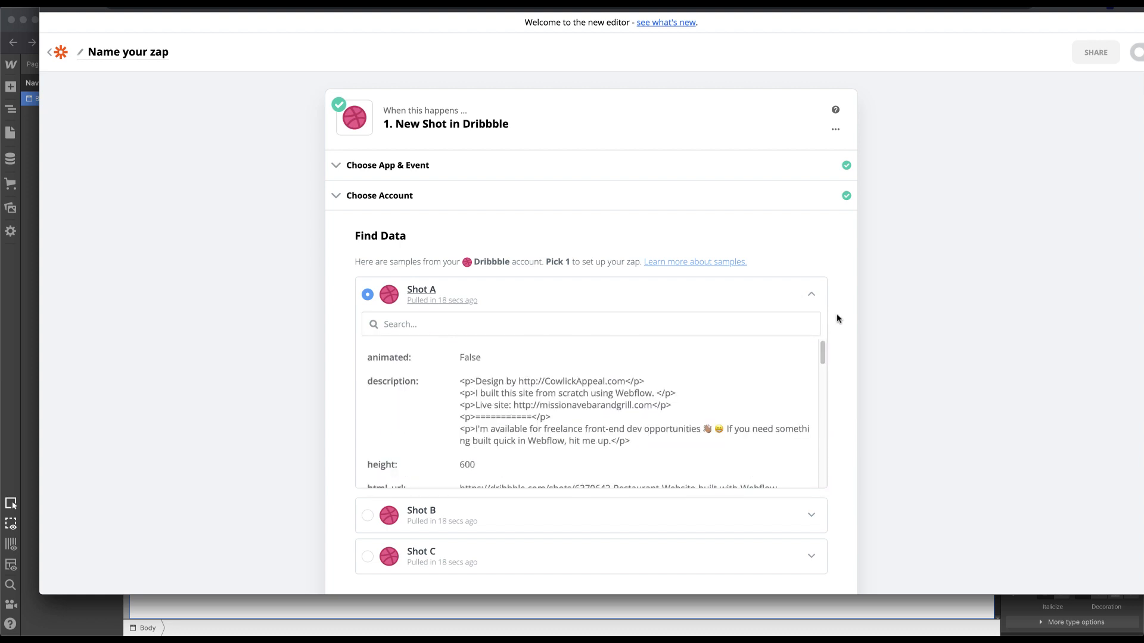
{"action": "scroll", "scroll_direction": "down", "scroll_amount": 3}
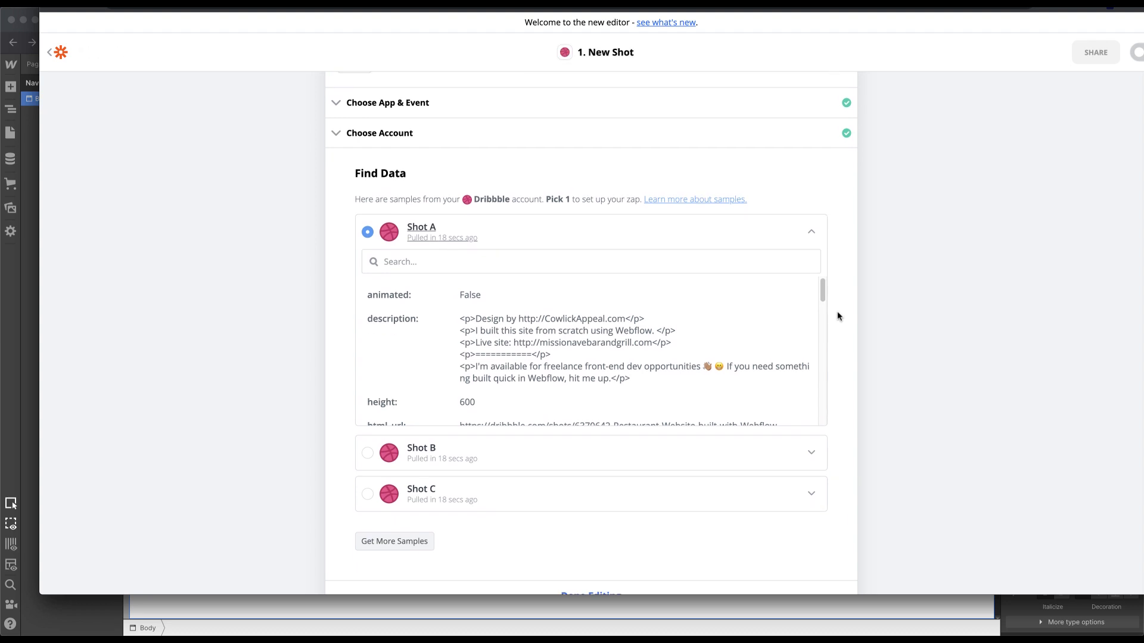
{"action": "scroll", "scroll_direction": "down", "scroll_amount": 3}
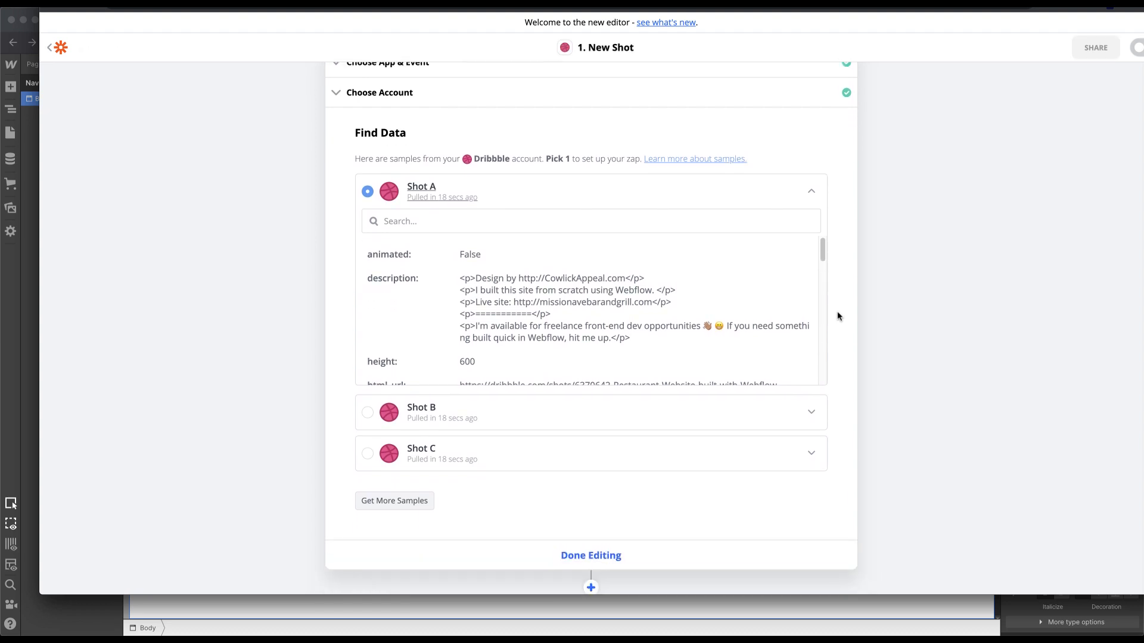
{"action": "scroll", "scroll_direction": "down", "scroll_amount": 3}
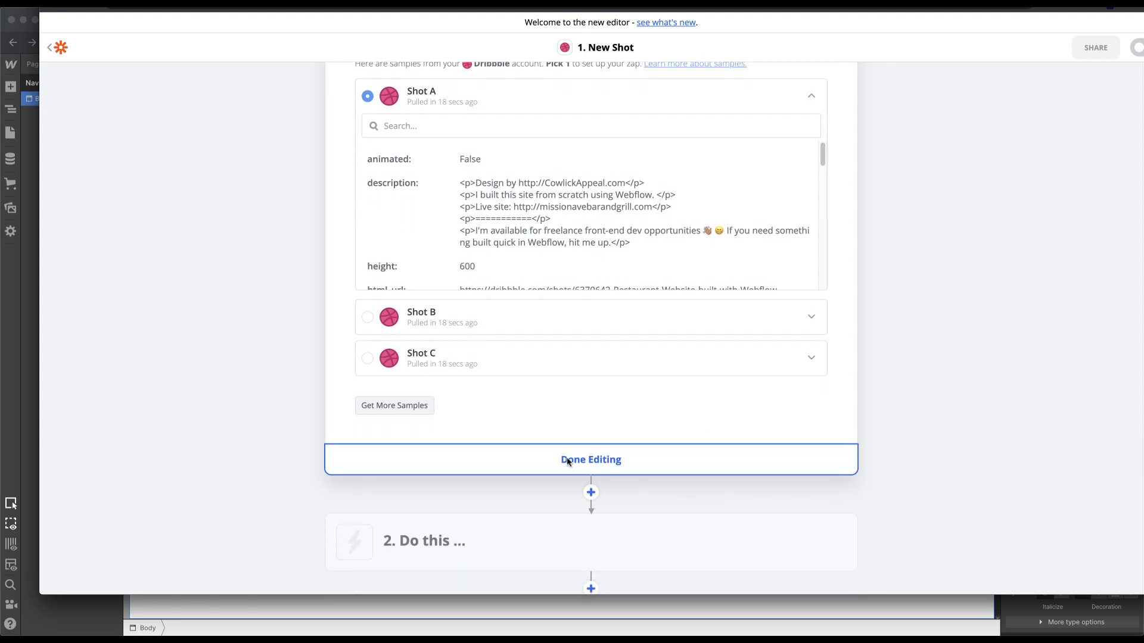
Step: Finish the trigger and set the Webflow action event to Create Live Item
{"action": "left_click", "coordinate": [591, 459]}
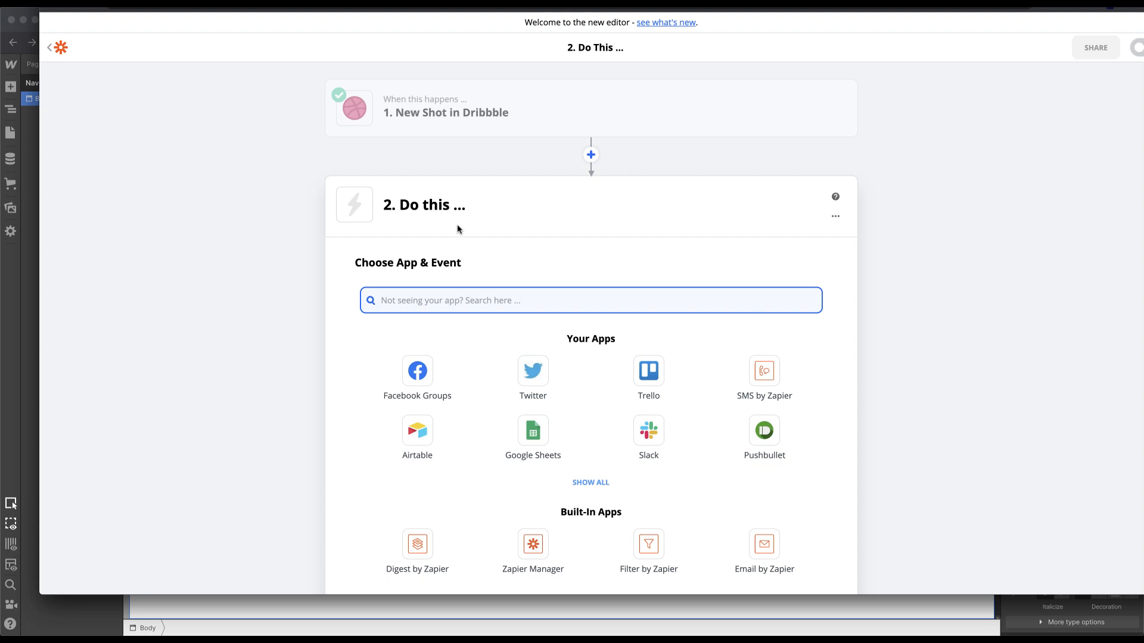
{"action": "mouse_move", "coordinate": [449, 285]}
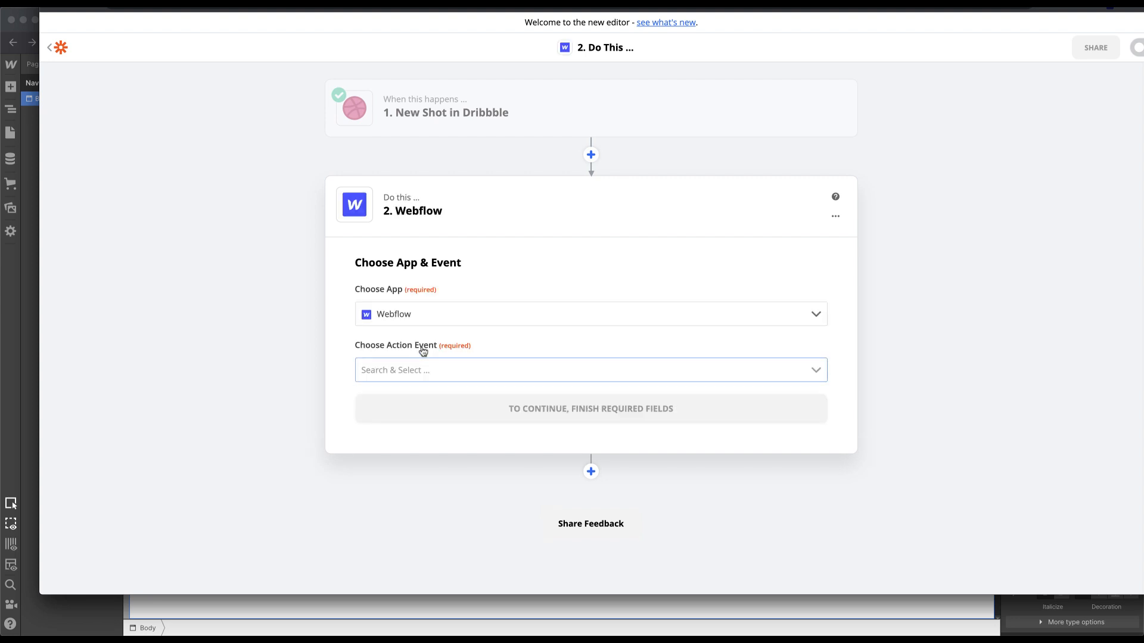
{"action": "left_click", "coordinate": [590, 370]}
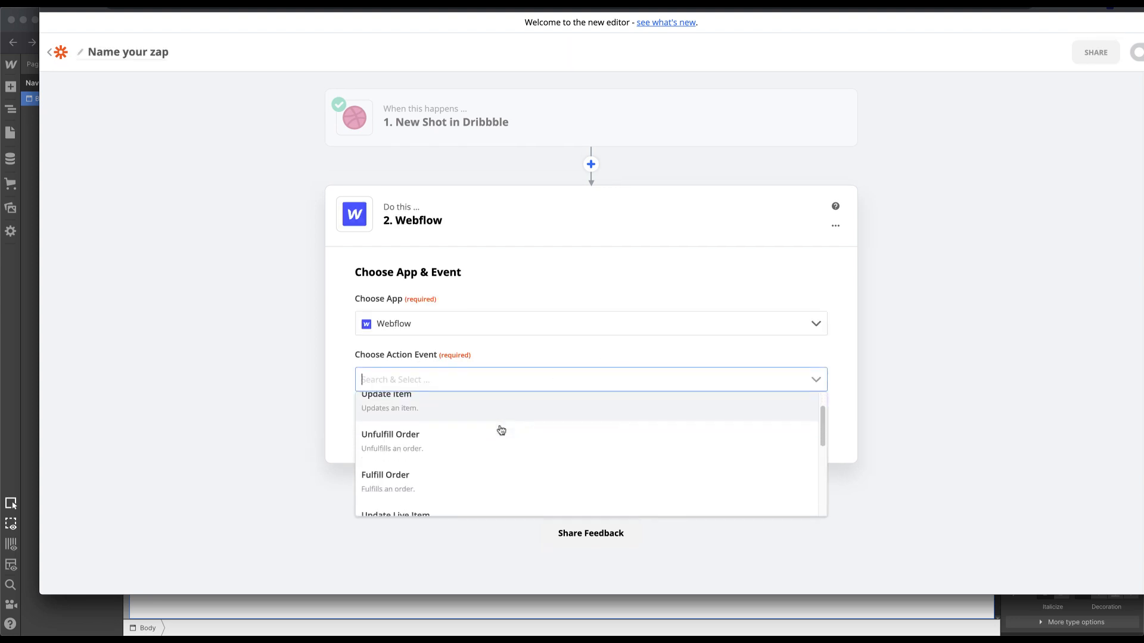
{"action": "scroll", "scroll_direction": "down", "scroll_amount": 3}
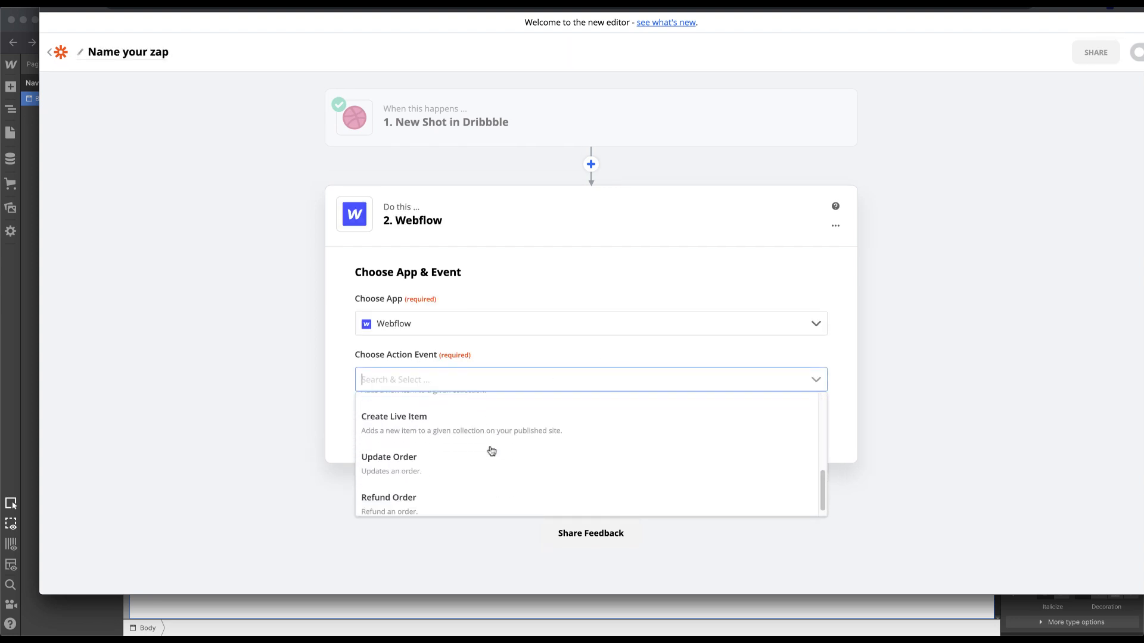
{"action": "left_click", "coordinate": [394, 417]}
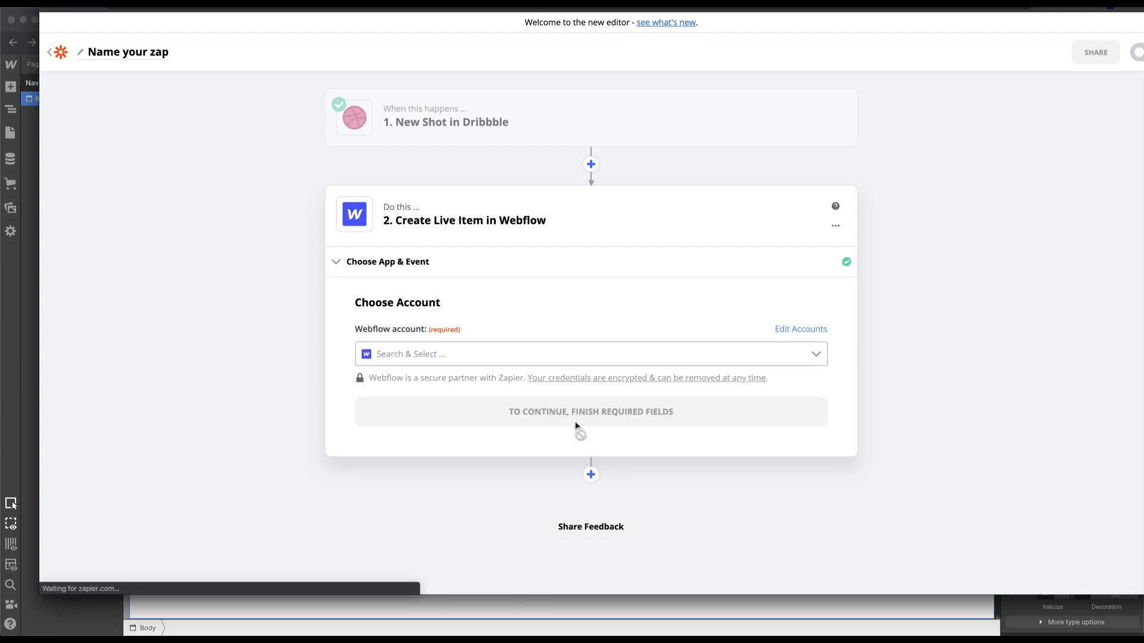
Step: Connect the Webflow #2 account to the action step
{"action": "left_click", "coordinate": [588, 354]}
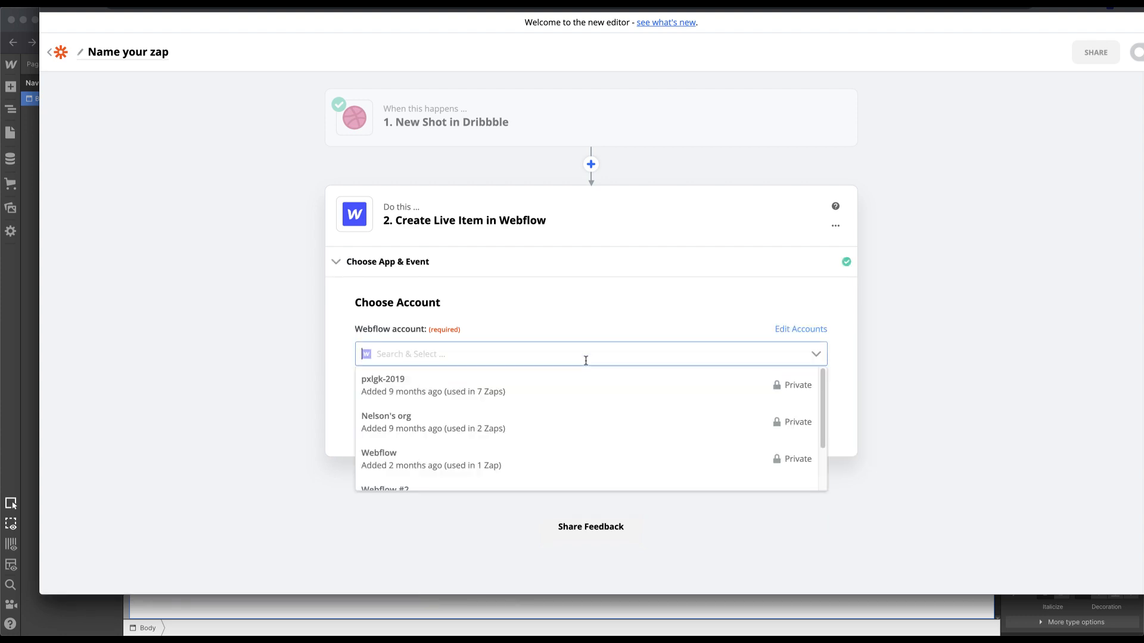
{"action": "scroll", "scroll_direction": "down", "scroll_amount": 3}
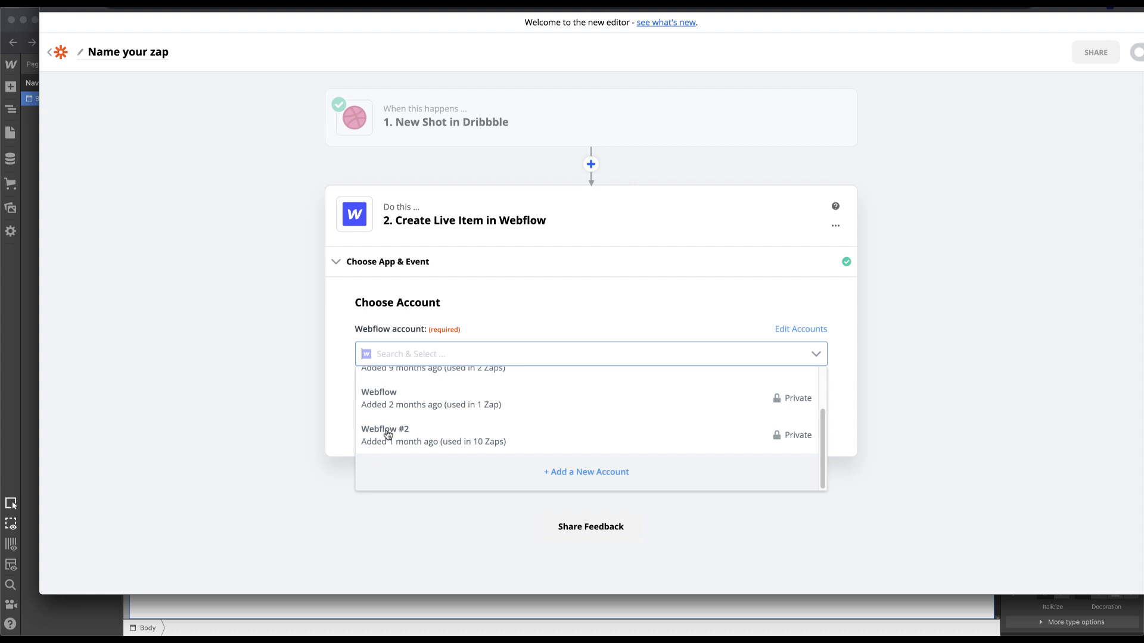
{"action": "left_click", "coordinate": [385, 435]}
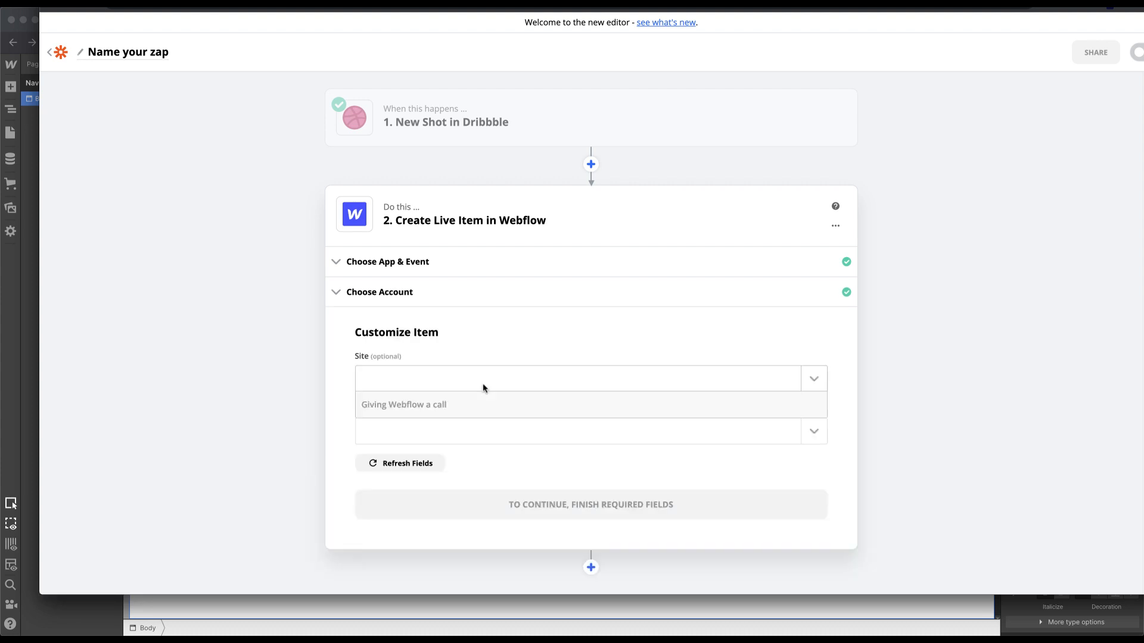
Step: Target the pg dribble demo site's Dribbble shots collection and load its fields
{"action": "left_click", "coordinate": [811, 378]}
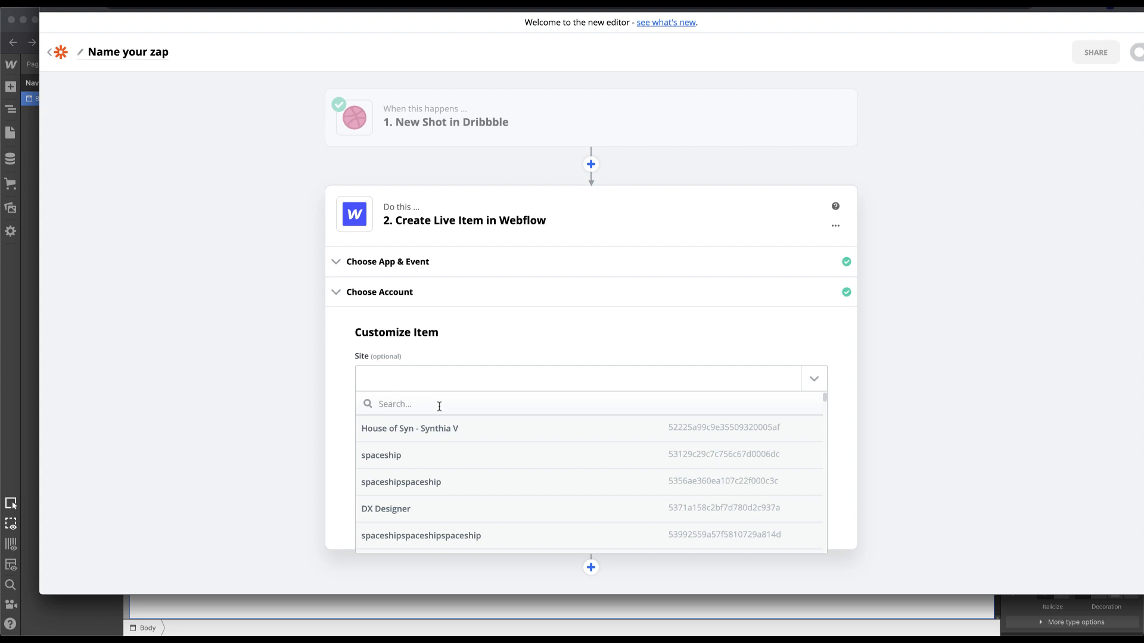
{"action": "type", "text": "pg"}
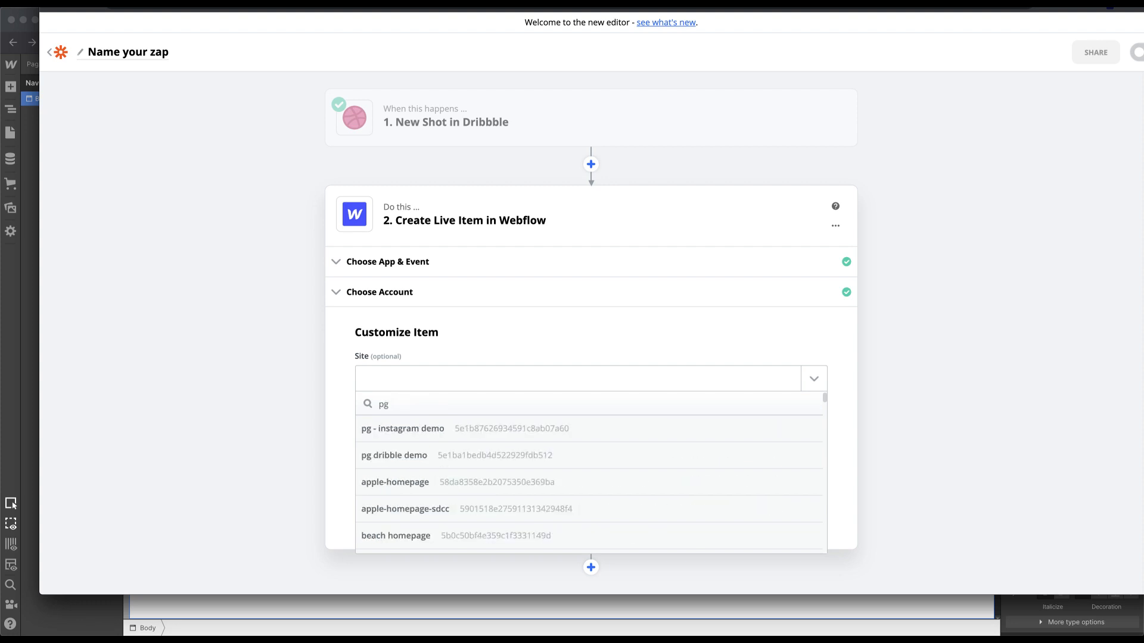
{"action": "left_click", "coordinate": [394, 455]}
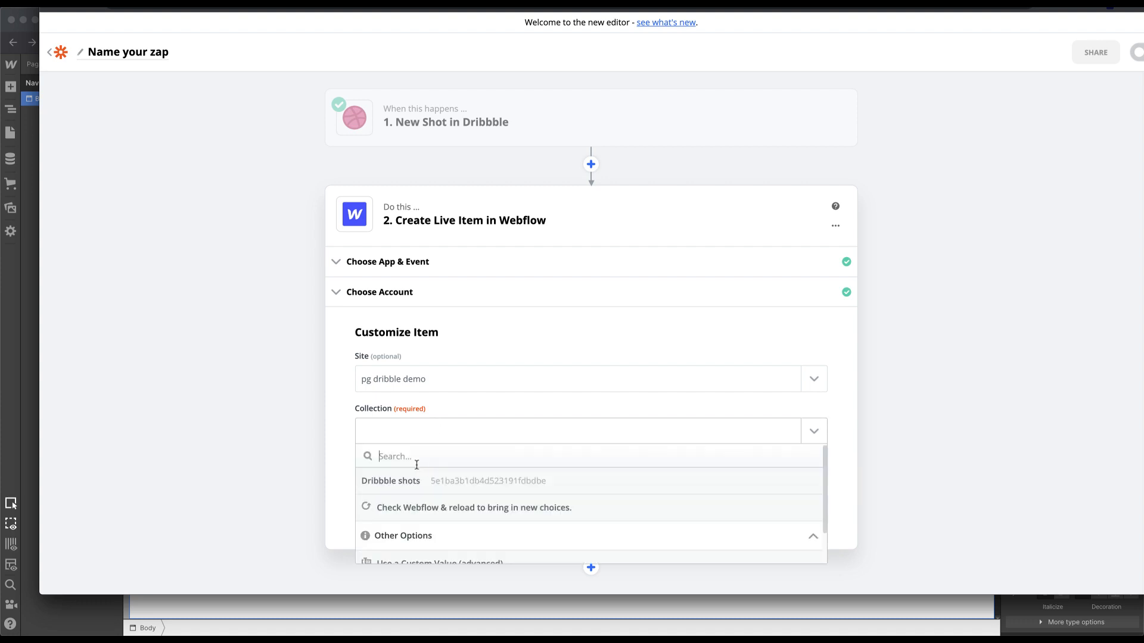
{"action": "left_click", "coordinate": [391, 480]}
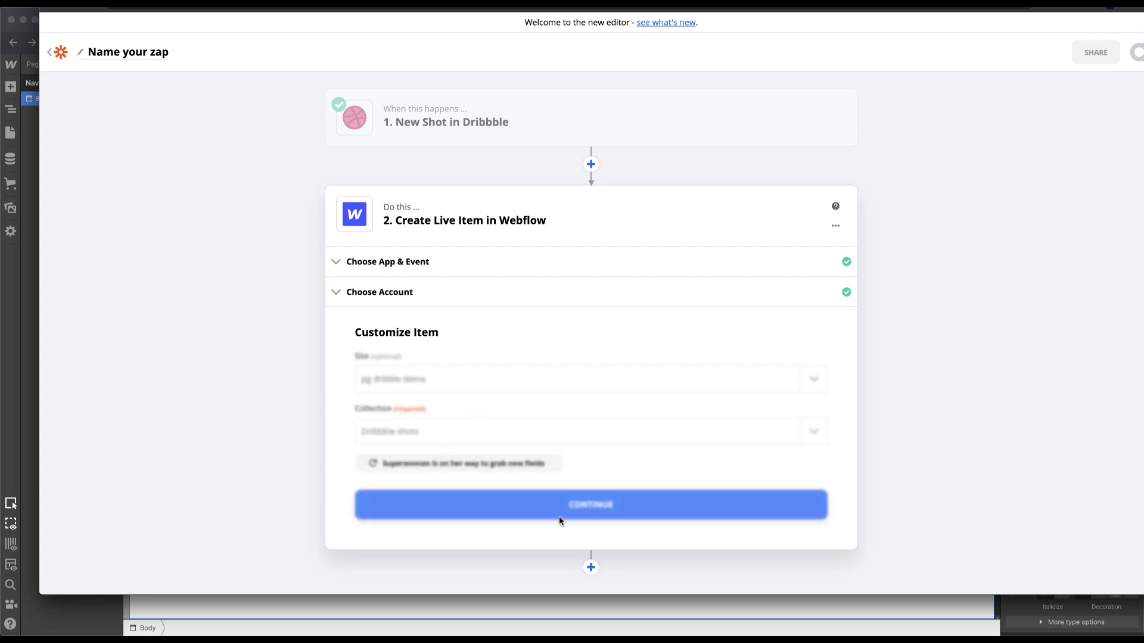
{"action": "left_click", "coordinate": [590, 505]}
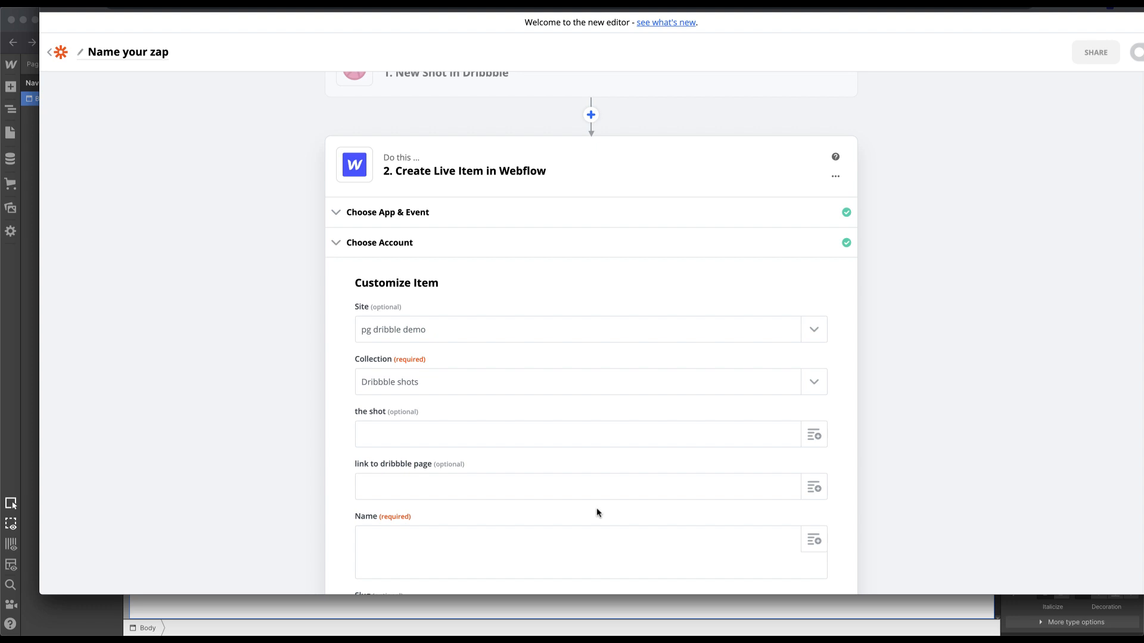
Step: Map Images Hidpi to the shot field, set Archived to no and adjust the Draft setting
{"action": "scroll", "scroll_direction": "down", "scroll_amount": 3}
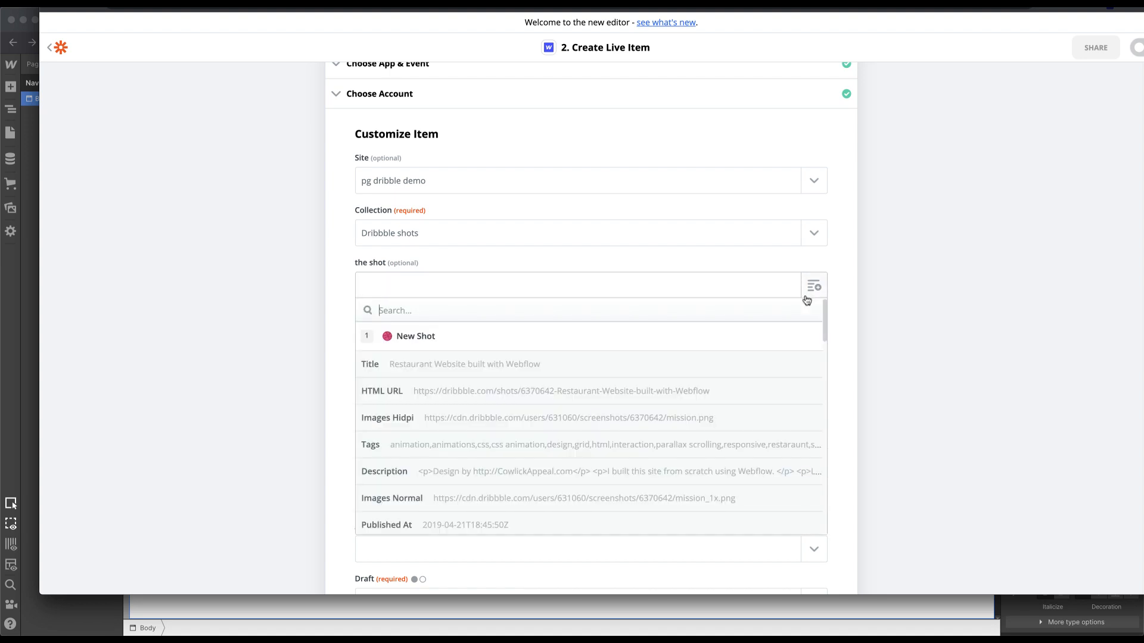
{"action": "mouse_move", "coordinate": [364, 267]}
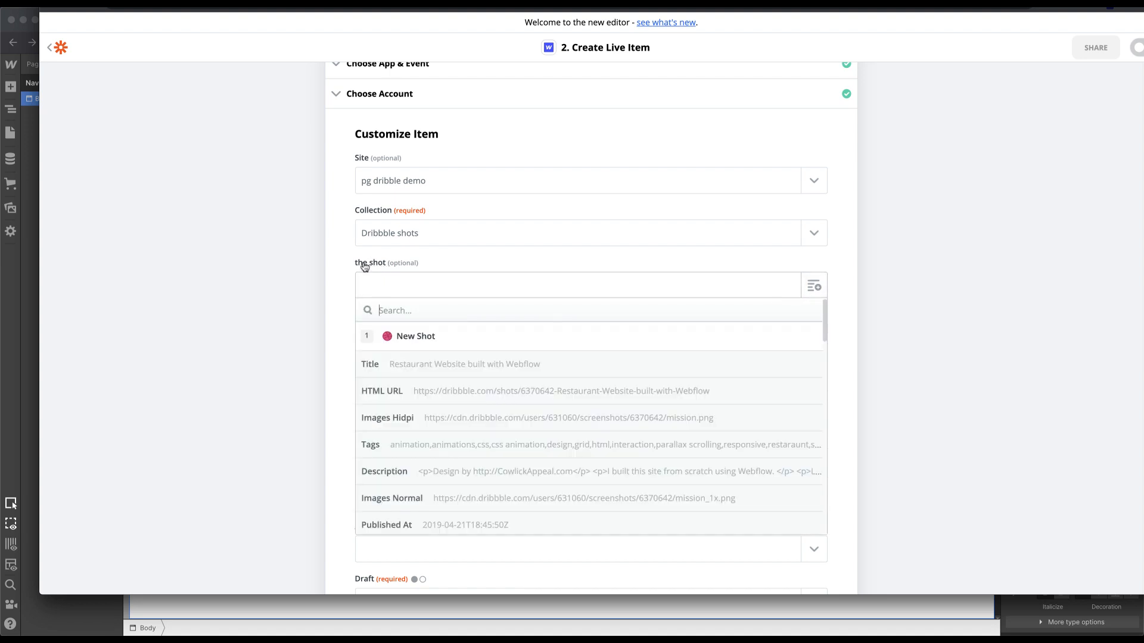
{"action": "mouse_move", "coordinate": [461, 368]}
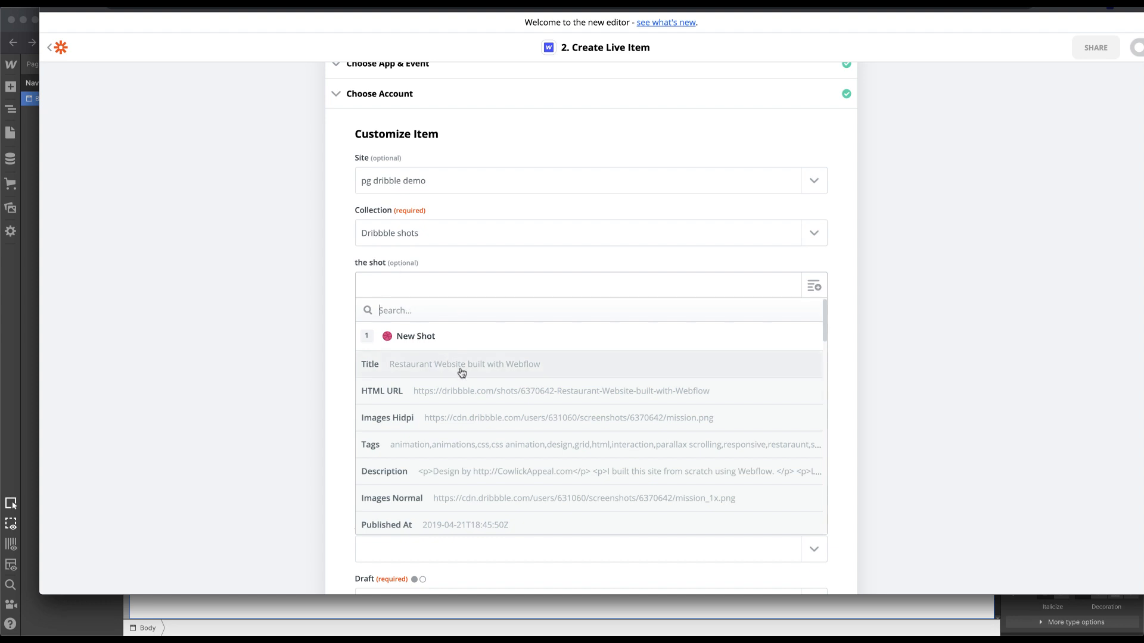
{"action": "mouse_move", "coordinate": [564, 427]}
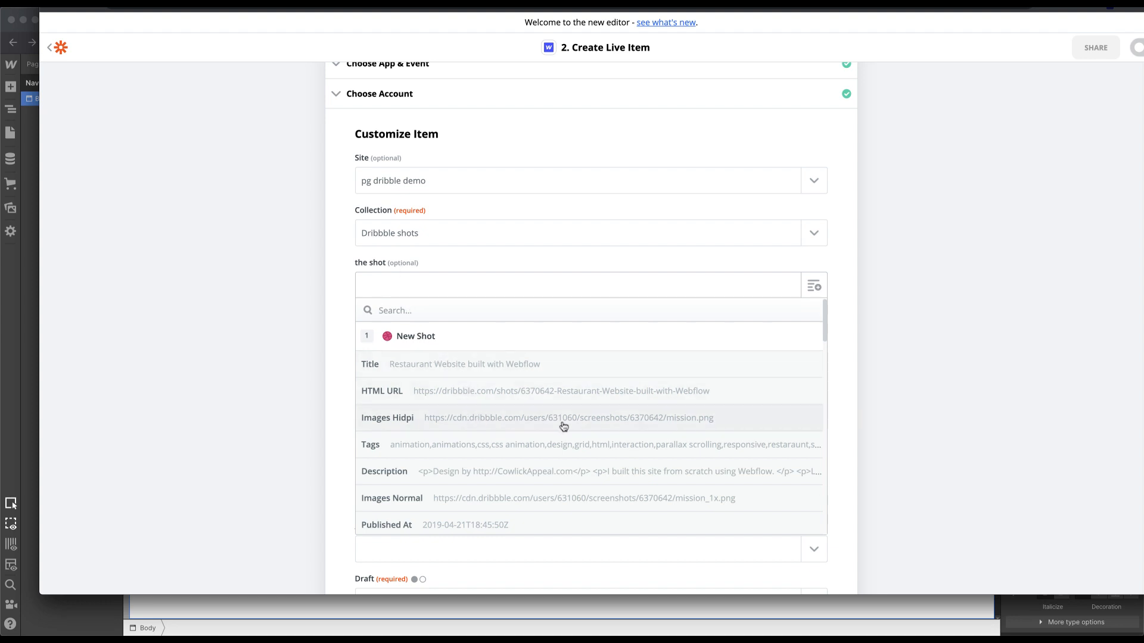
{"action": "left_click", "coordinate": [568, 417]}
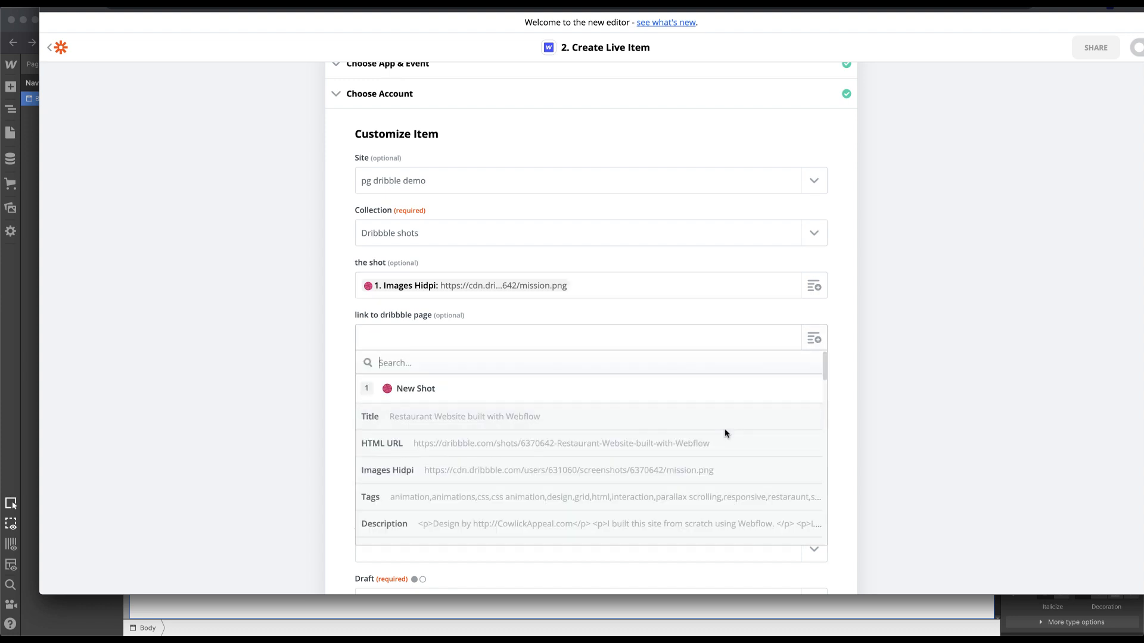
{"action": "mouse_move", "coordinate": [503, 450]}
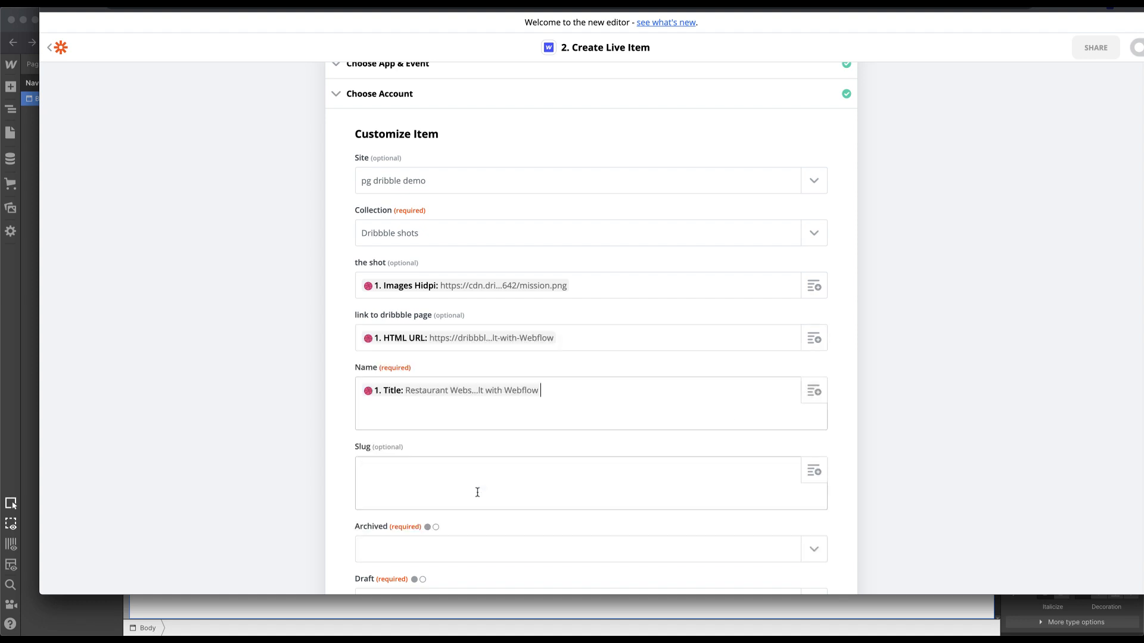
{"action": "scroll", "scroll_direction": "down", "scroll_amount": 3}
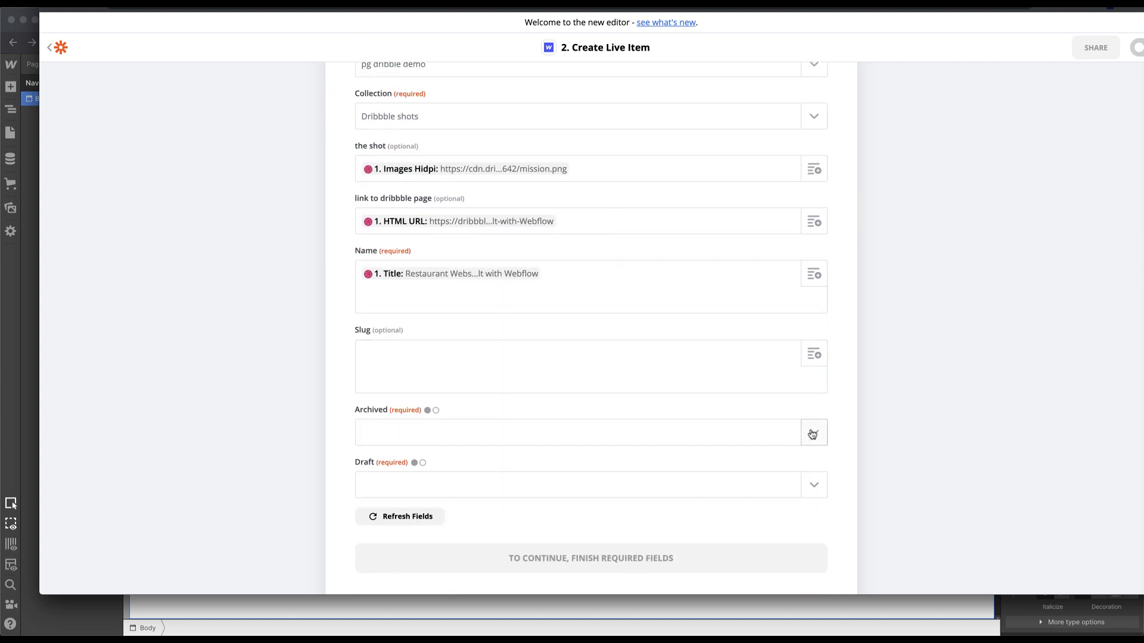
{"action": "left_click", "coordinate": [812, 432]}
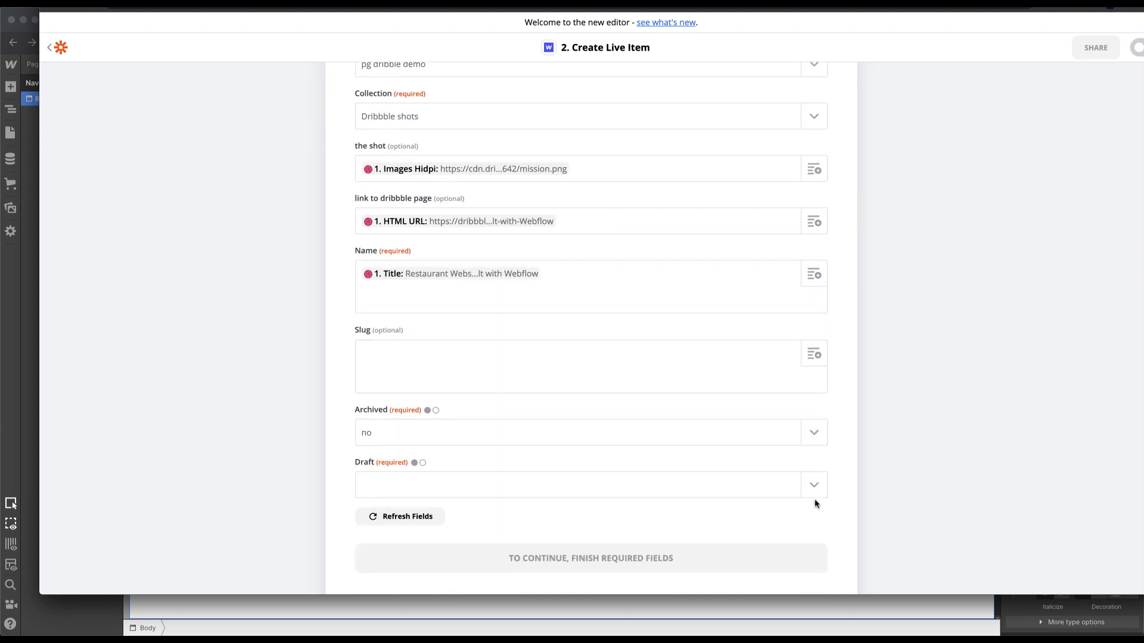
{"action": "left_click", "coordinate": [589, 485]}
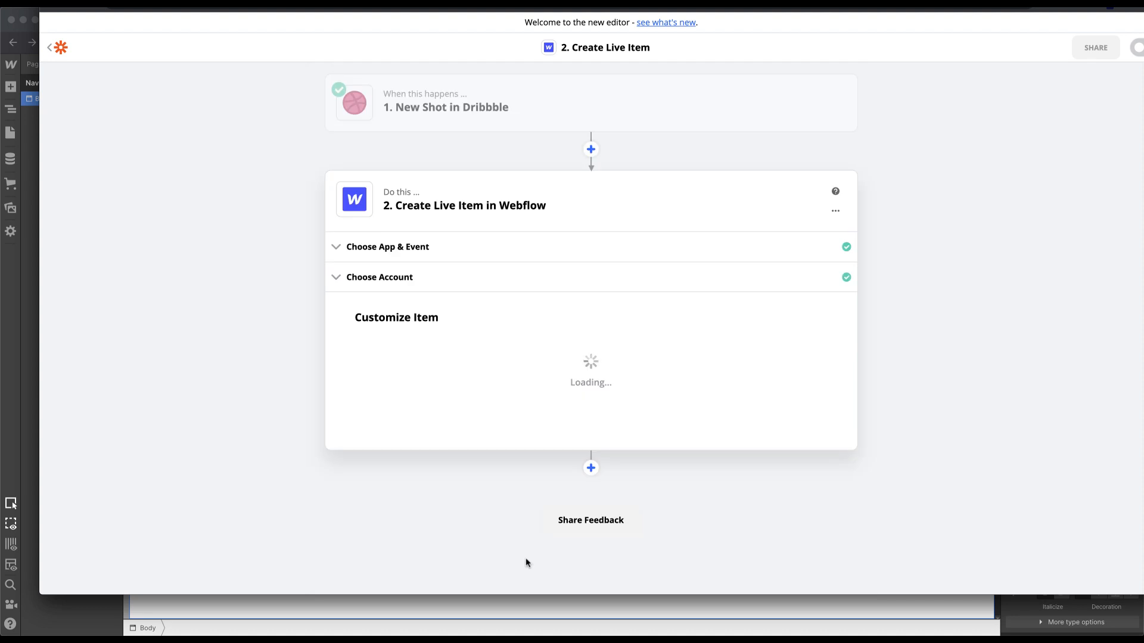
{"action": "mouse_move", "coordinate": [540, 554]}
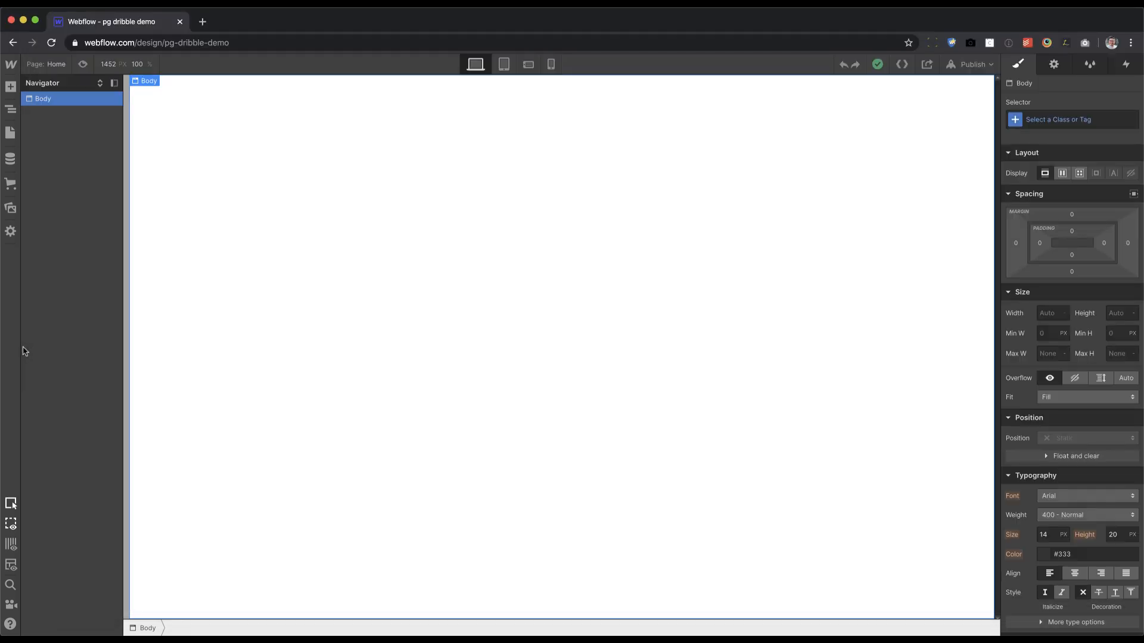
Step: Inspect the new Restaurant Website shot item in the Dribbble shots collection, then close the editor
{"action": "left_click", "coordinate": [52, 43]}
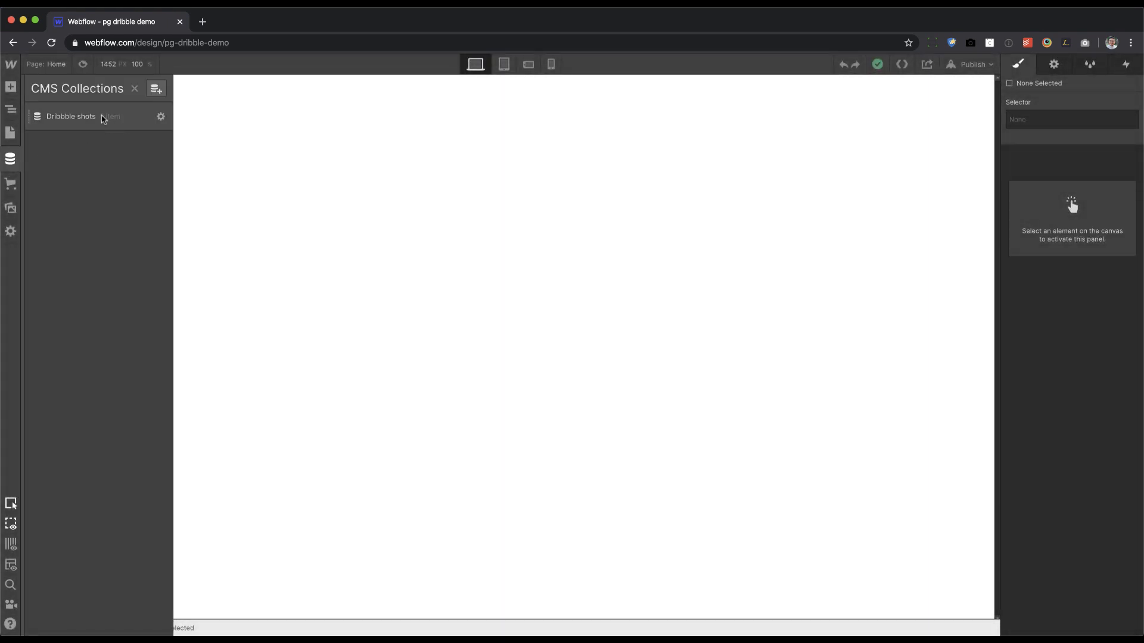
{"action": "left_click", "coordinate": [70, 115]}
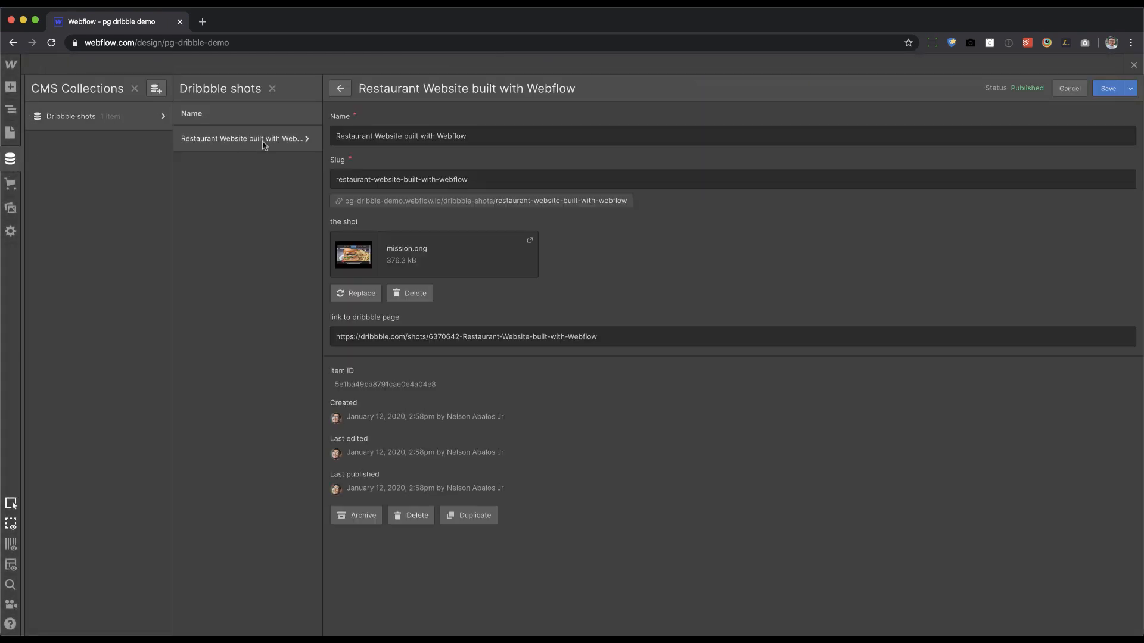
{"action": "mouse_move", "coordinate": [465, 355]}
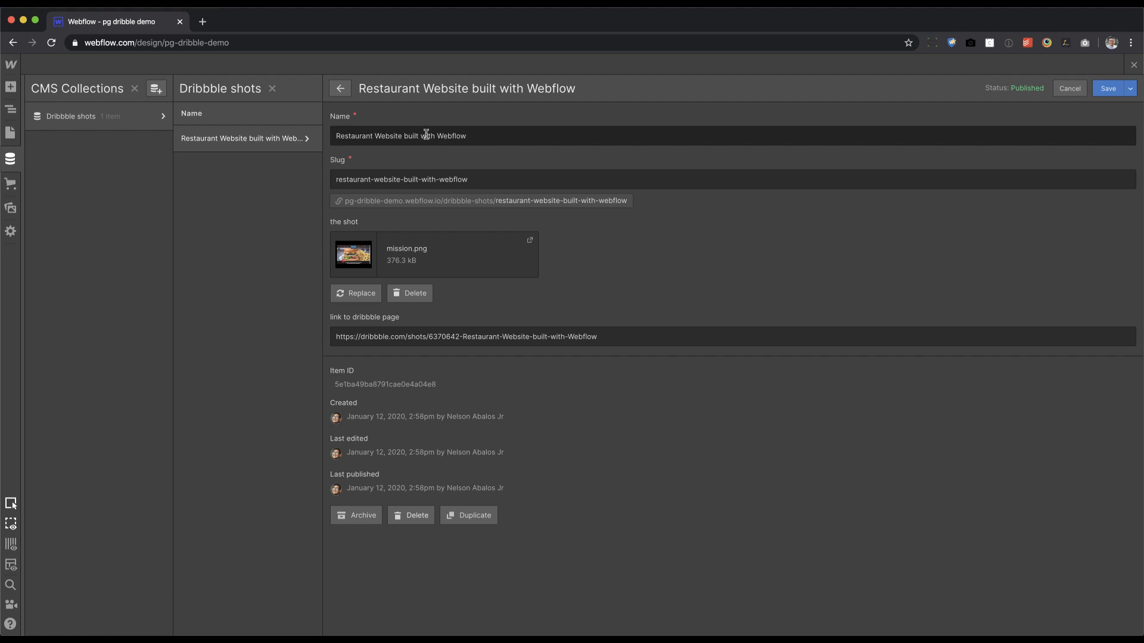
{"action": "mouse_move", "coordinate": [1042, 109]}
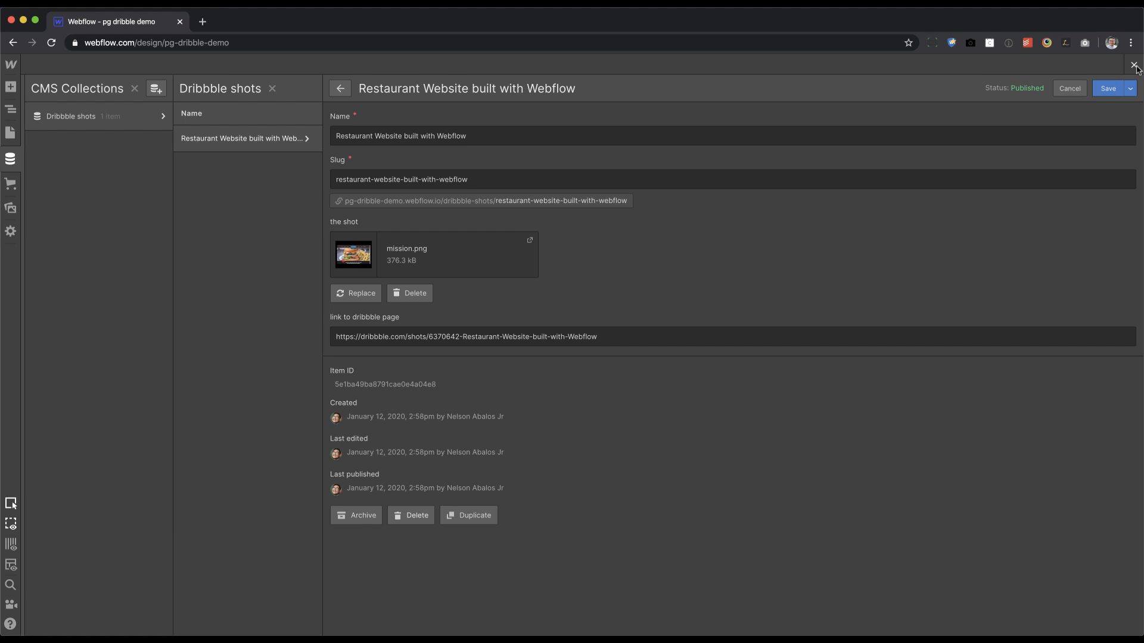
{"action": "left_click", "coordinate": [1135, 64]}
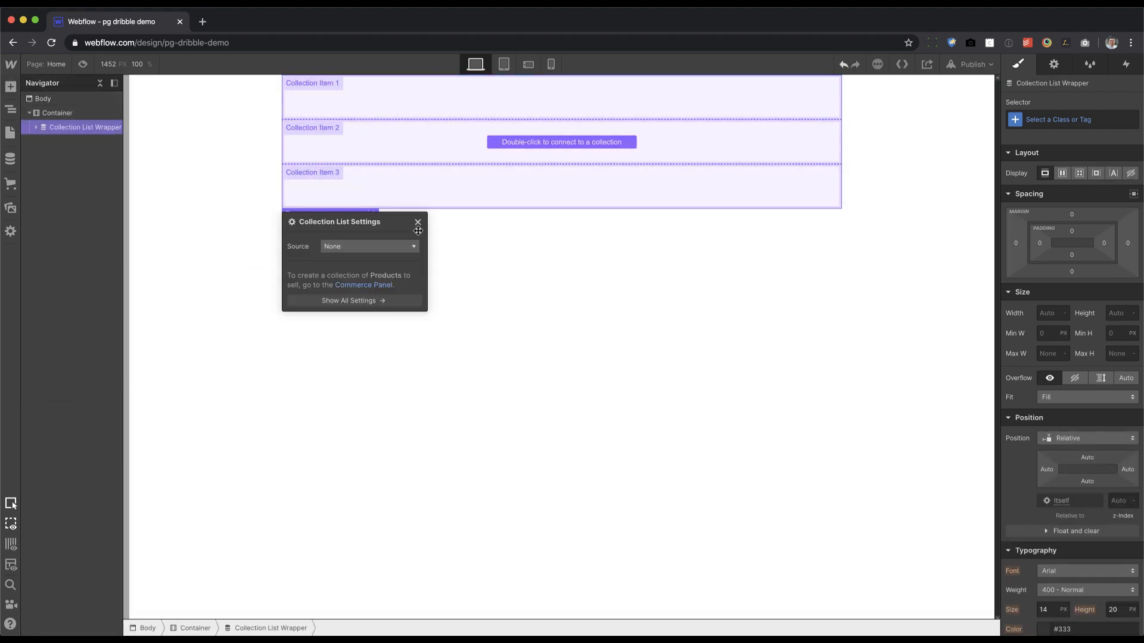
Step: Bind the collection list's source to the Dribbble shots collection
{"action": "left_click_drag", "start_coordinate": [340, 221], "coordinate": [378, 256]}
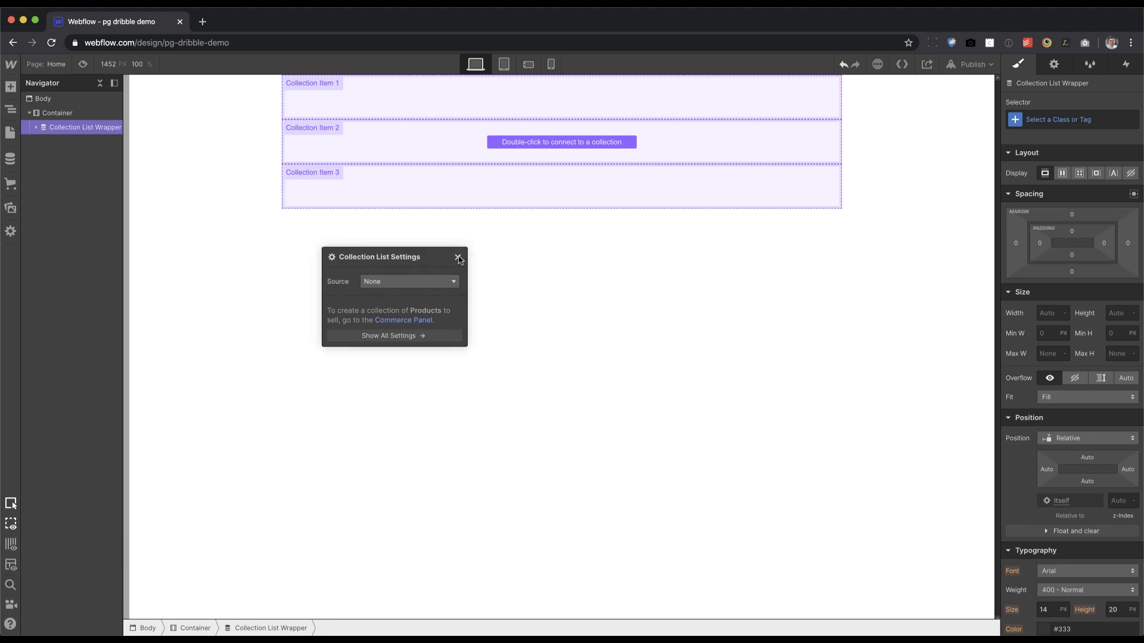
{"action": "left_click", "coordinate": [457, 258]}
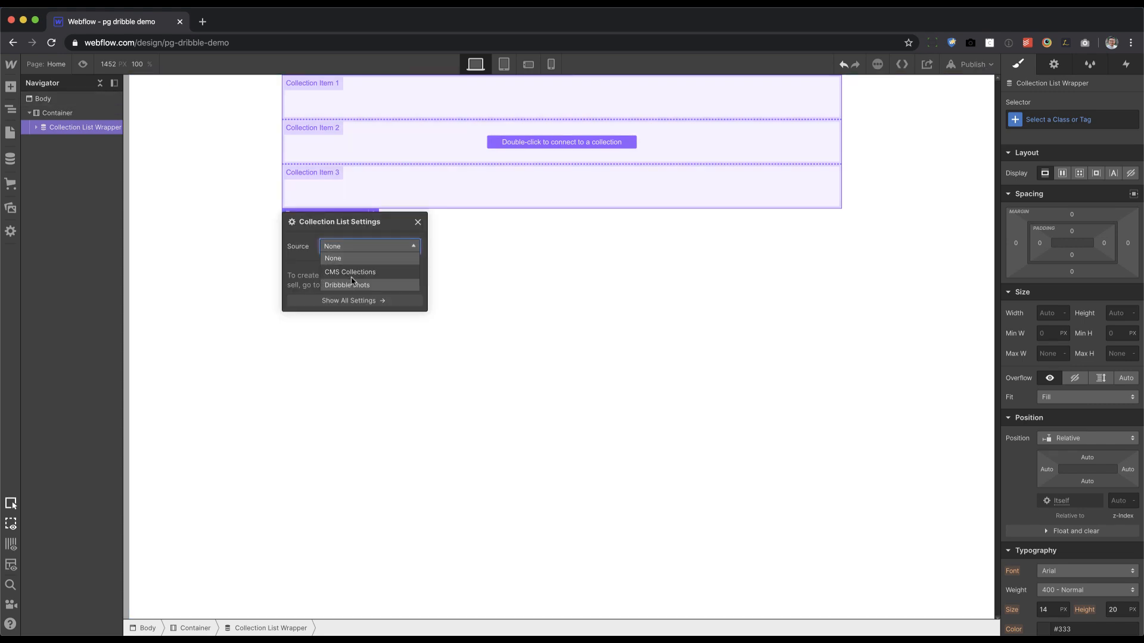
{"action": "left_click", "coordinate": [347, 285]}
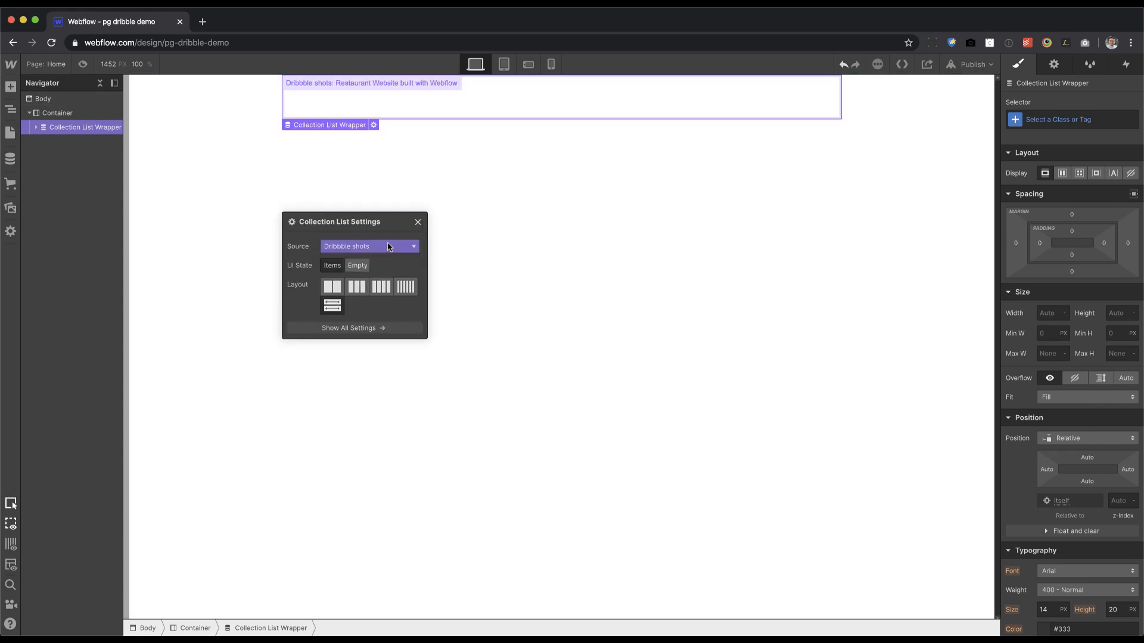
{"action": "mouse_move", "coordinate": [369, 327]}
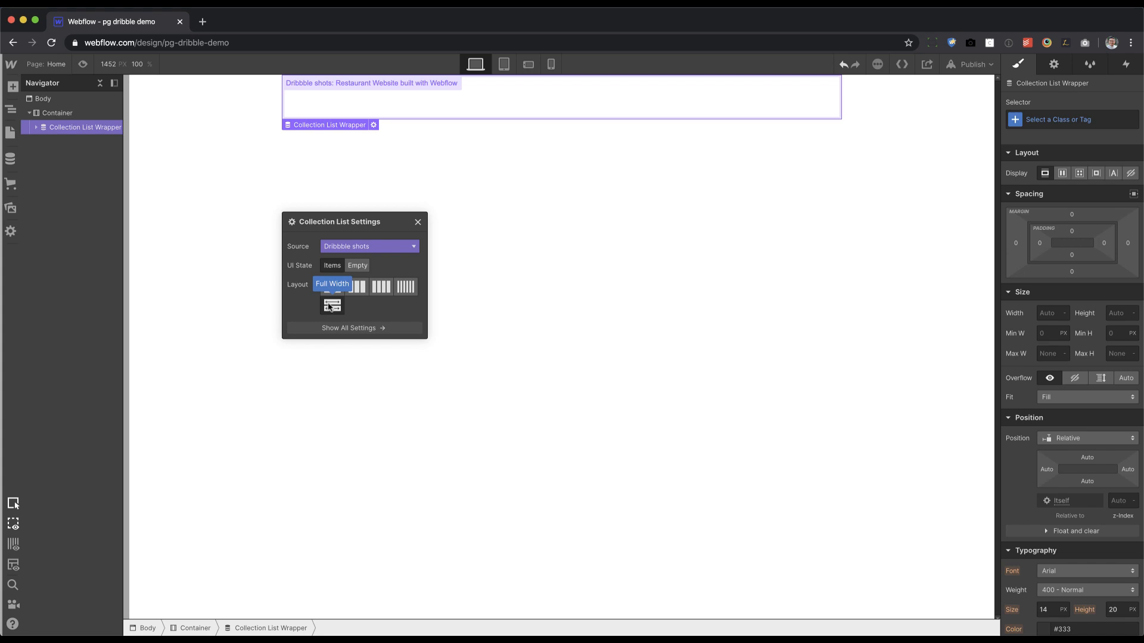
{"action": "left_click", "coordinate": [333, 285]}
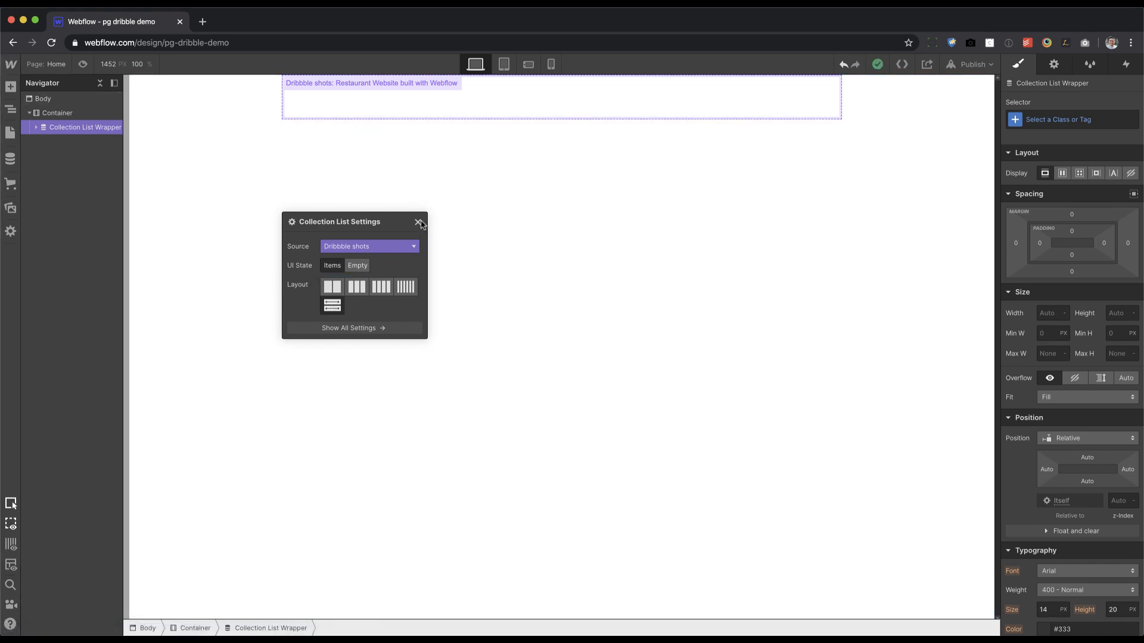
Step: Lay out the inner Collection List as a three-column grid
{"action": "left_click", "coordinate": [419, 222]}
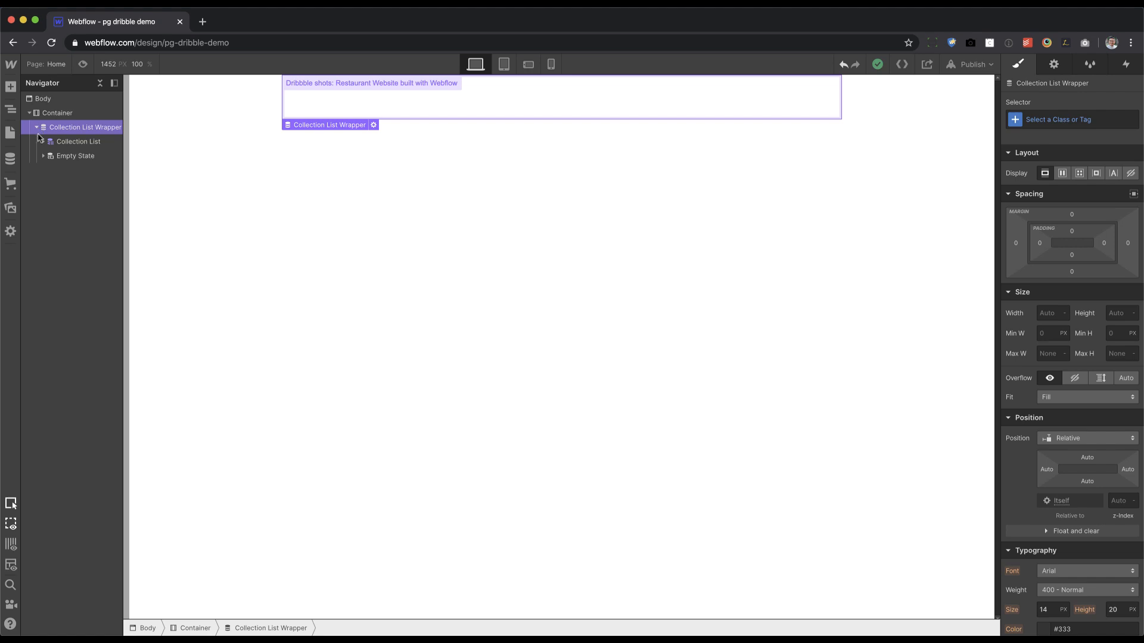
{"action": "left_click", "coordinate": [78, 141]}
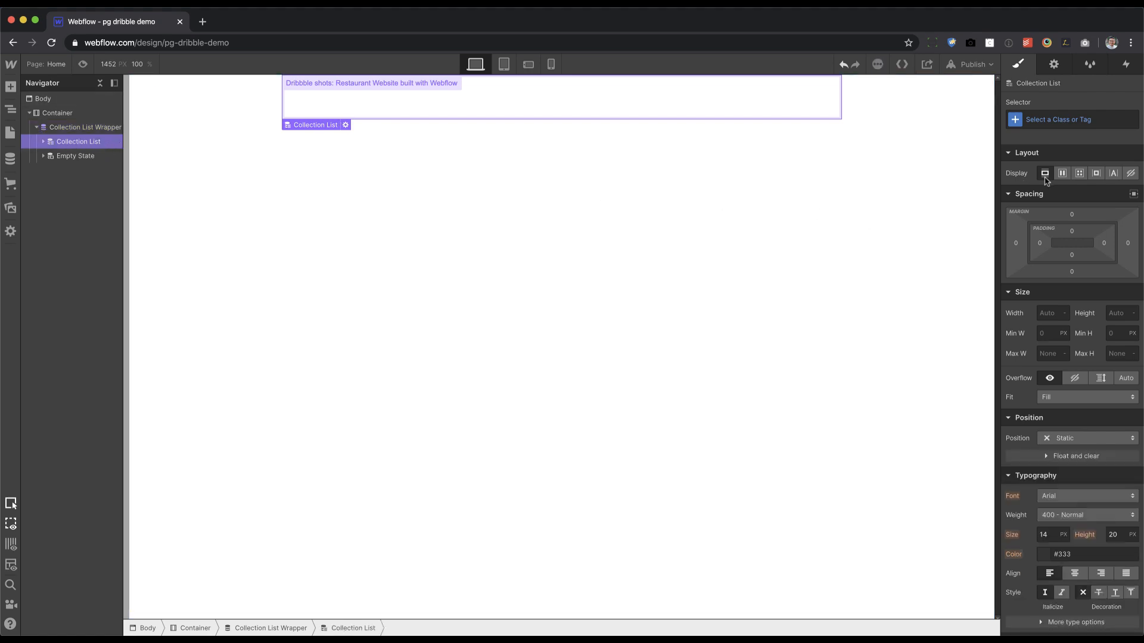
{"action": "left_click", "coordinate": [1079, 173]}
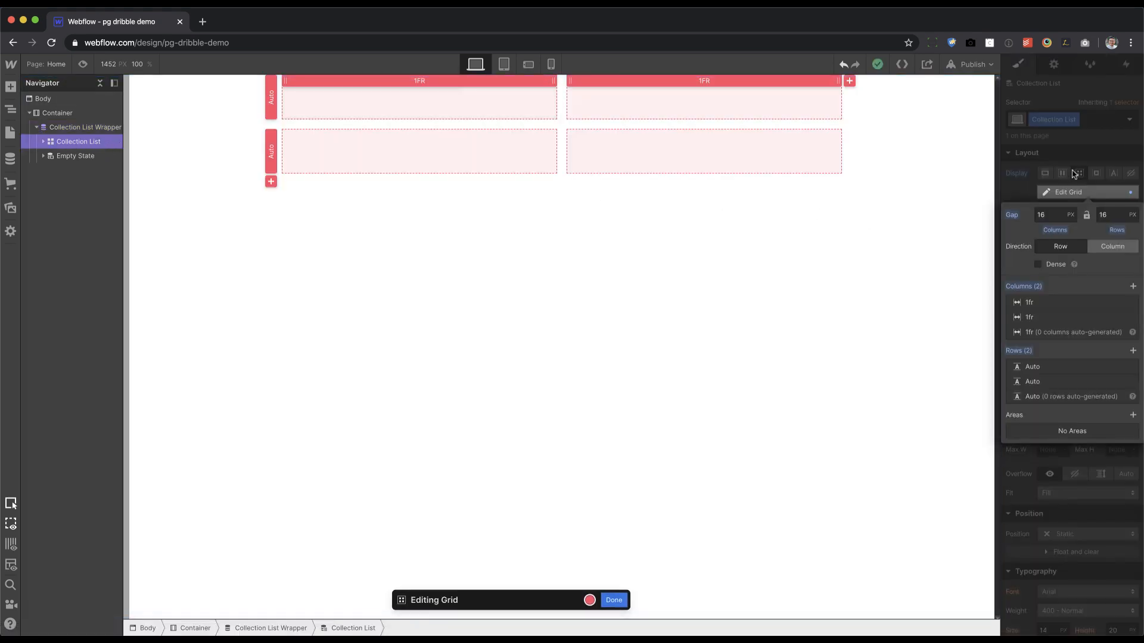
{"action": "left_click", "coordinate": [848, 80]}
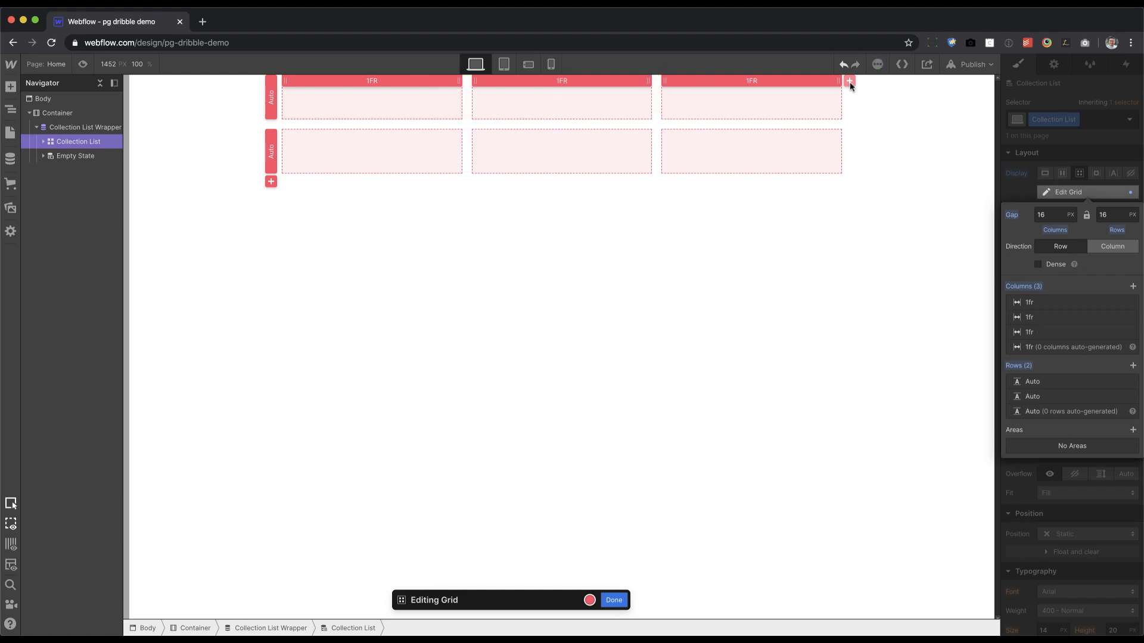
{"action": "mouse_move", "coordinate": [637, 454]}
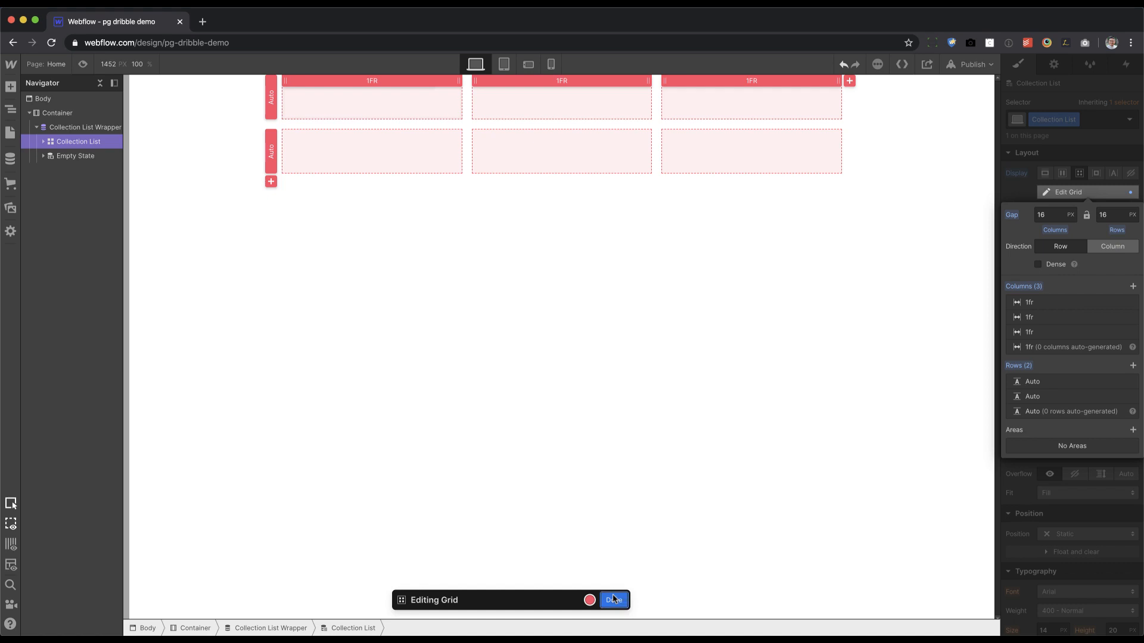
{"action": "left_click", "coordinate": [613, 599]}
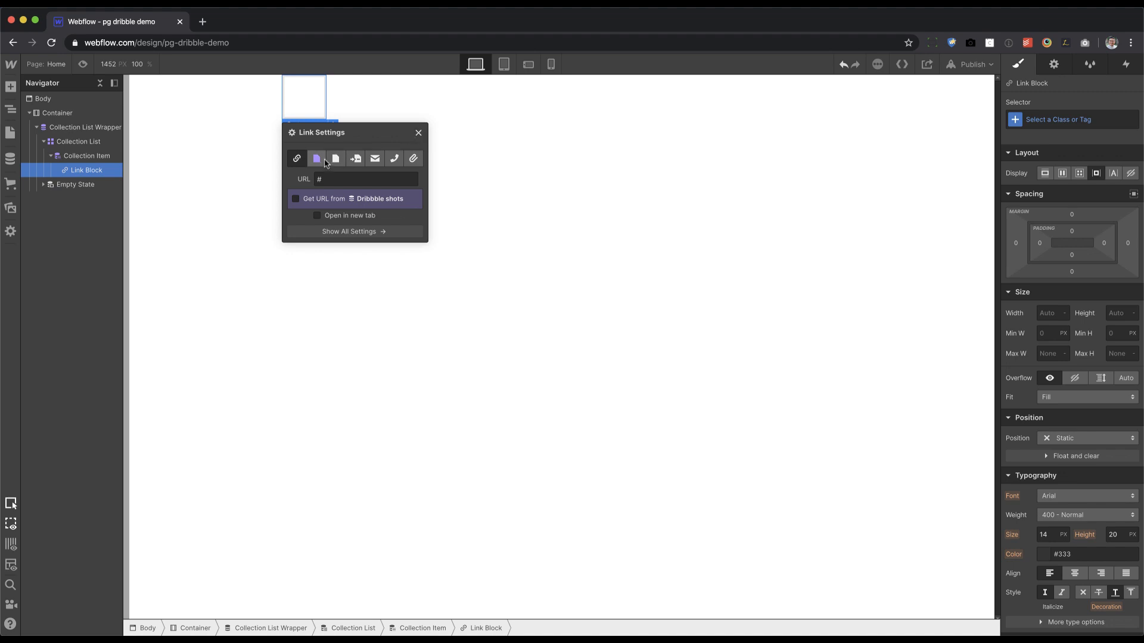
Step: Link each item to its Dribbble page in a new tab and show the shot image inside
{"action": "left_click", "coordinate": [295, 199]}
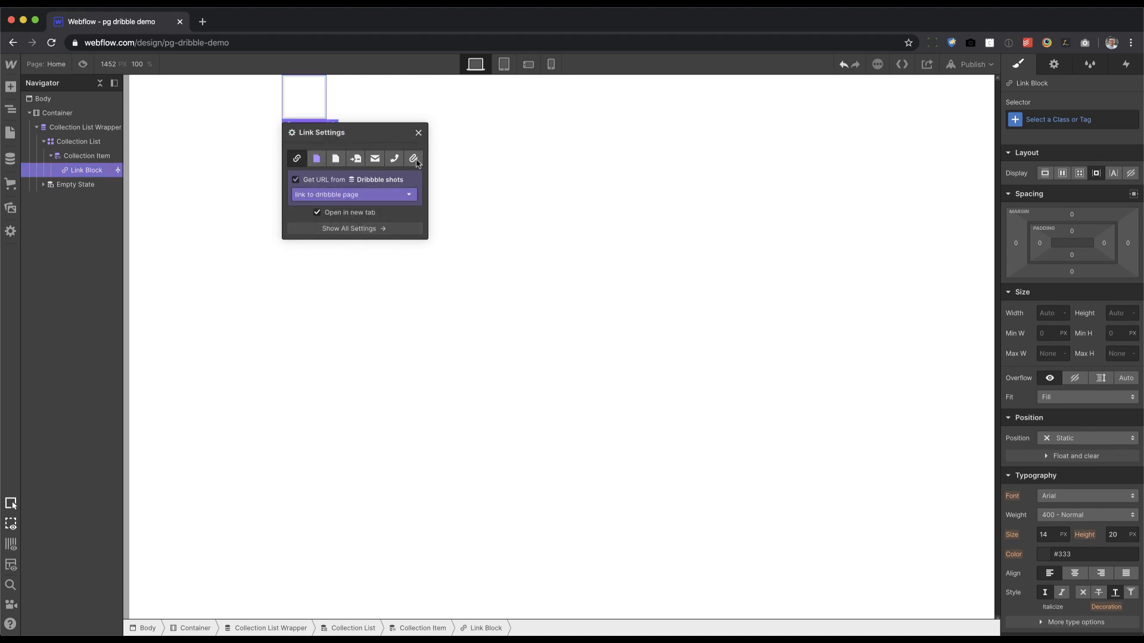
{"action": "left_click", "coordinate": [10, 87]}
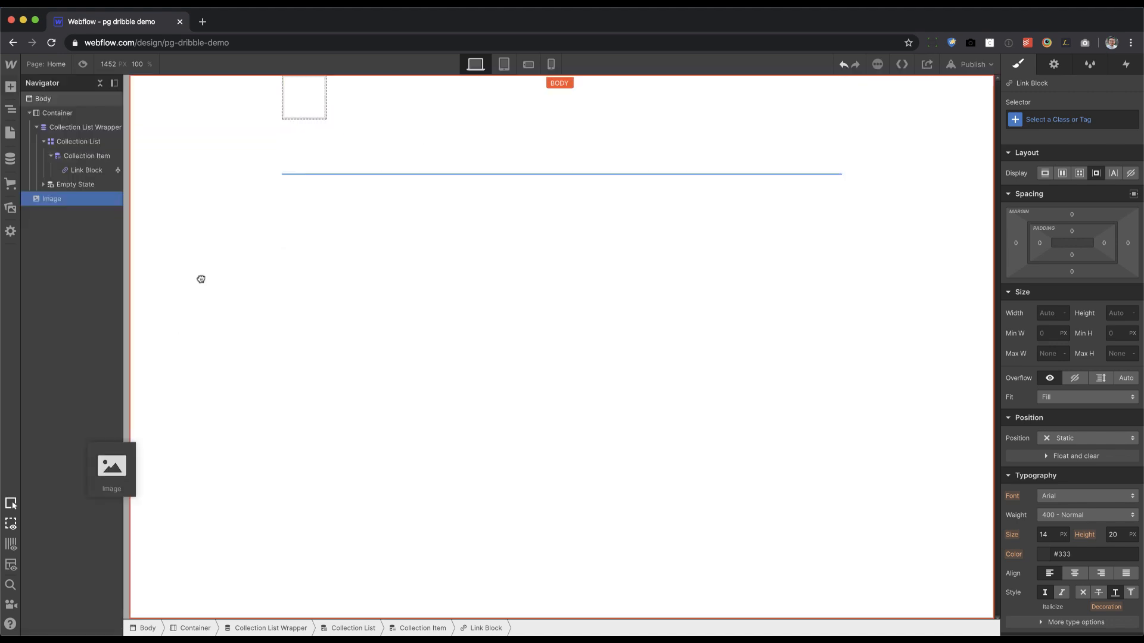
{"action": "double_click", "coordinate": [304, 97]}
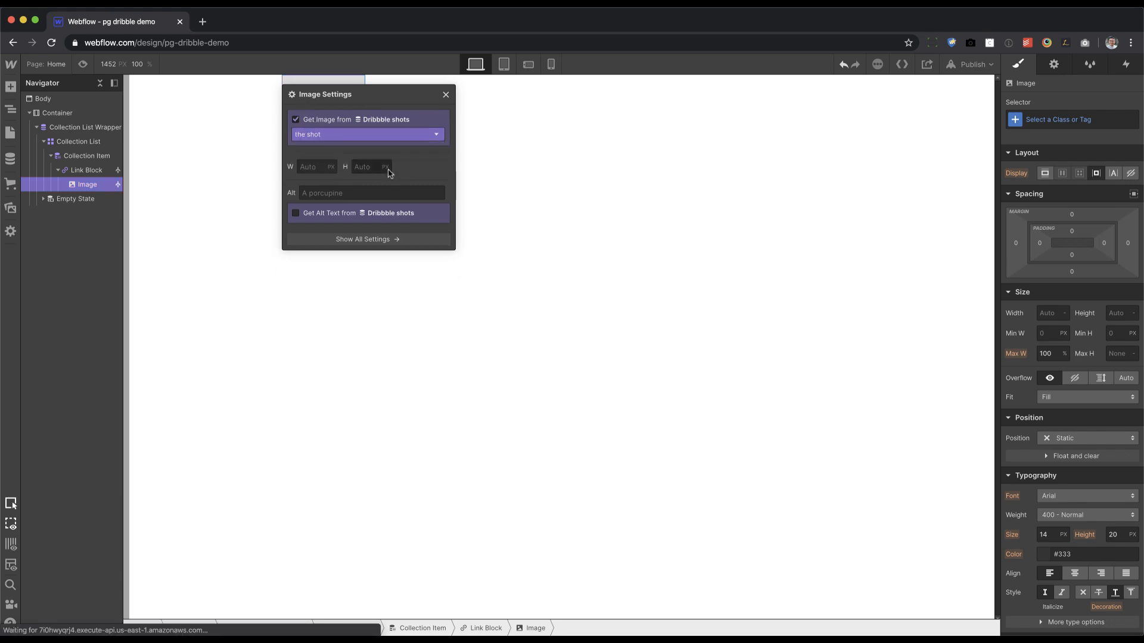
{"action": "left_click", "coordinate": [445, 94]}
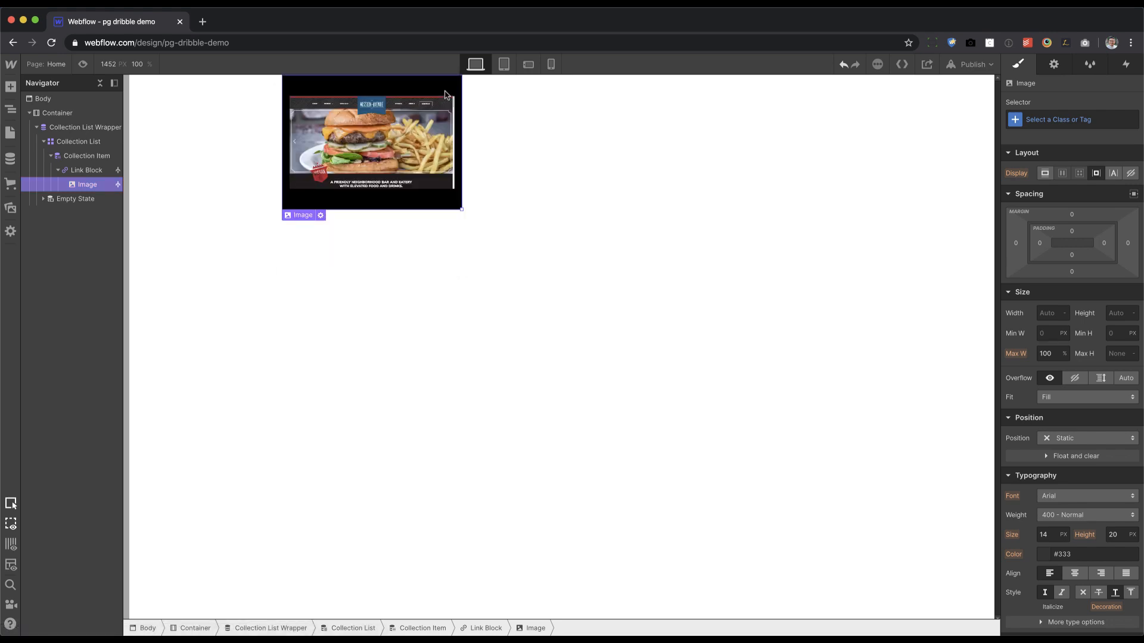
{"action": "mouse_move", "coordinate": [398, 175]}
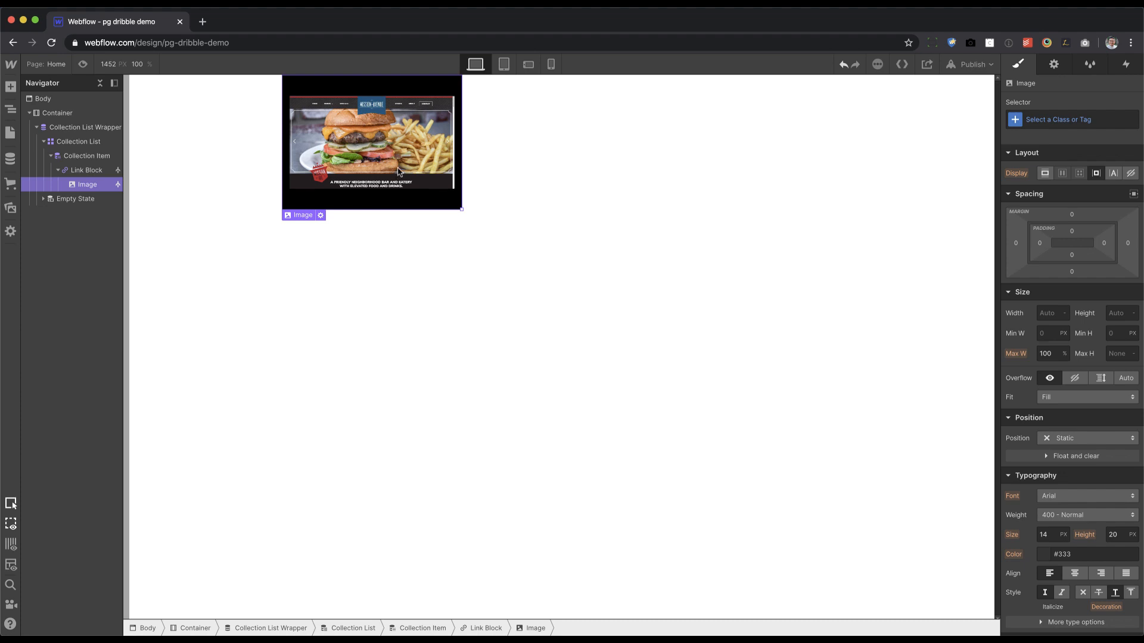
{"action": "mouse_move", "coordinate": [473, 172]}
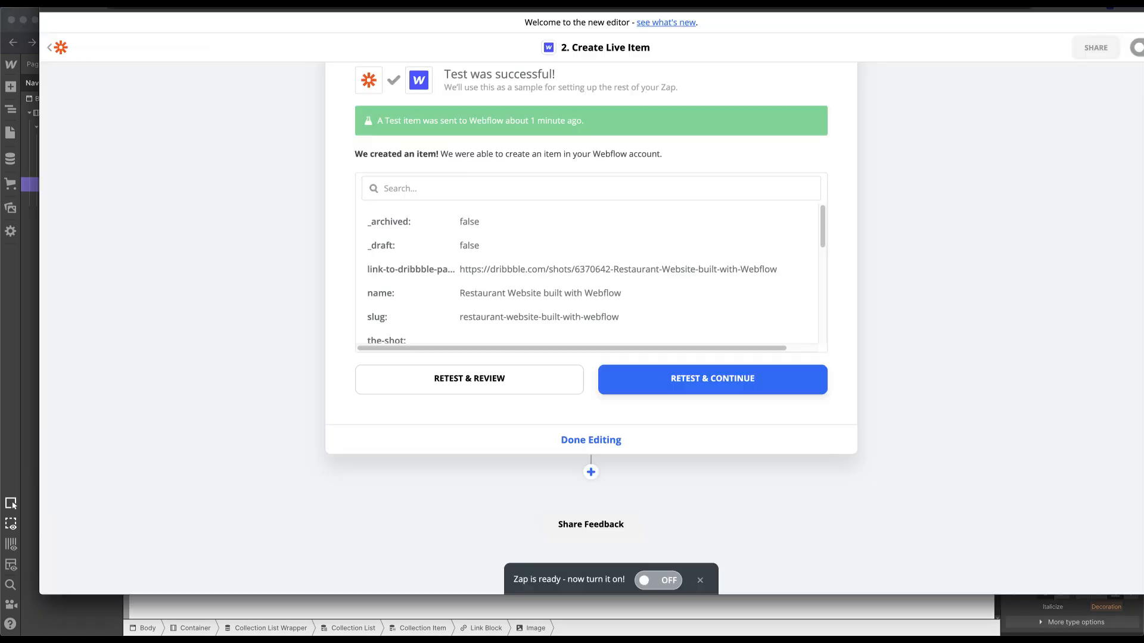
Step: Use Shot B as the trigger sample and return to setup without turning the zap on
{"action": "left_click", "coordinate": [590, 440]}
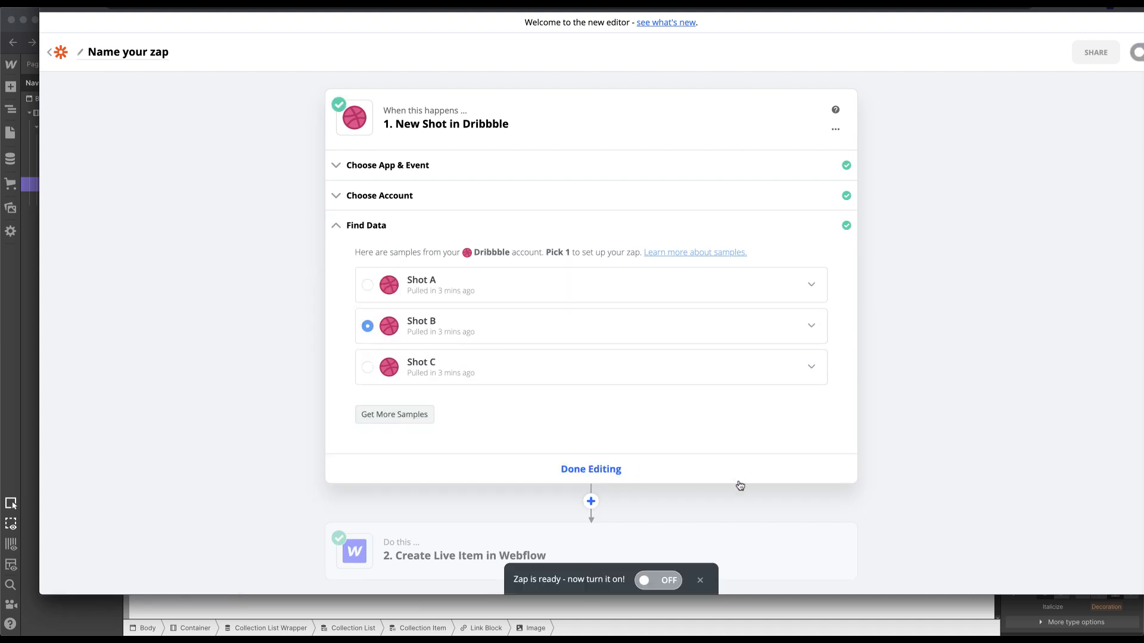
{"action": "scroll", "scroll_direction": "down", "scroll_amount": 3}
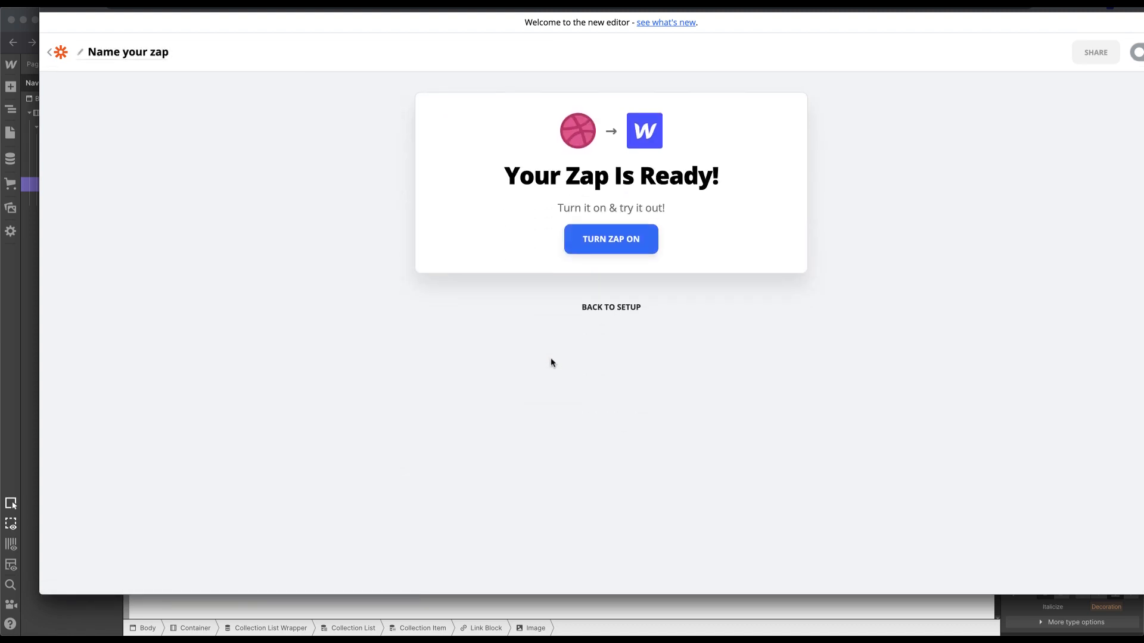
{"action": "left_click", "coordinate": [610, 306]}
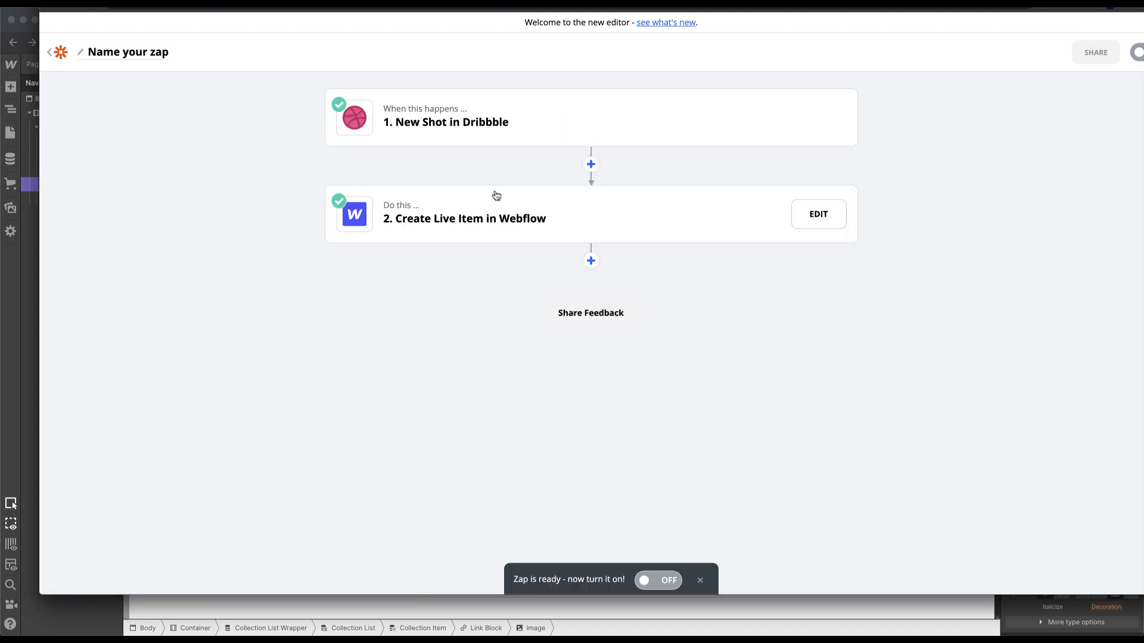
{"action": "left_click", "coordinate": [818, 214]}
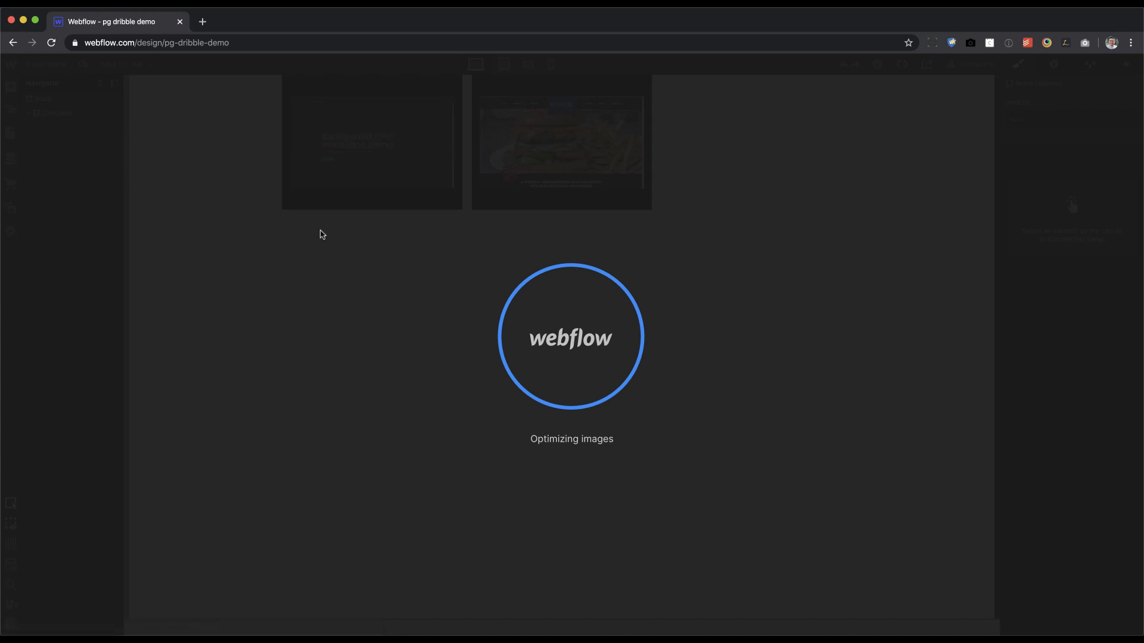
Step: Publish the site to its pg-dribble-demo.webflow.io domain and view it live
{"action": "left_click", "coordinate": [972, 64]}
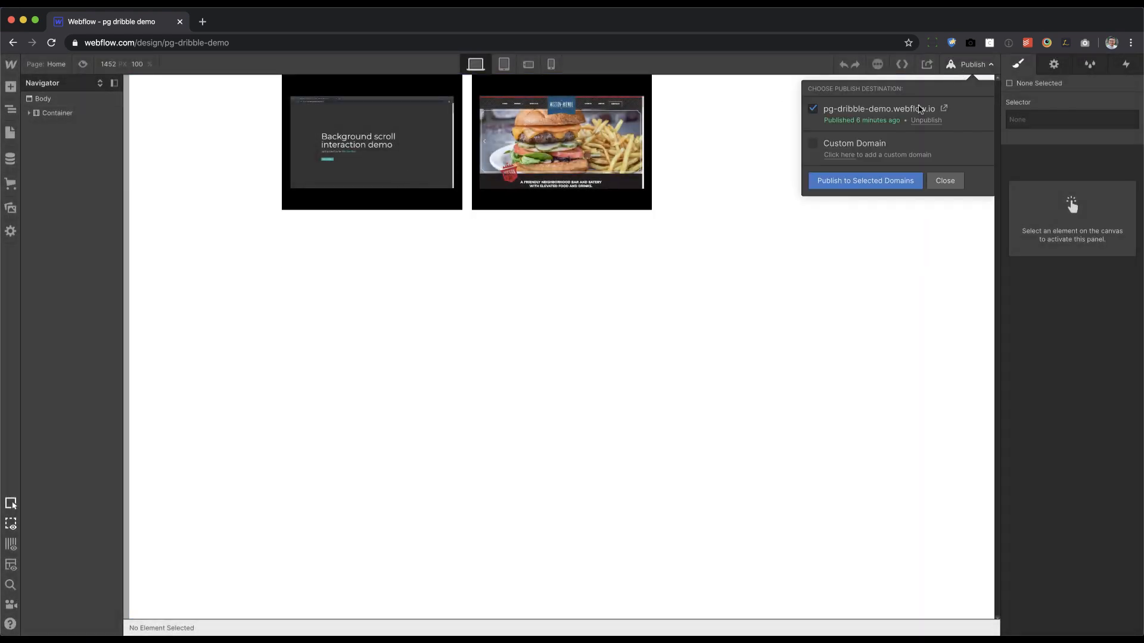
{"action": "left_click", "coordinate": [865, 180]}
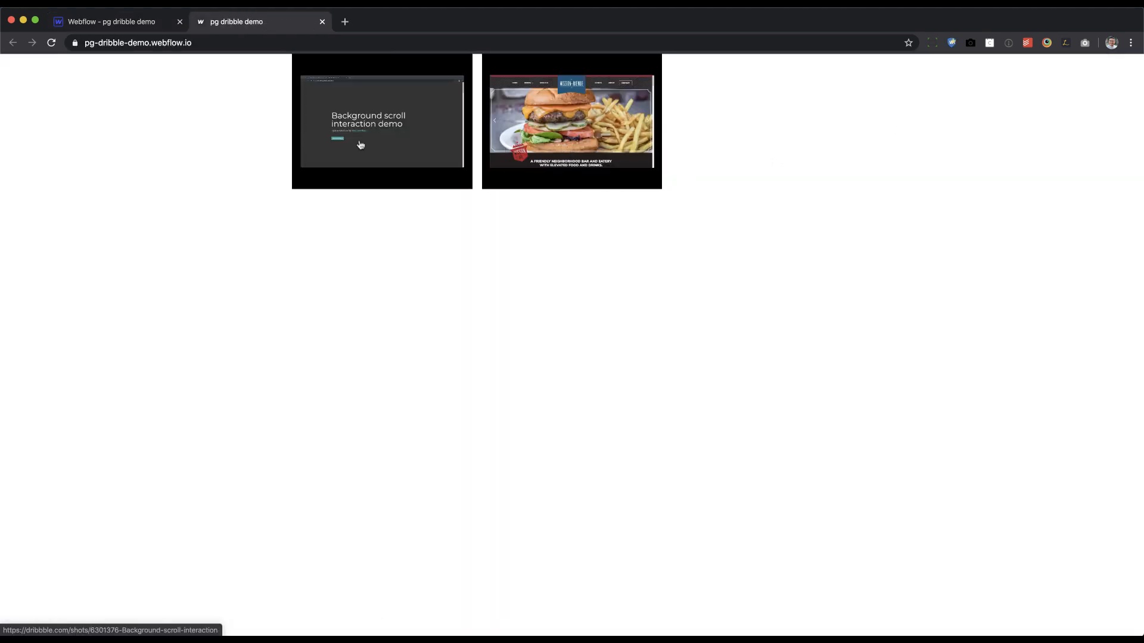
{"action": "mouse_move", "coordinate": [408, 144]}
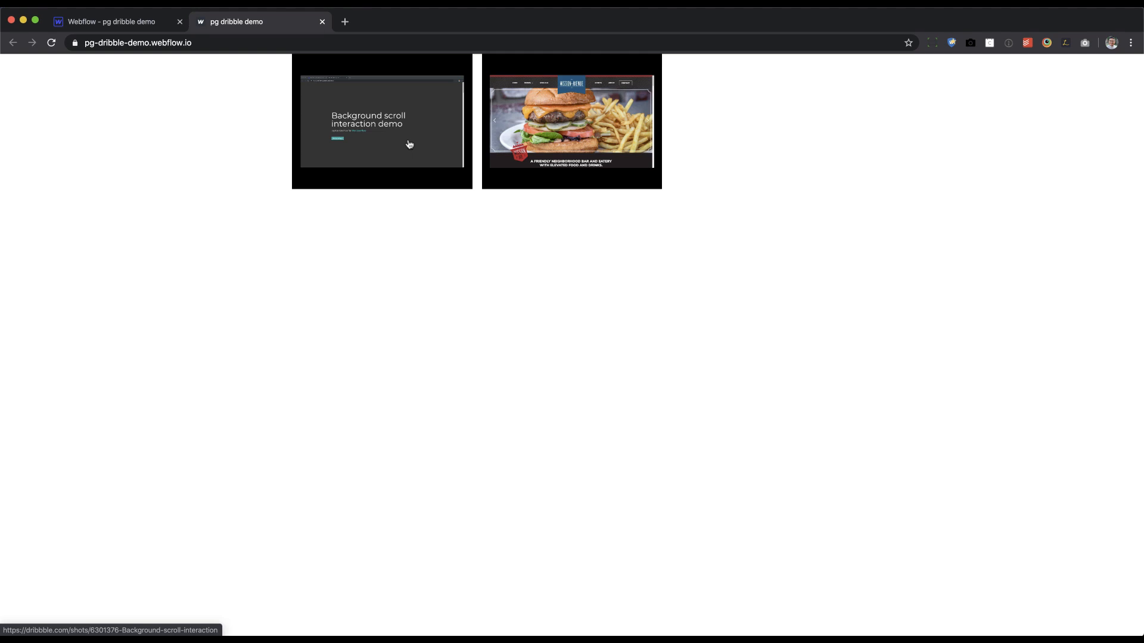
{"action": "mouse_move", "coordinate": [410, 144]}
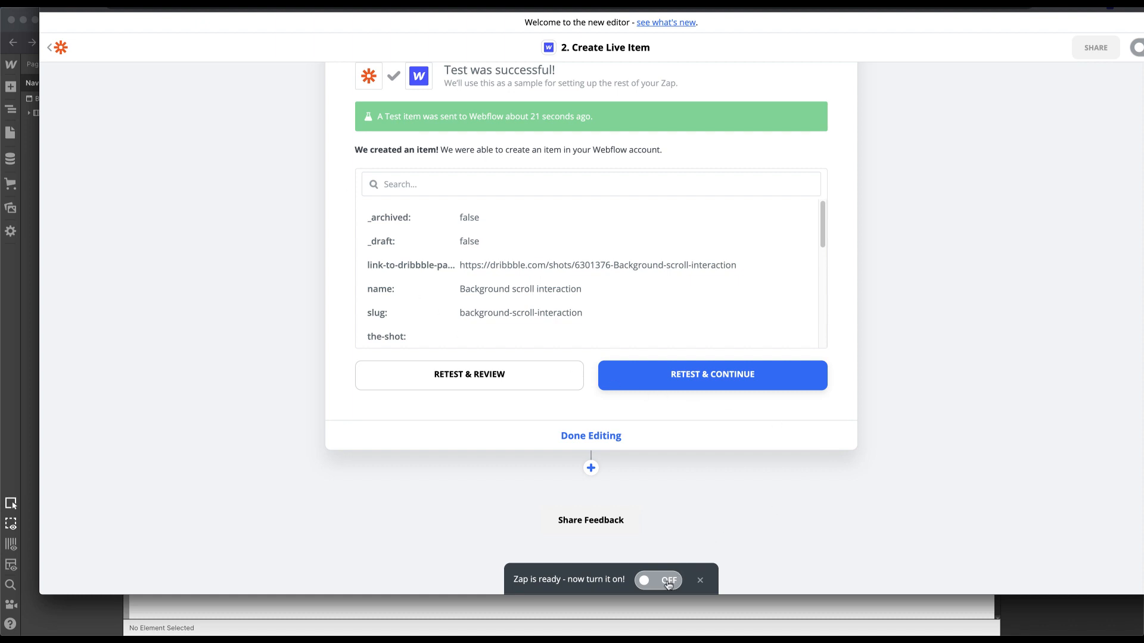
Step: Switch the Dribbble-to-Webflow zap from OFF to ON
{"action": "left_click", "coordinate": [658, 580]}
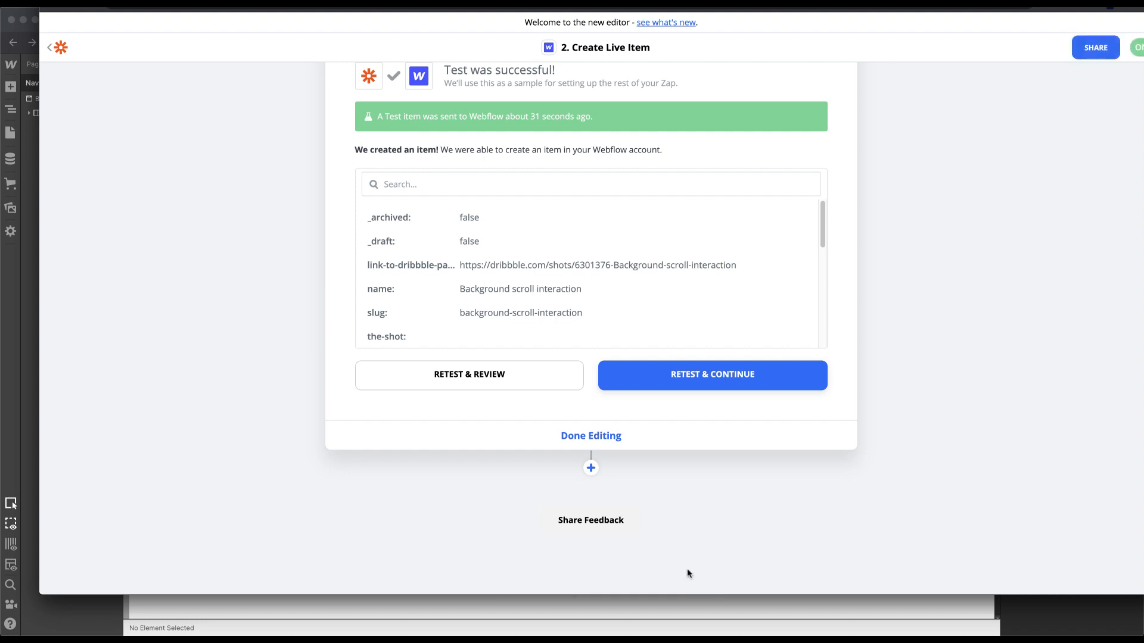
{"action": "mouse_move", "coordinate": [661, 584]}
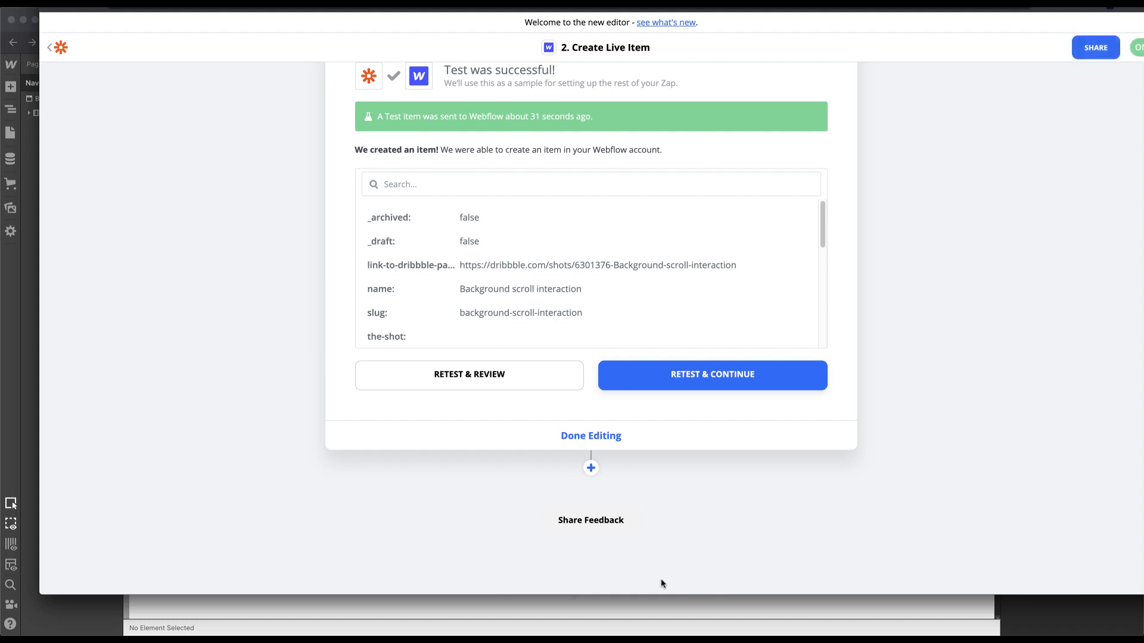